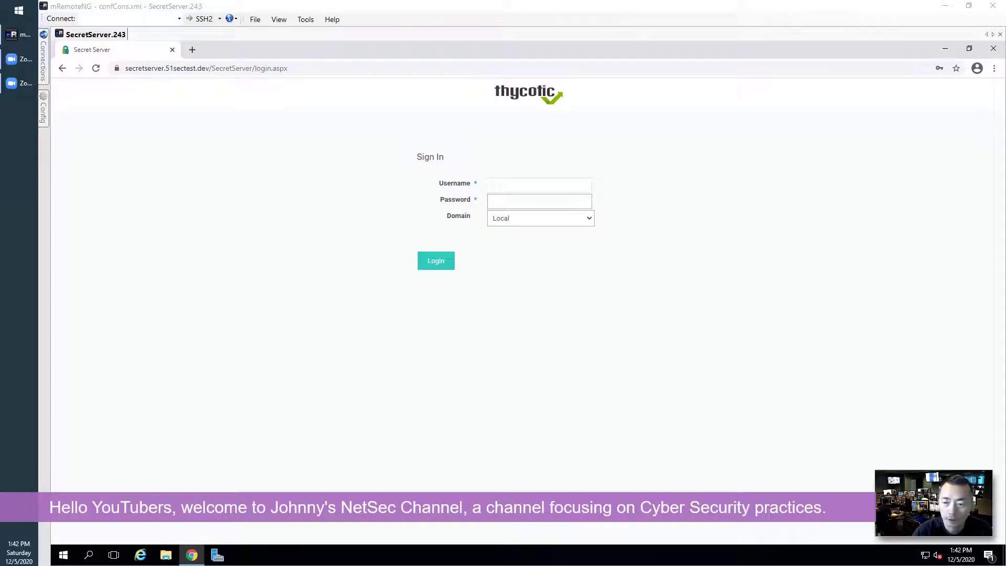
Sign in with the saved local username and password to reach the All Secrets list
click(540, 185)
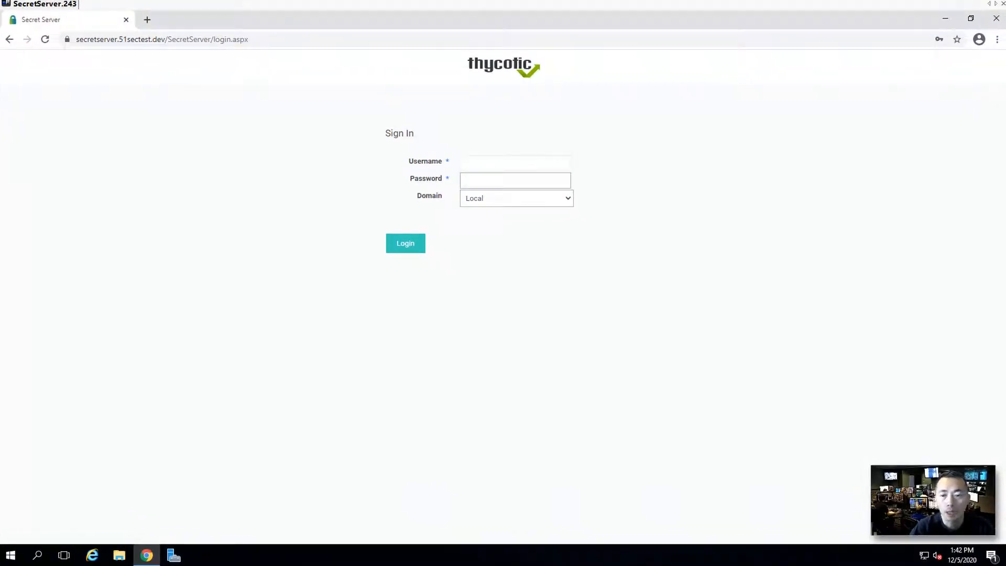
click(515, 163)
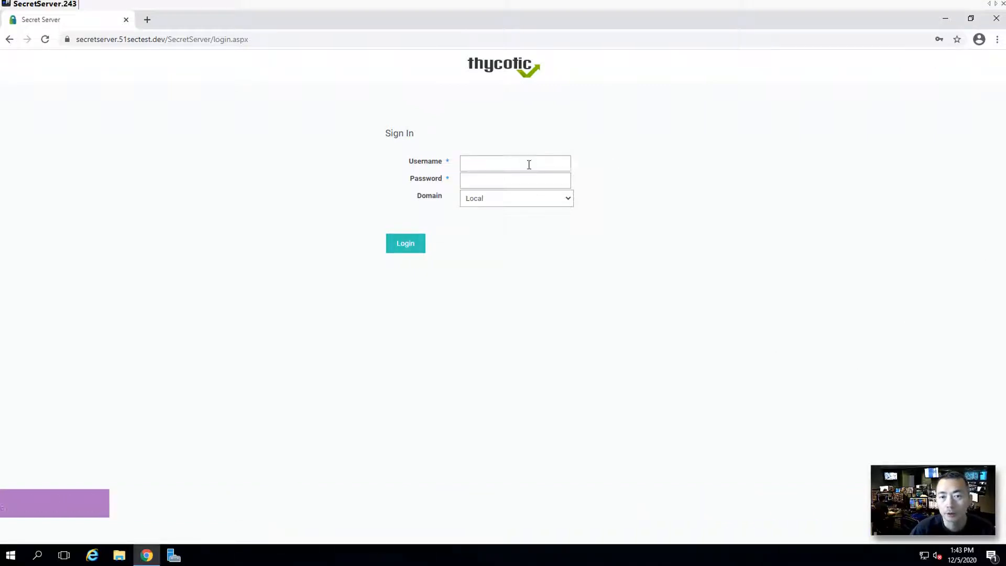
click(528, 163)
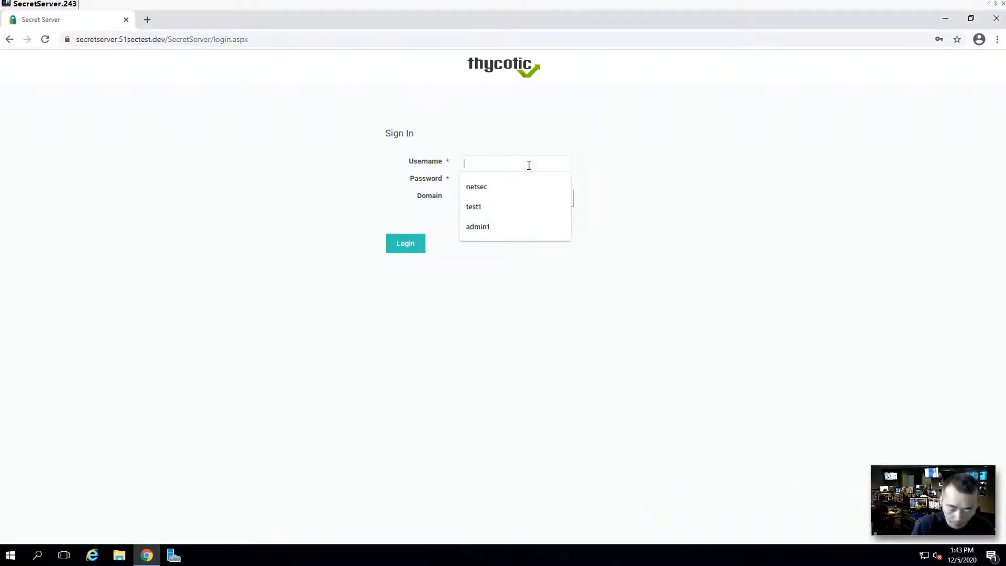
click(476, 187)
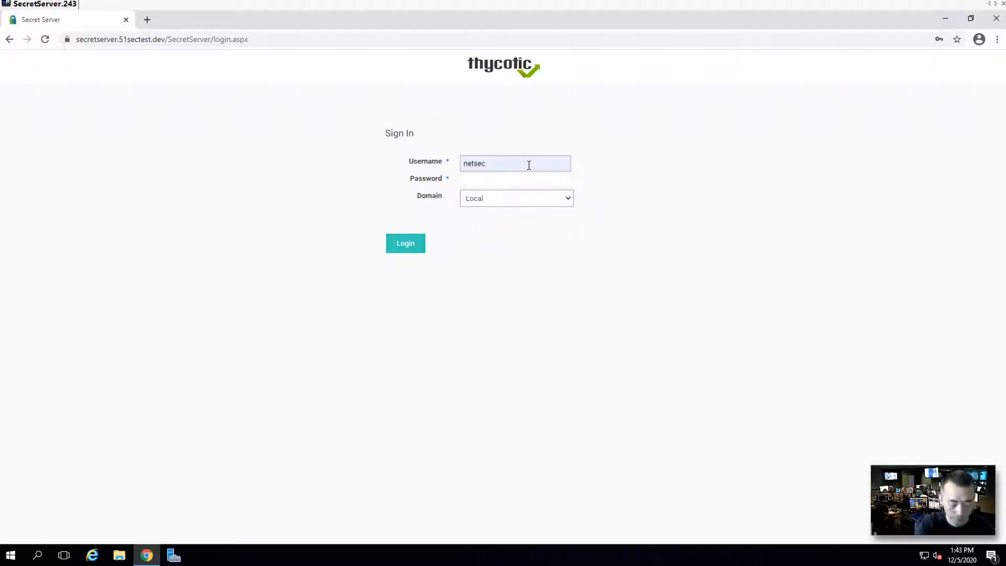
text(•••••)
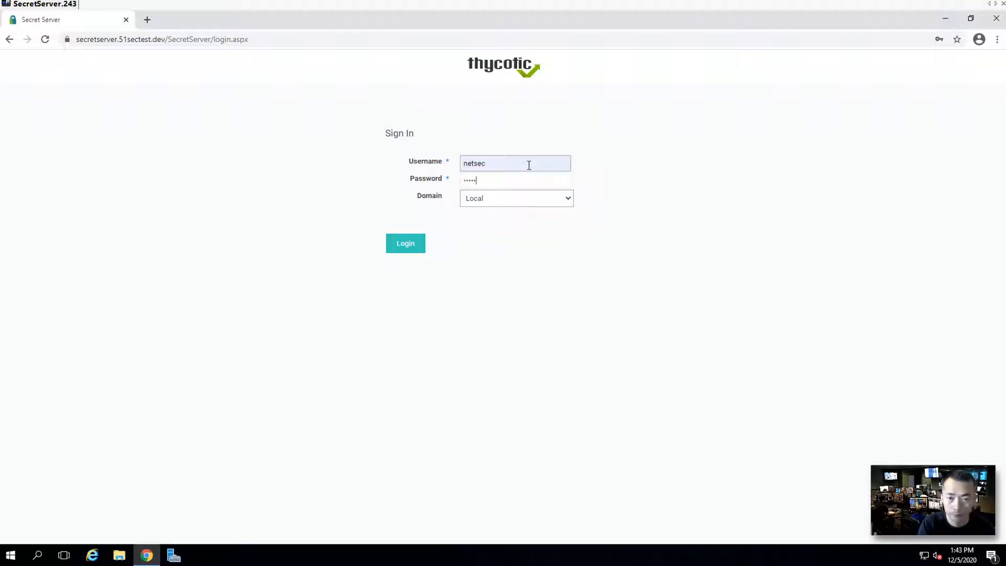
click(404, 243)
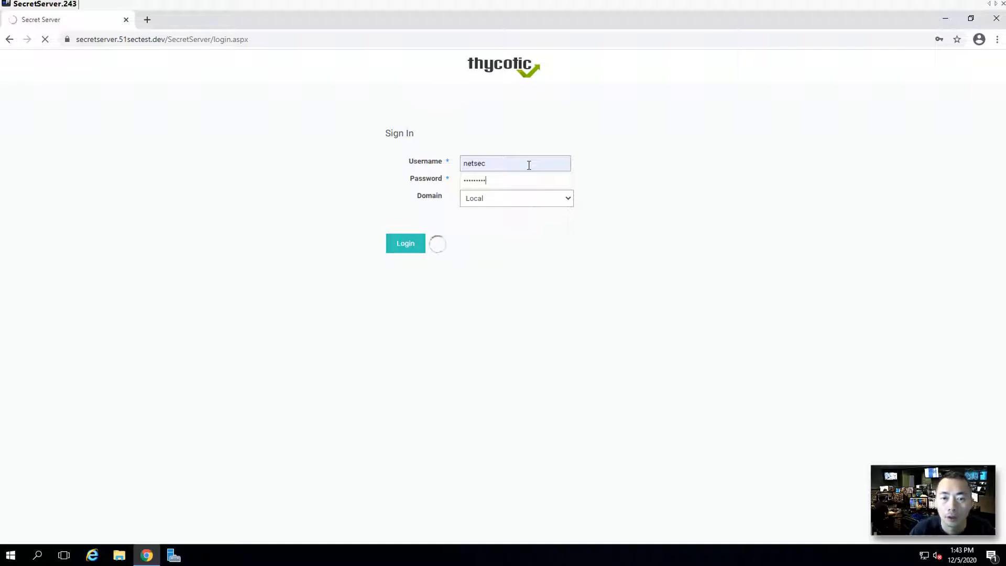
click(405, 243)
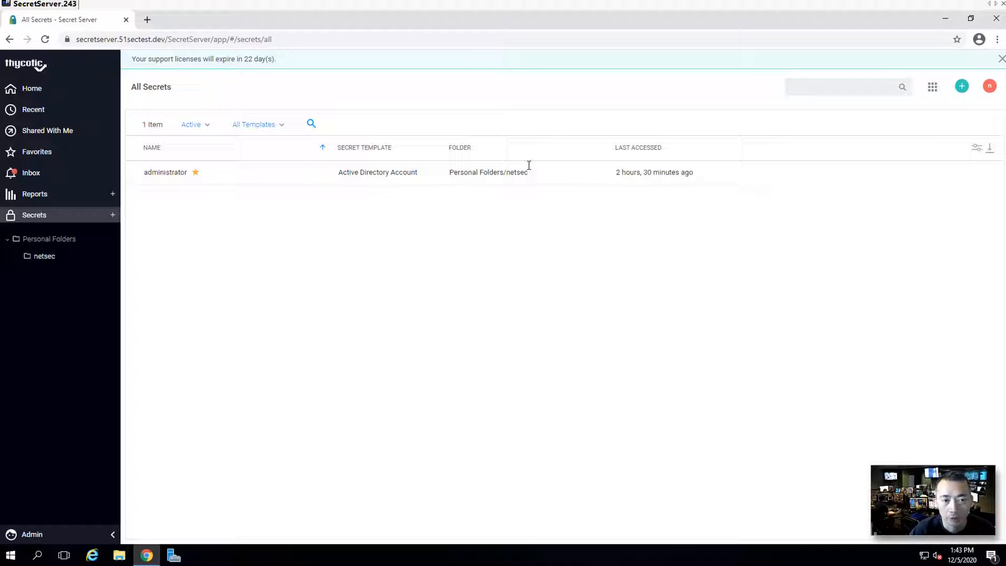
mouse_move(255, 172)
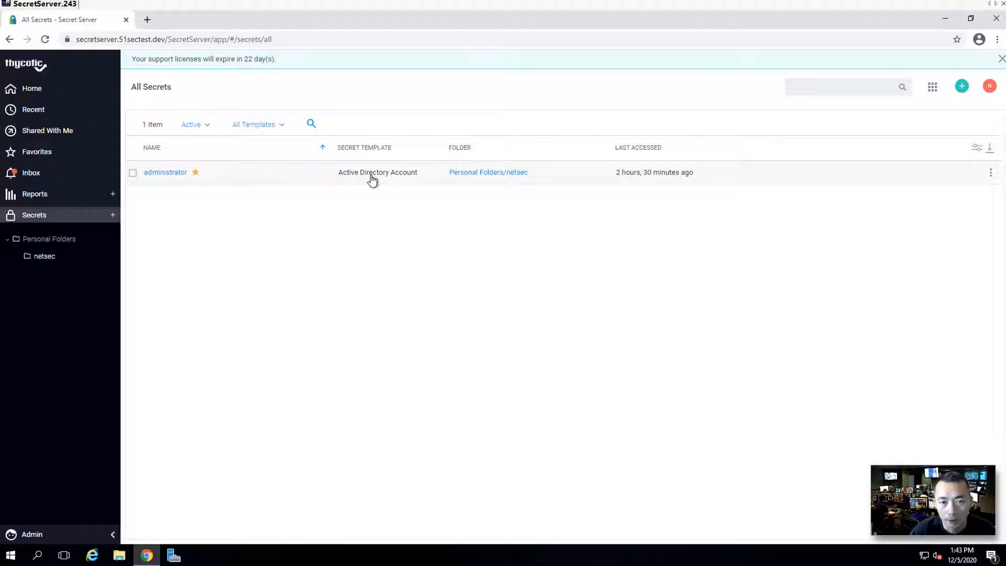
mouse_move(386, 181)
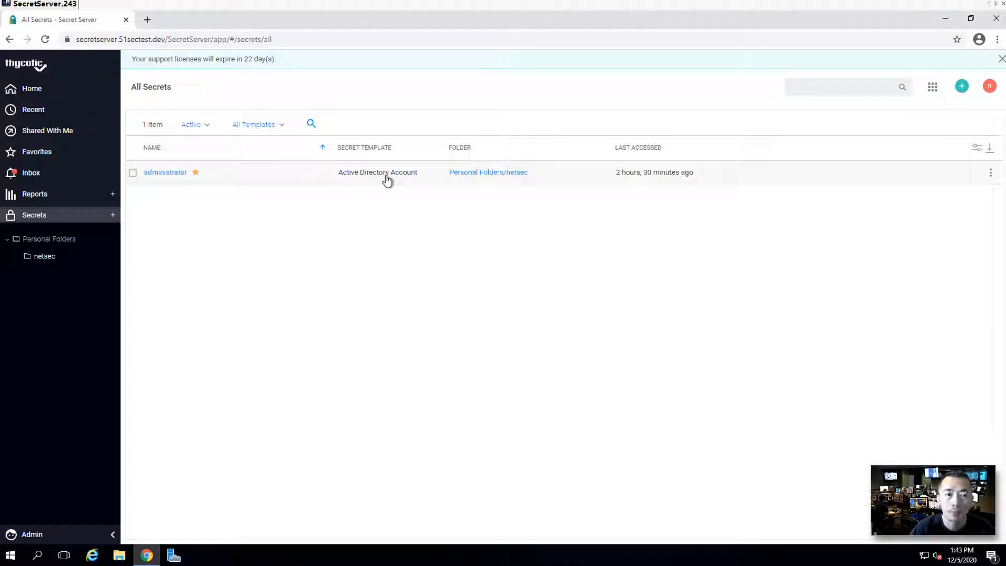
mouse_move(271, 230)
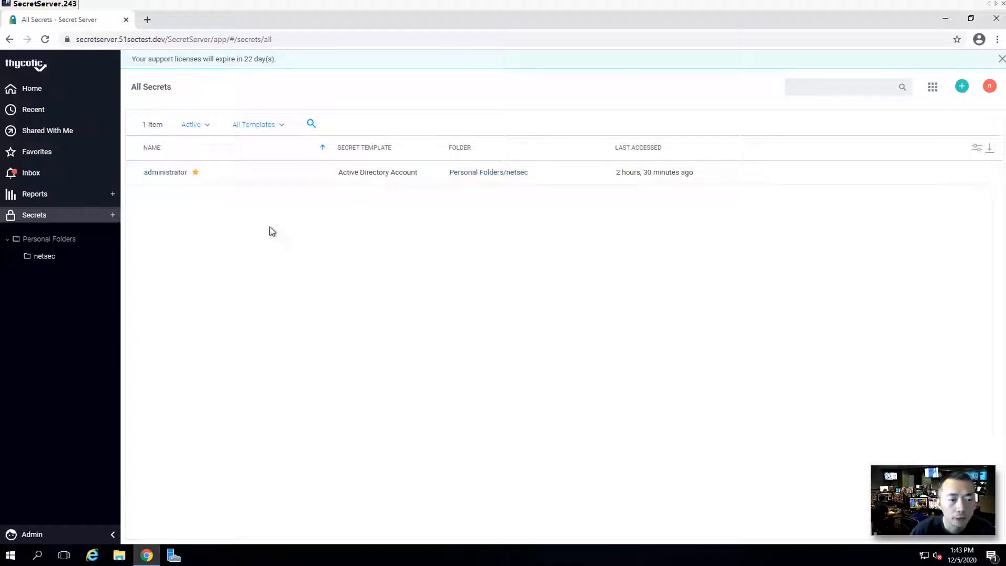
Go to Admin > Directory Services and show its Configuration settings
click(32, 534)
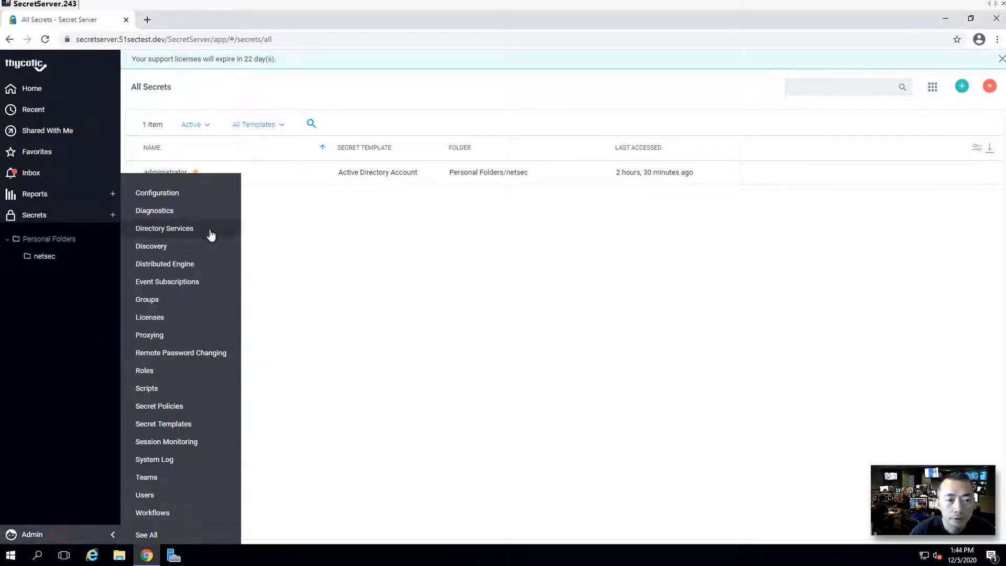
click(157, 192)
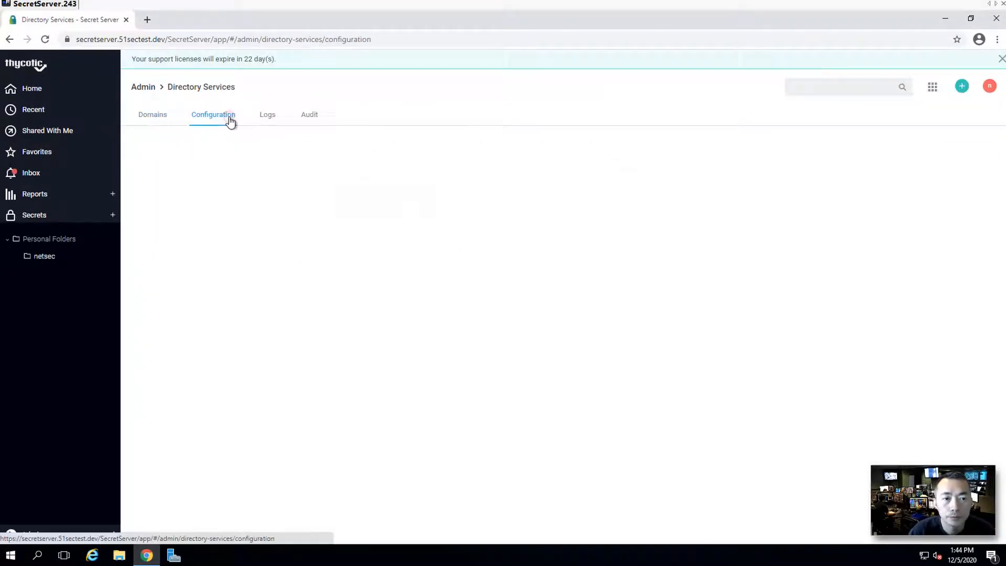
click(213, 114)
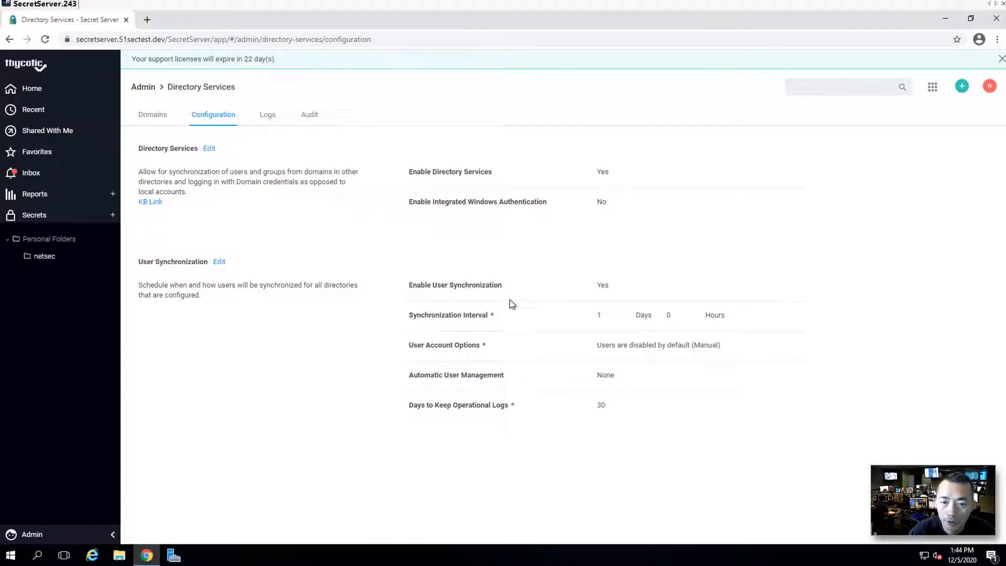
mouse_move(501, 323)
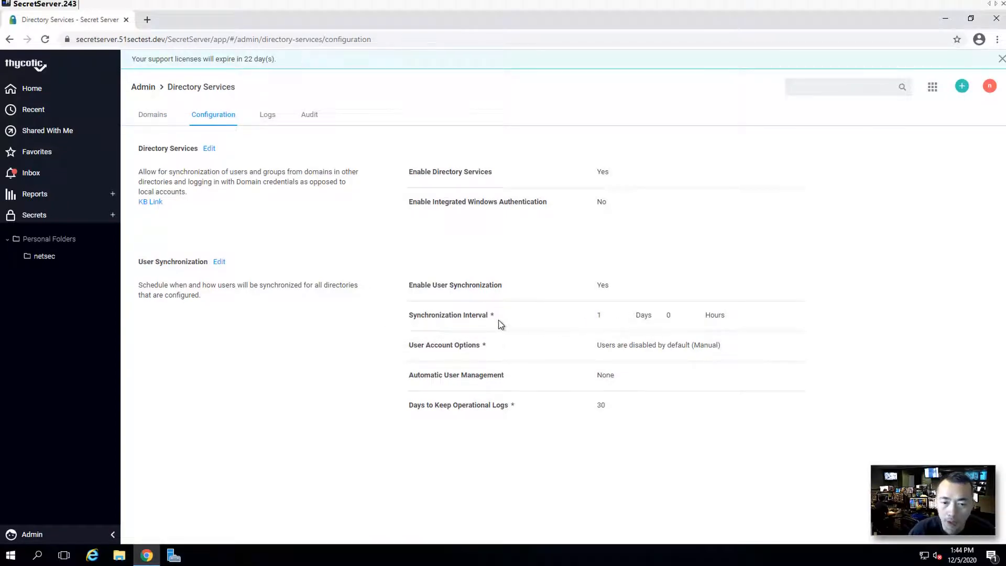
mouse_move(608, 329)
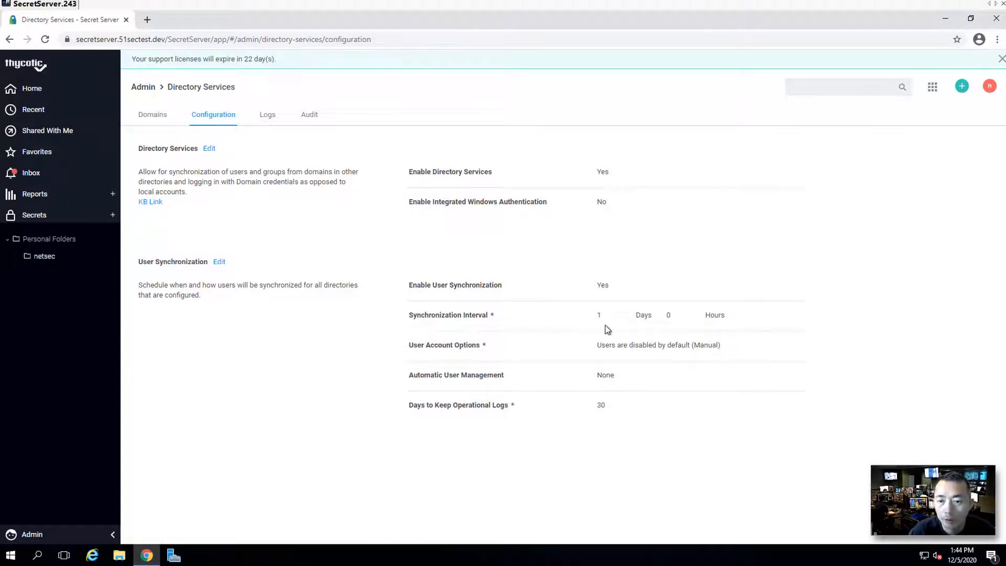
mouse_move(595, 330)
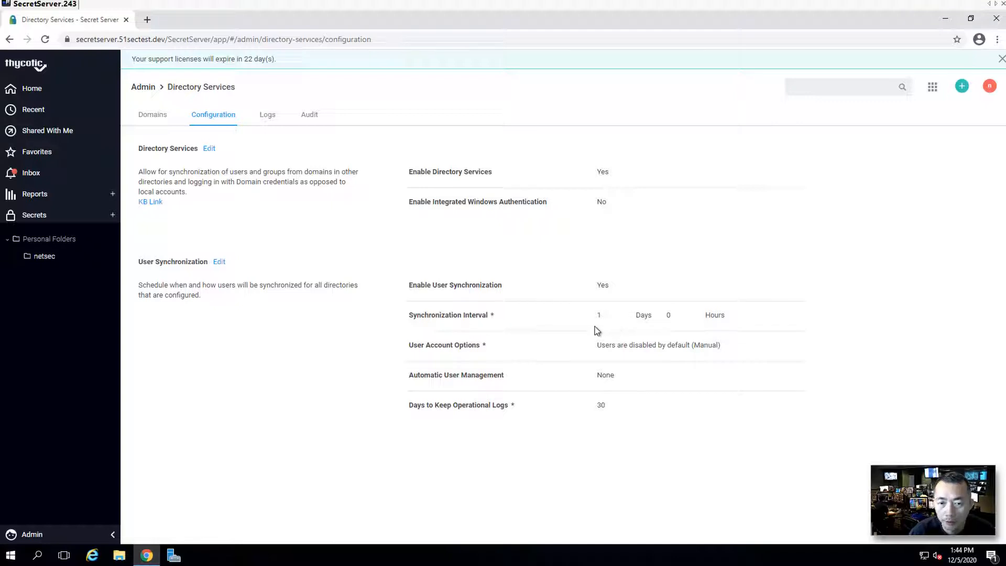
mouse_move(432, 380)
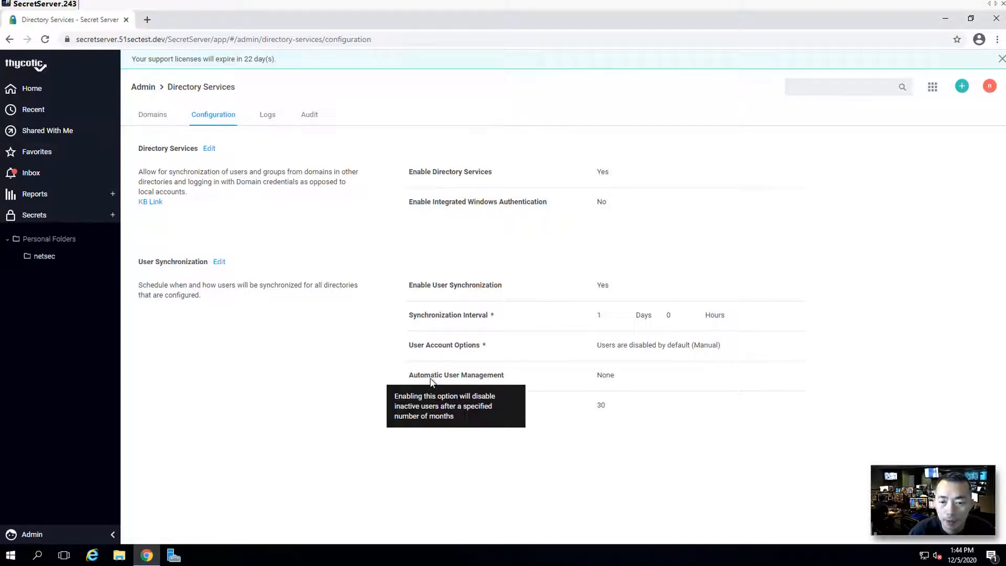
mouse_move(517, 380)
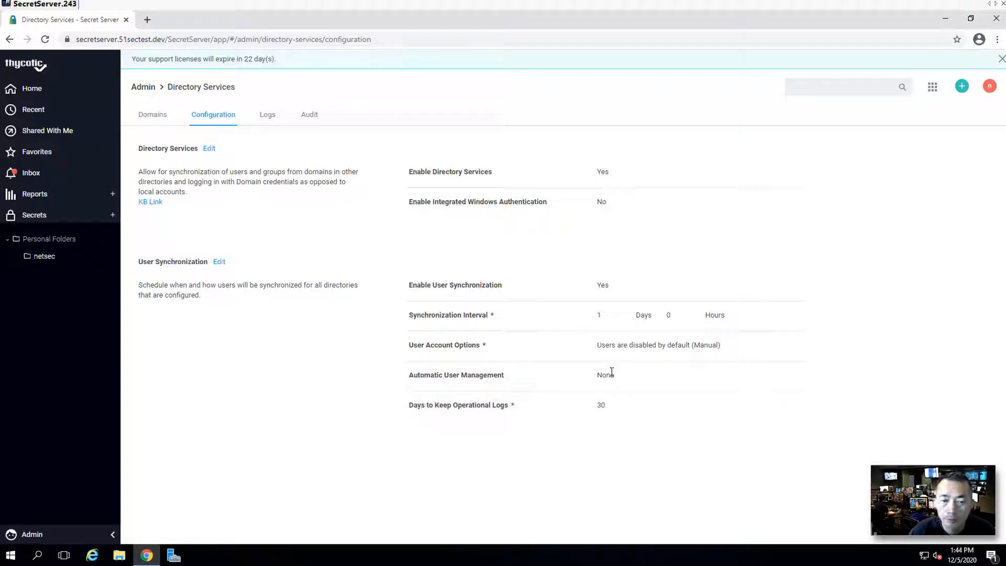
mouse_move(597, 355)
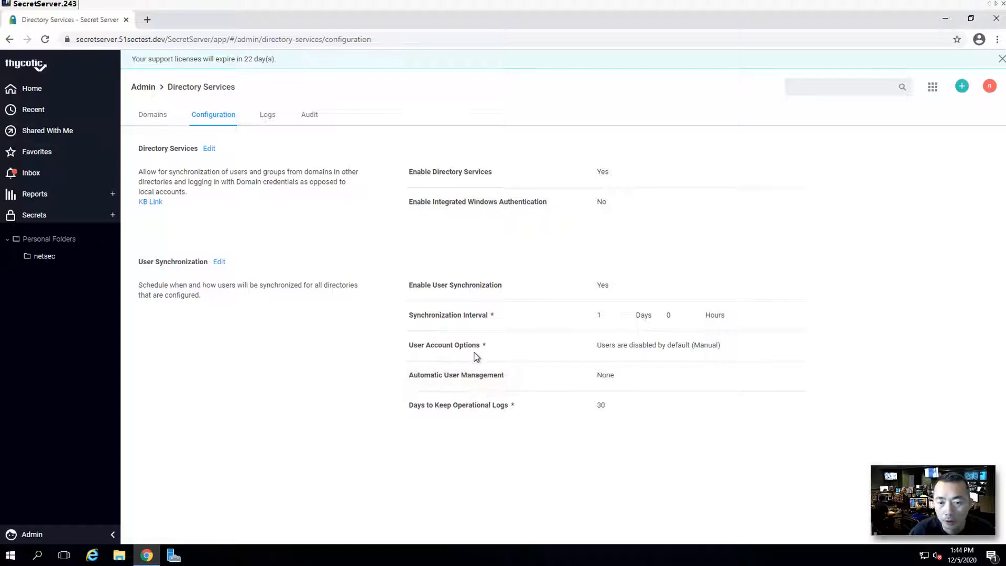
mouse_move(614, 350)
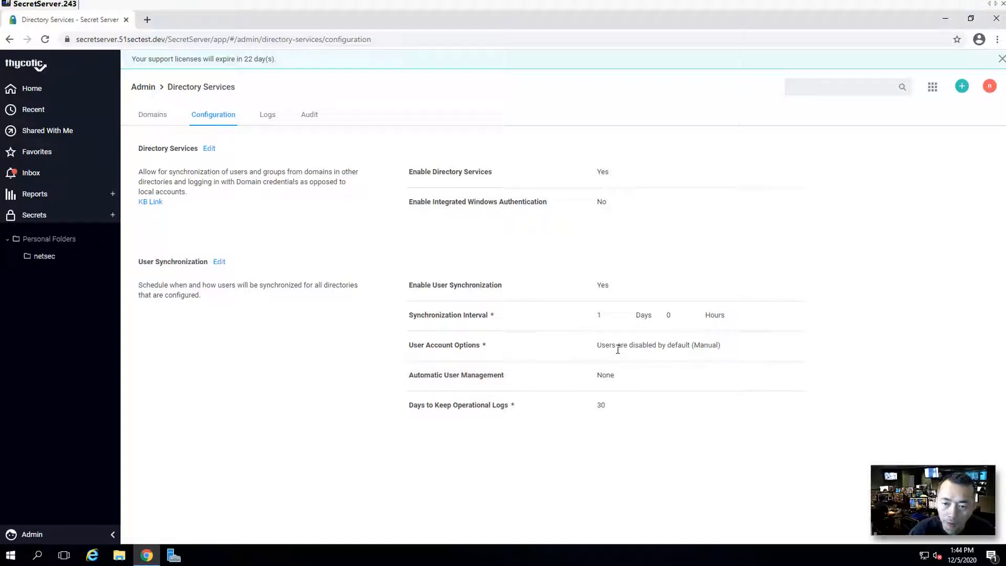
Edit User Synchronization so User Account Options is 'User status mirrors Active Directory (Automatic)'
click(219, 261)
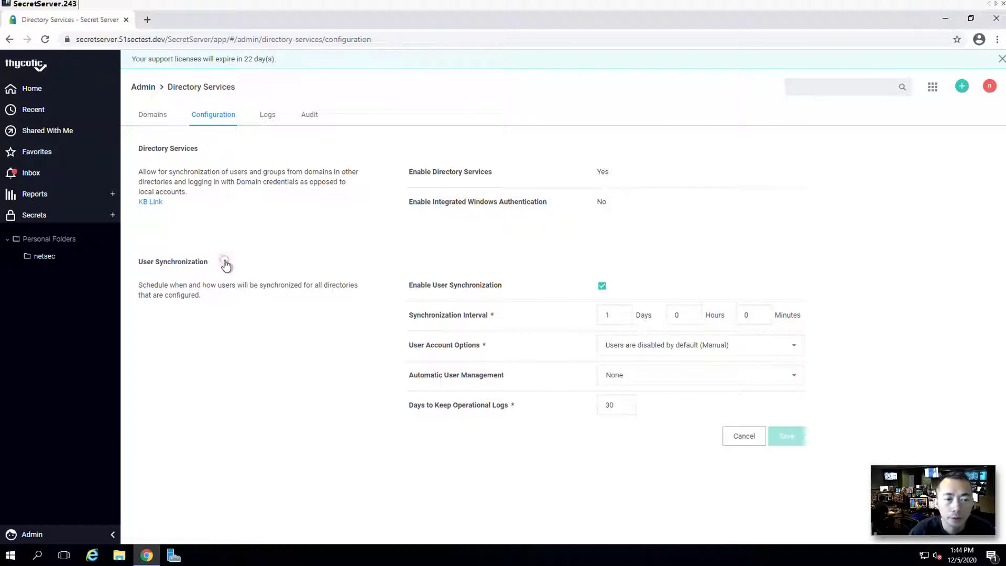
click(700, 345)
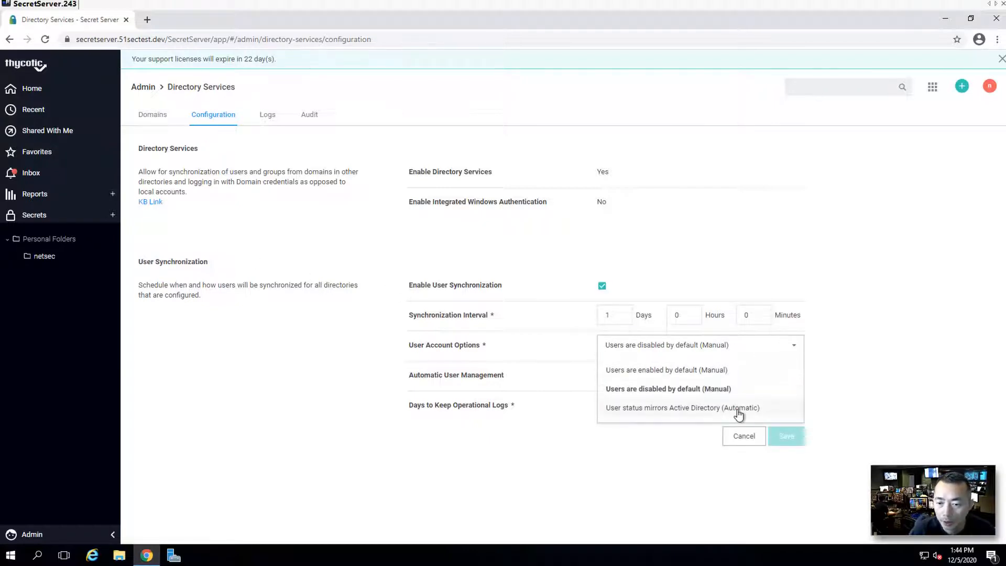
click(682, 408)
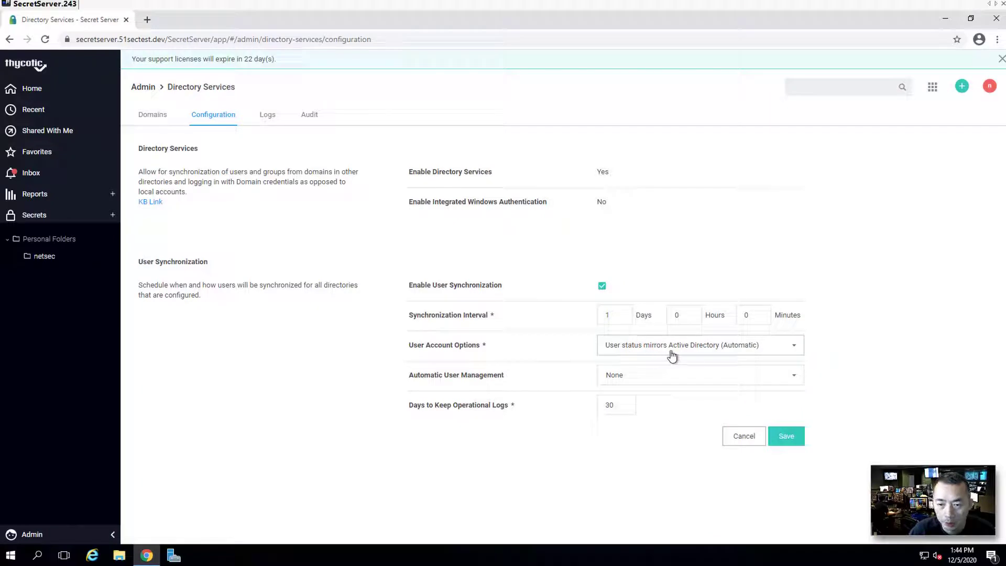
mouse_move(716, 356)
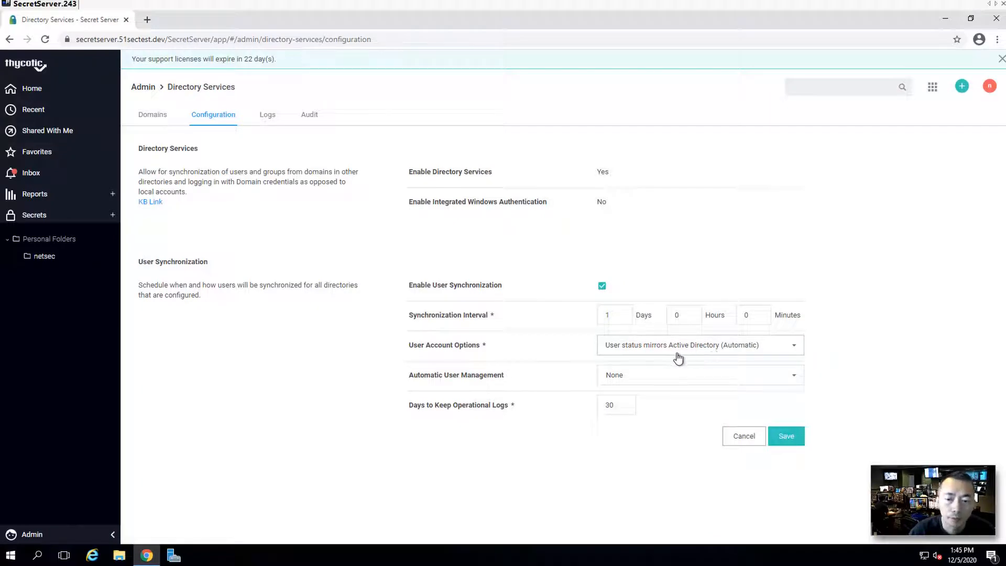
mouse_move(637, 351)
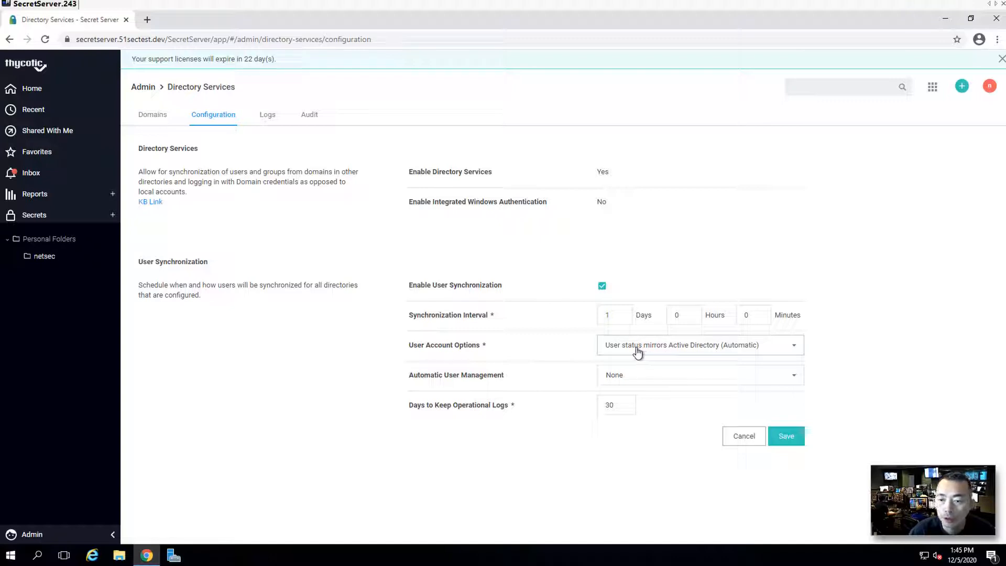
mouse_move(721, 357)
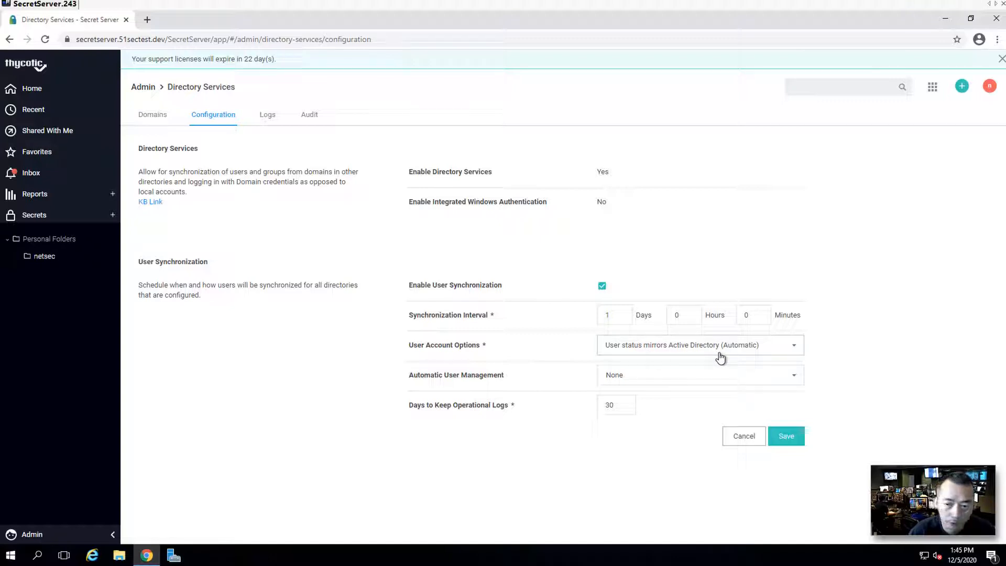
mouse_move(306, 265)
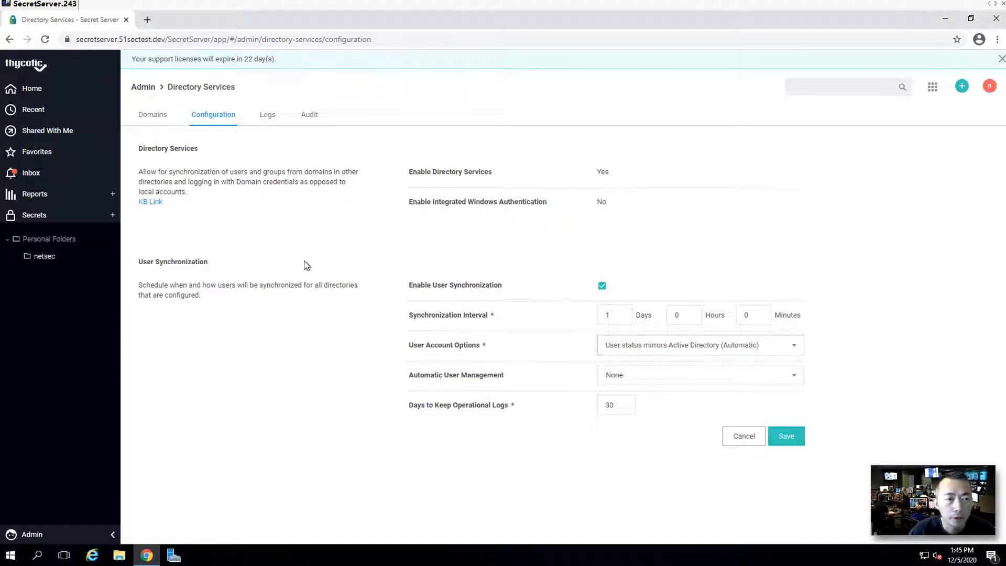
mouse_move(323, 292)
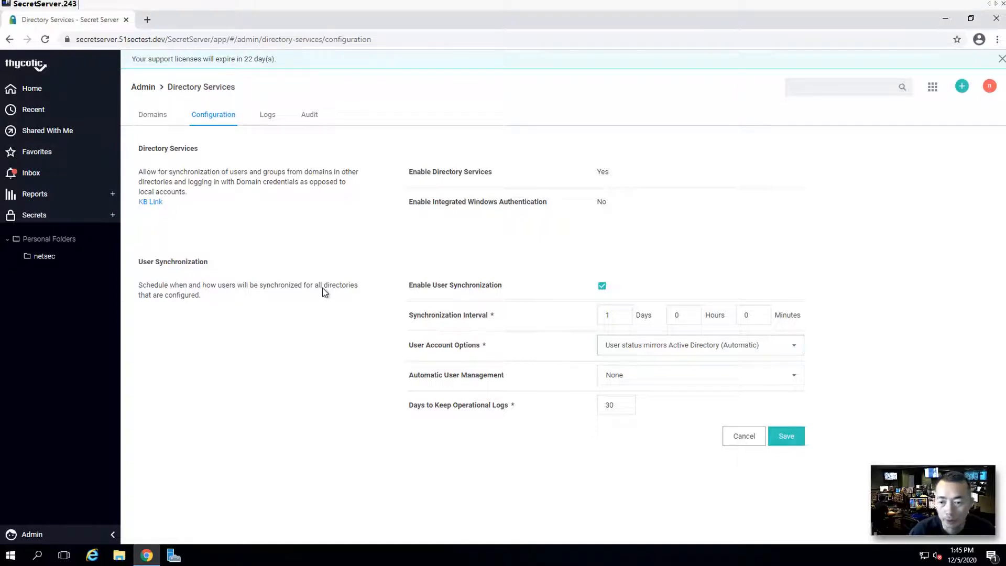
Show the Domains list with the synced 51sectest.dev Active Directory domain
click(153, 114)
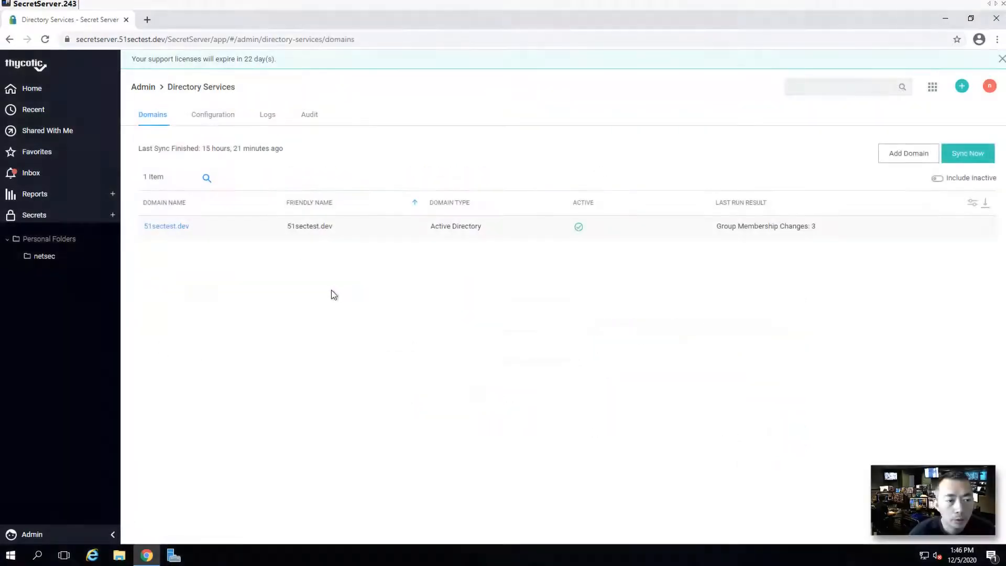
mouse_move(220, 269)
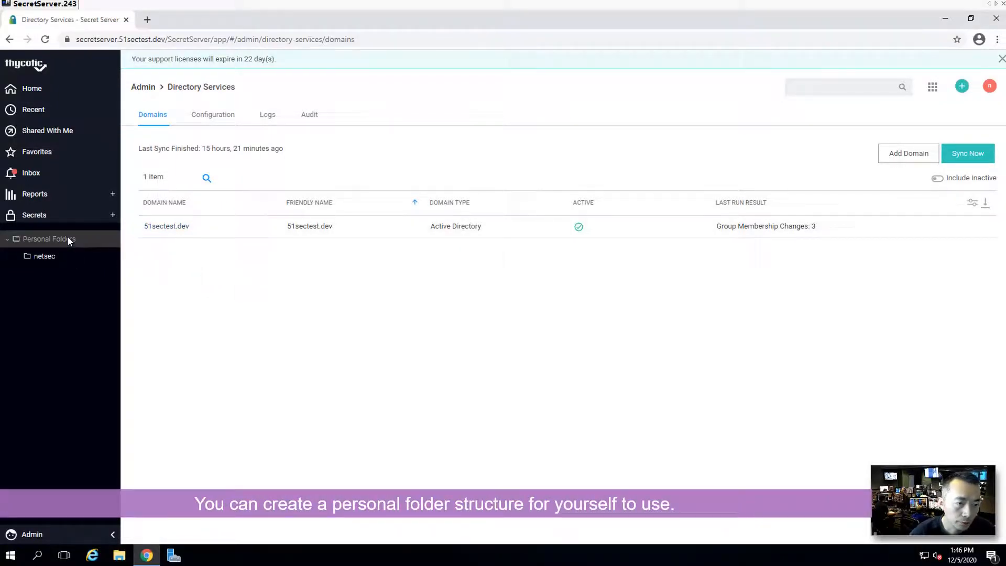
mouse_move(64, 247)
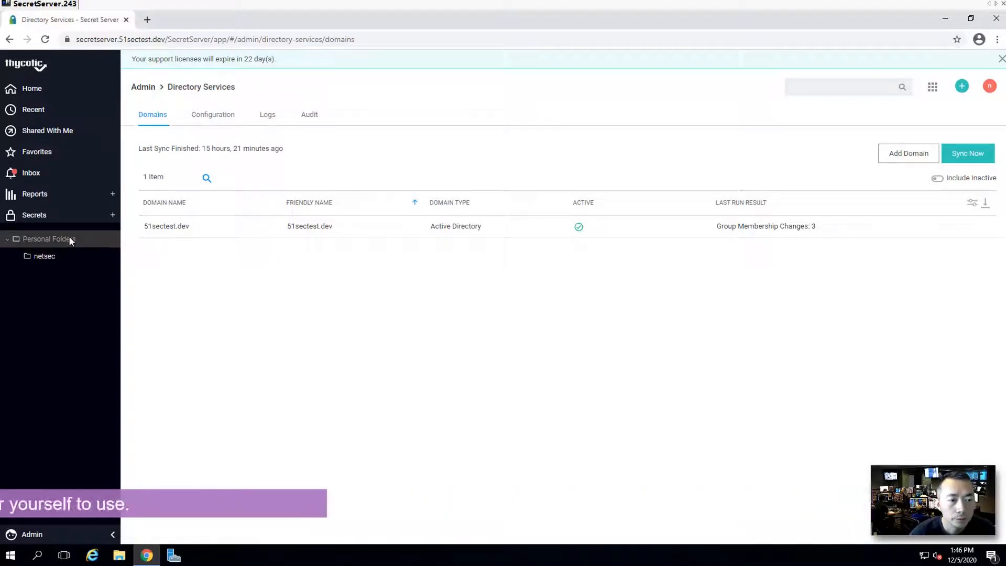
Create a new folder 'Ad Admin' inside the netsec folder and view it
click(44, 256)
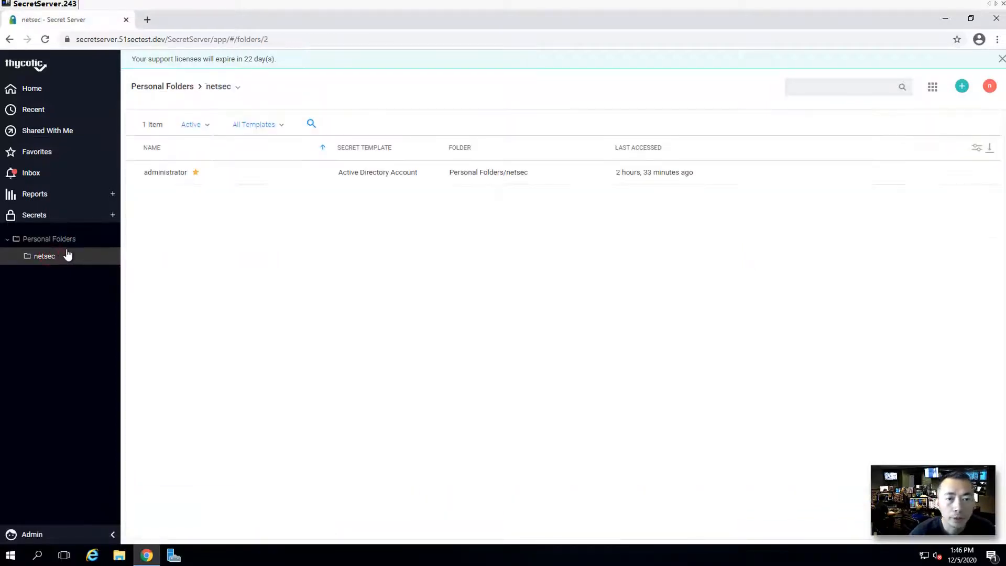
click(962, 86)
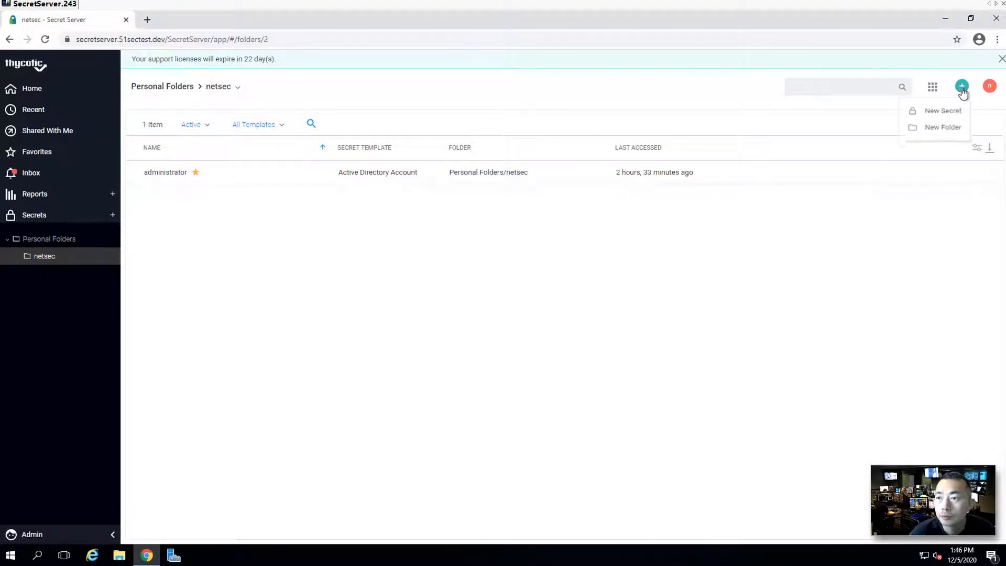
click(943, 127)
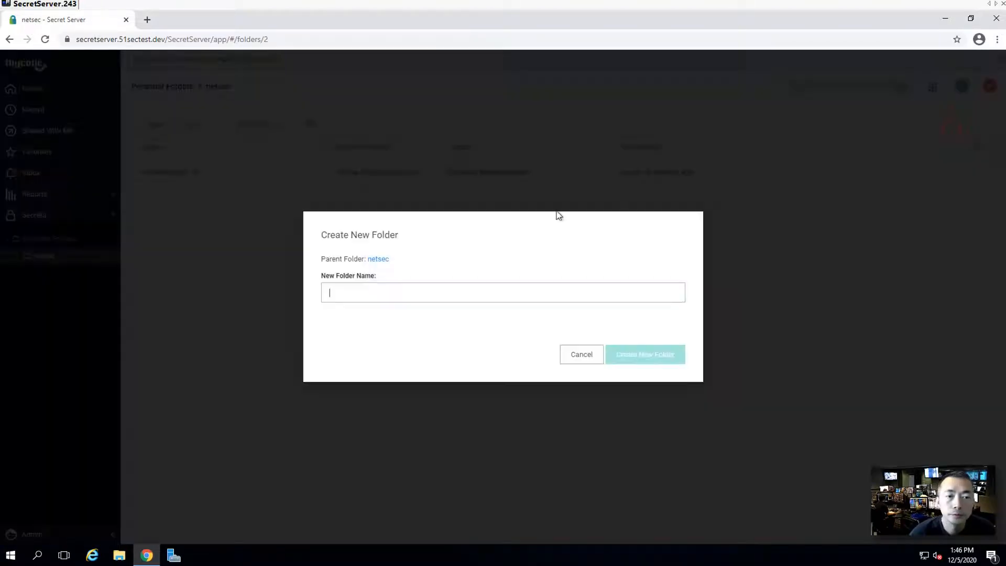
mouse_move(433, 296)
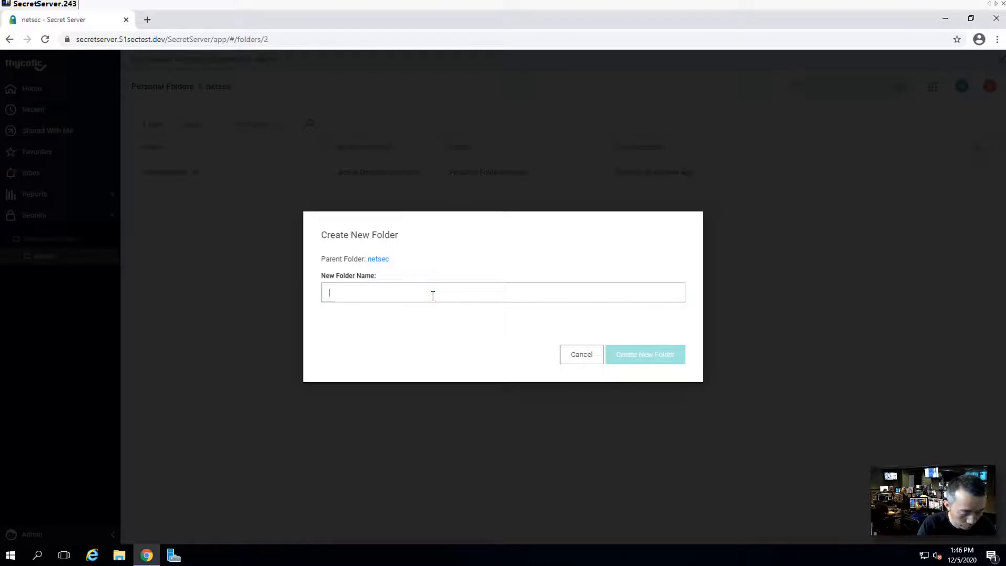
text(Ad Admin)
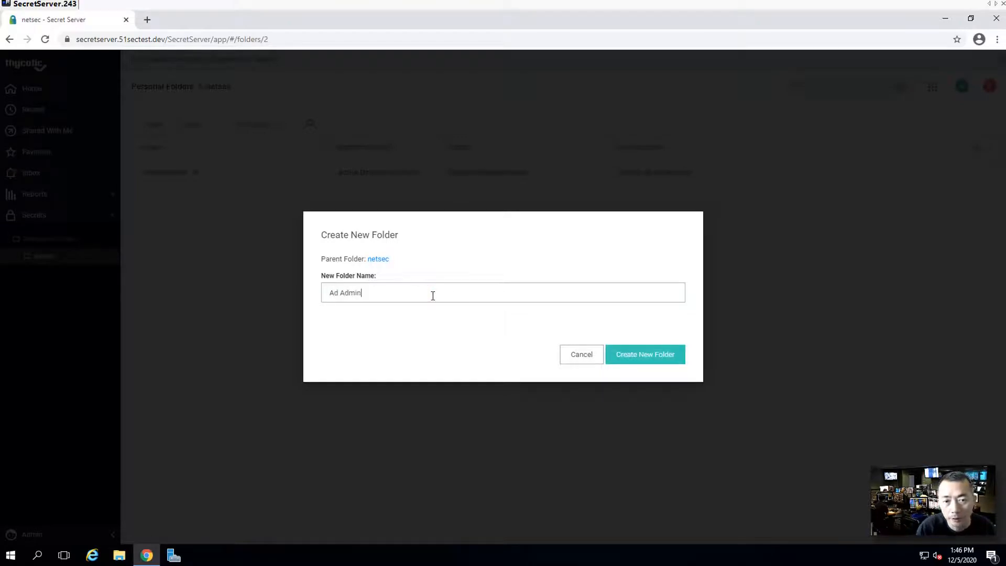
click(645, 354)
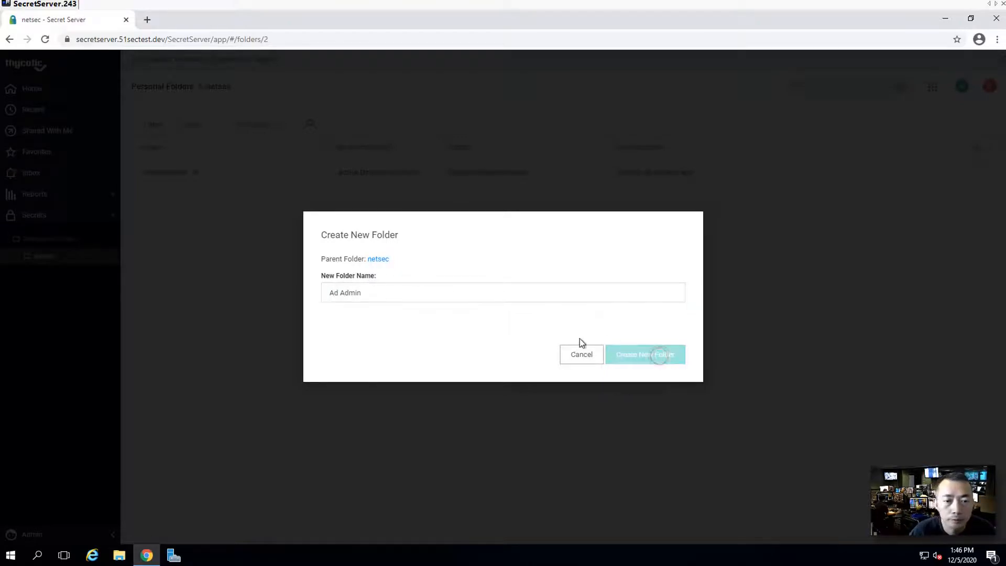
click(645, 355)
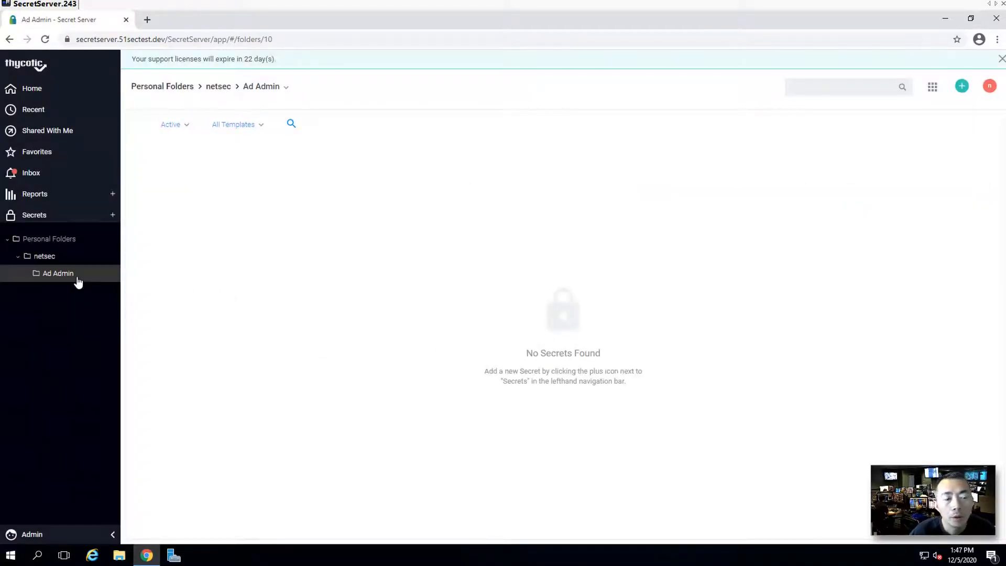
mouse_move(54, 260)
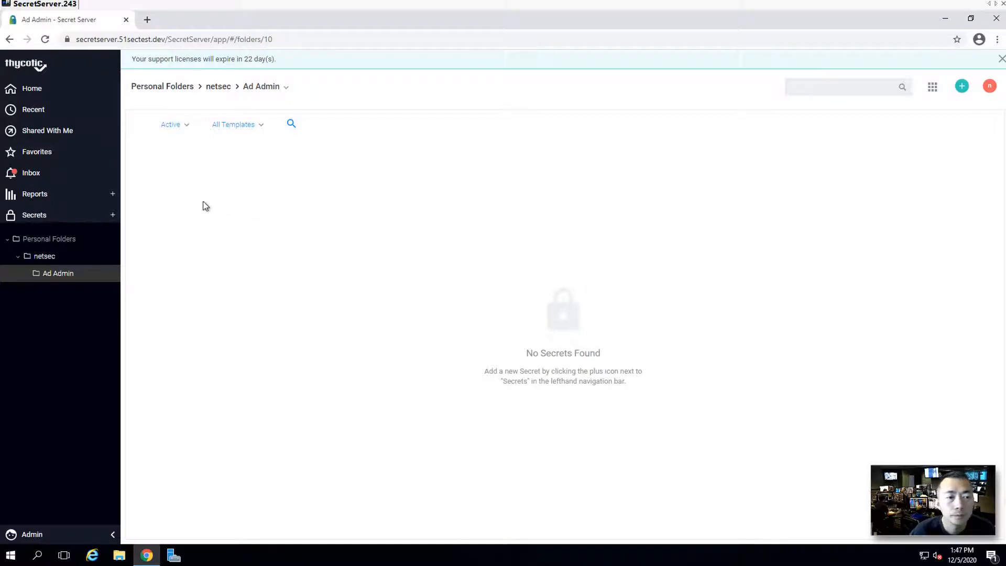
click(32, 533)
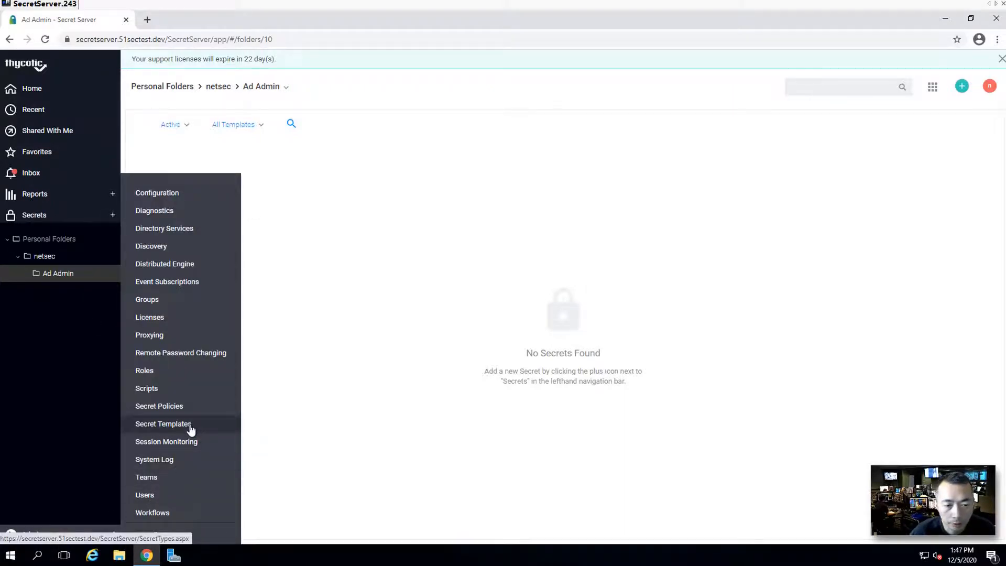
Review the Secret Templates list and keep Active Directory Account selected
click(162, 423)
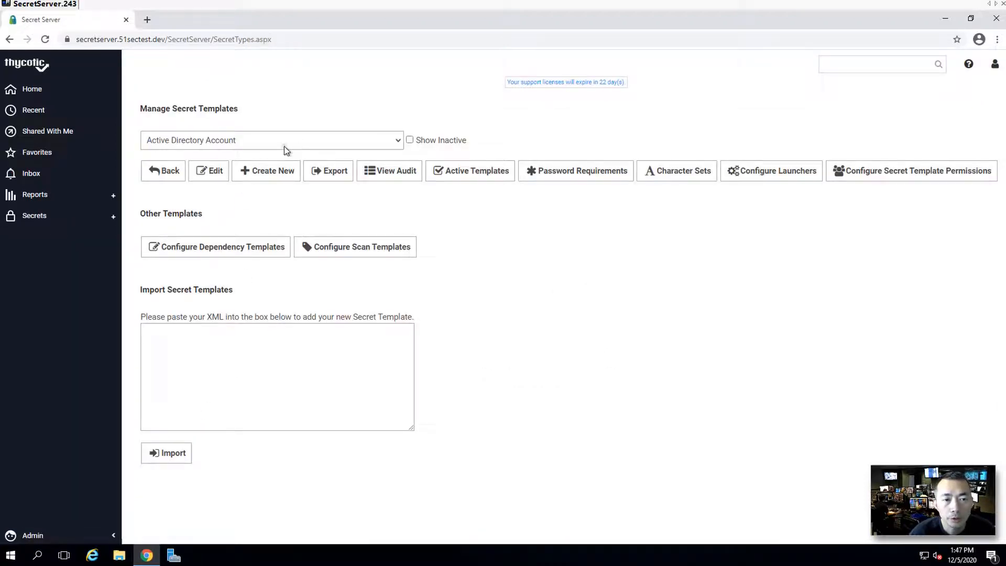
click(284, 140)
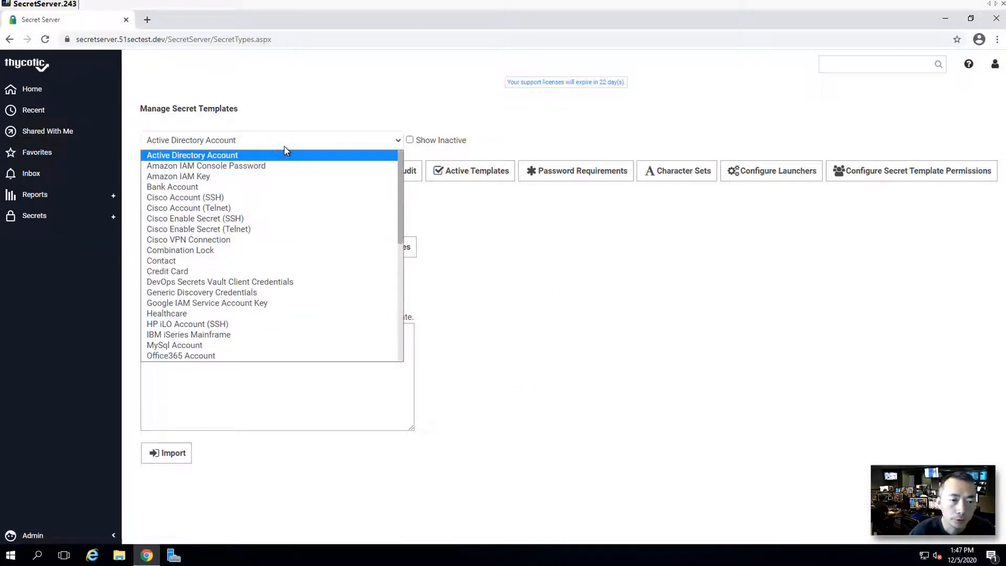
mouse_move(181, 249)
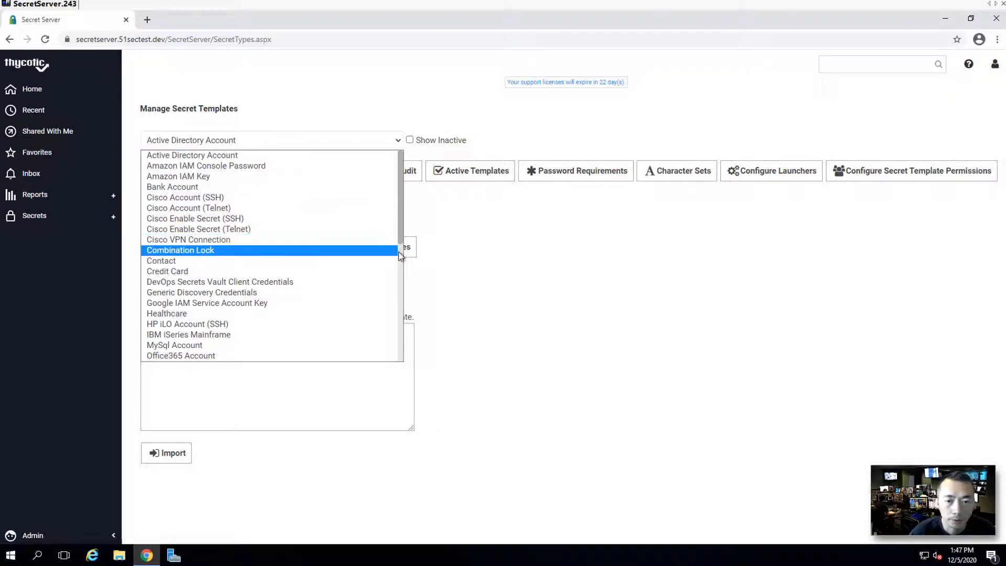
scroll(down, 3)
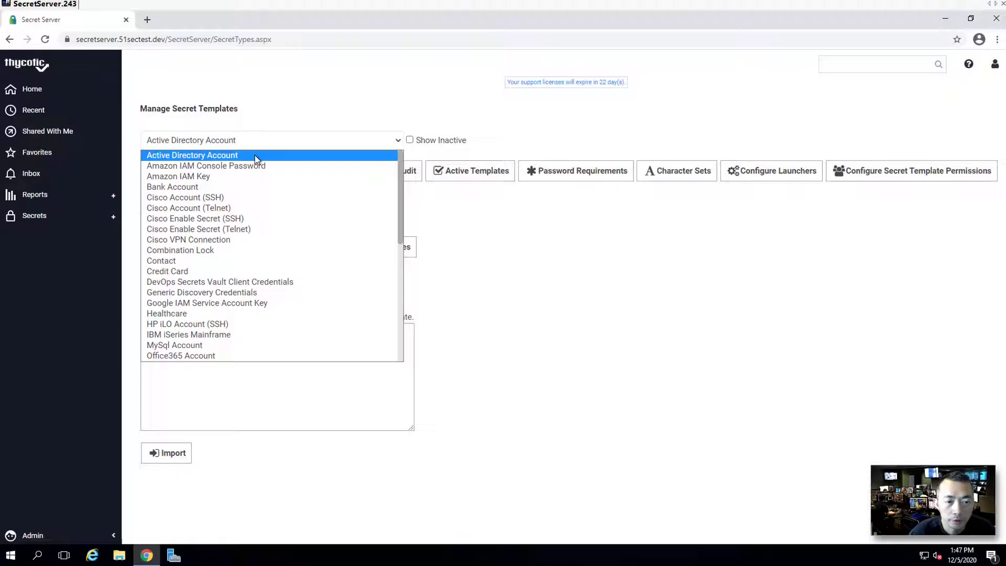
click(192, 155)
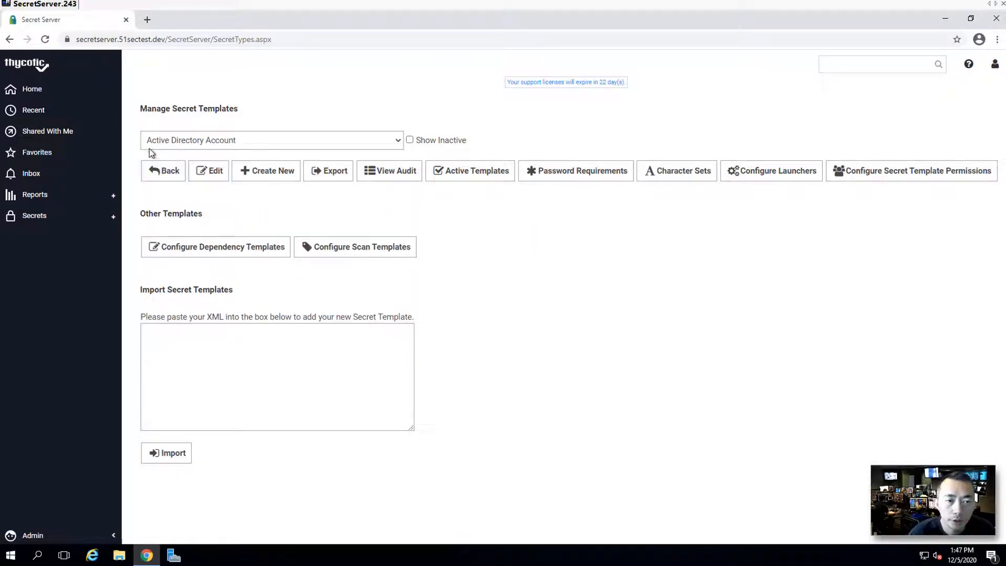
mouse_move(188, 157)
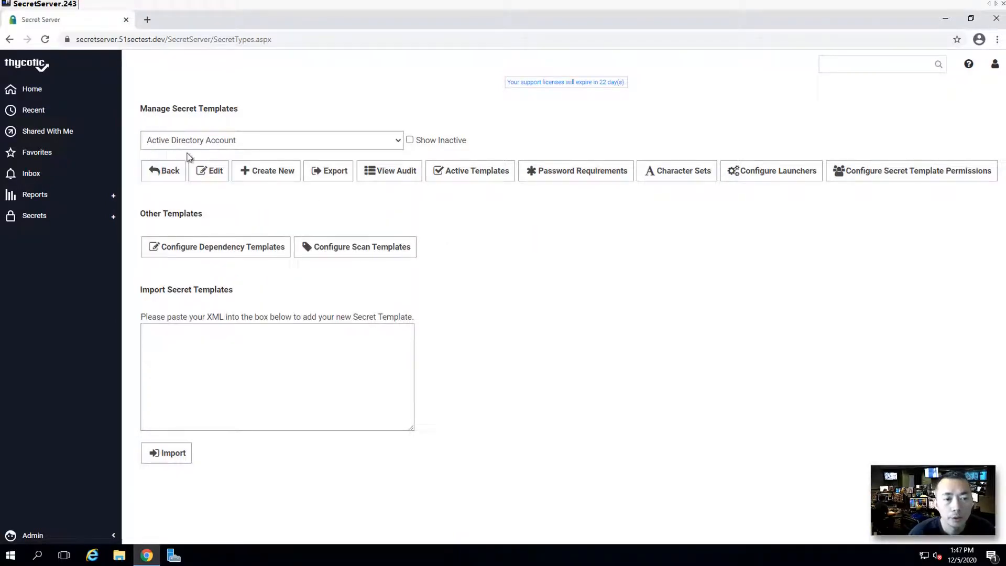
mouse_move(141, 144)
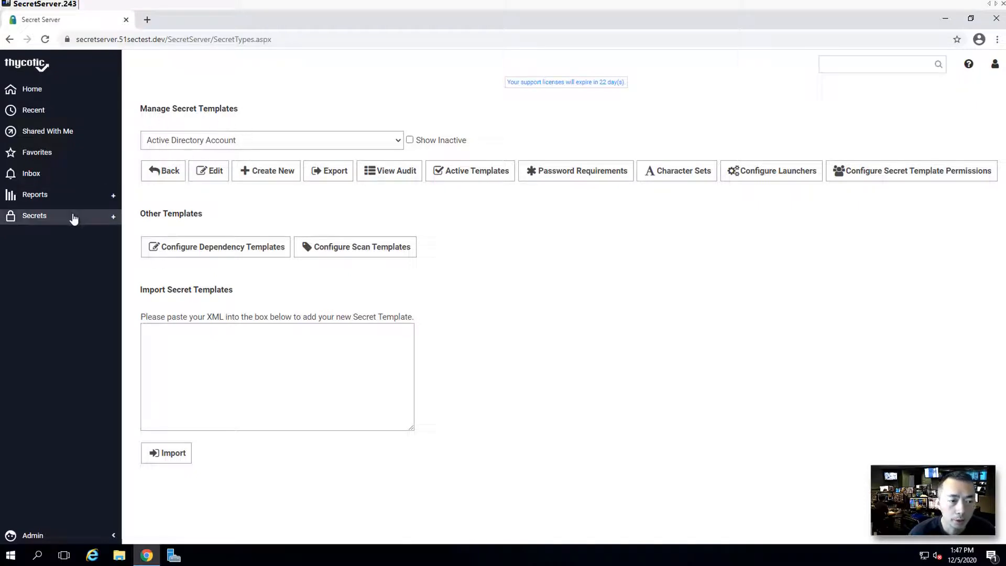
Start a new secret based on the Active Directory Account template
click(35, 216)
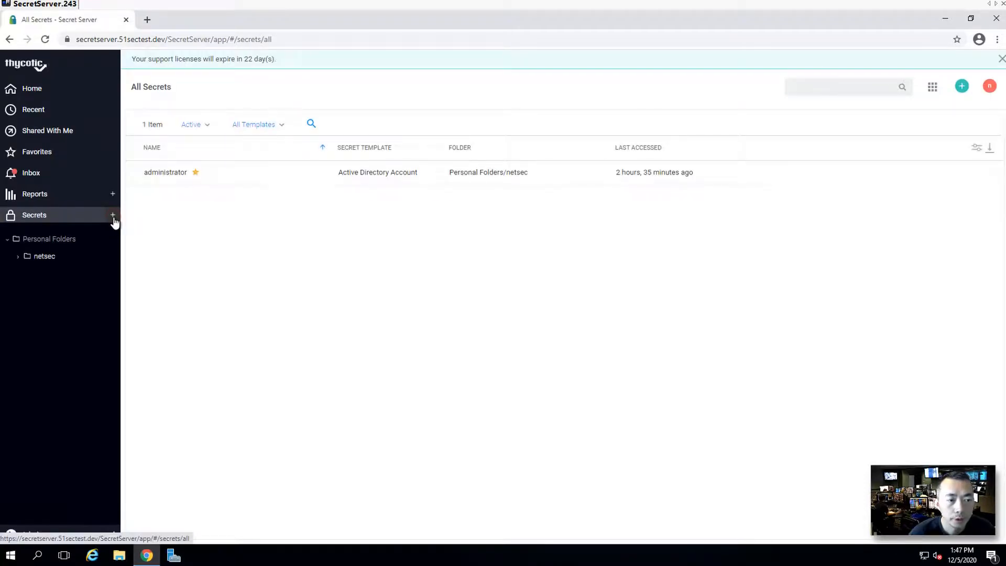
click(114, 214)
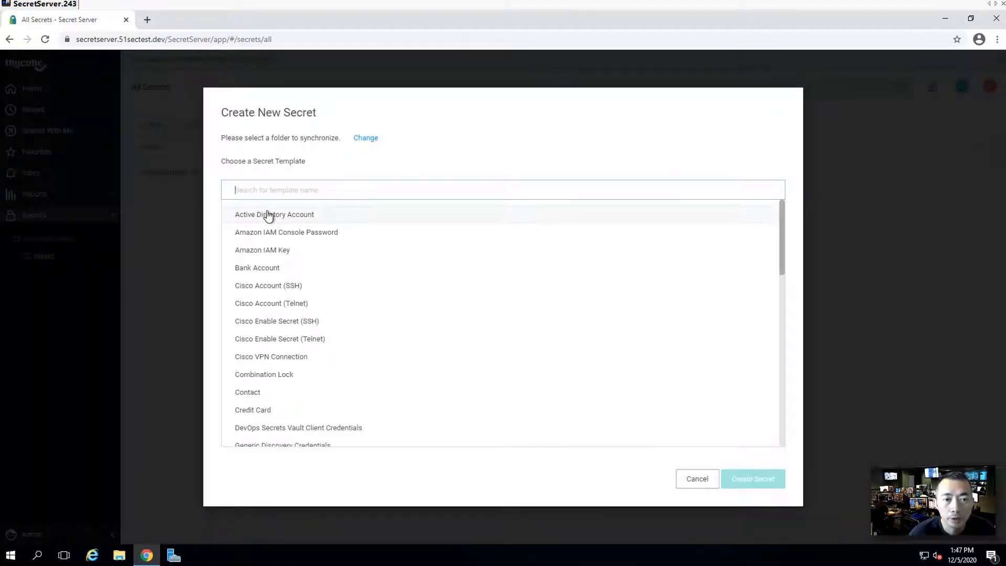
click(274, 214)
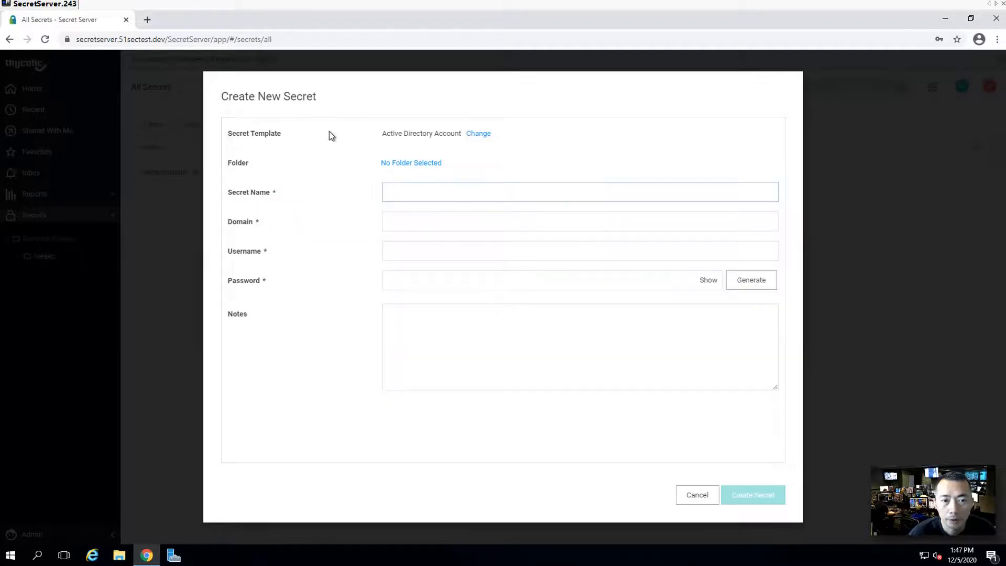
mouse_move(442, 161)
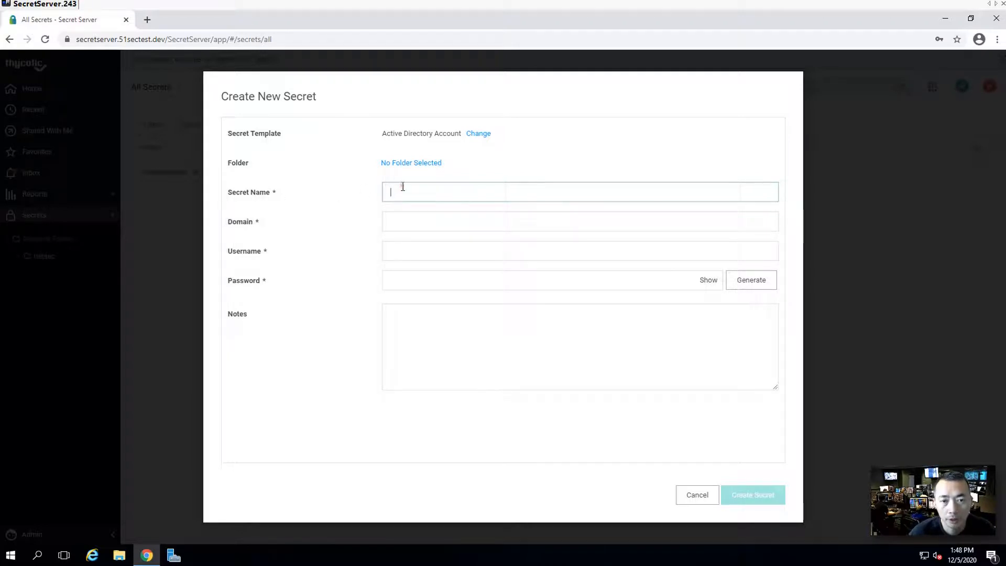
Create secret admin1 for domain 51sectest.dev, username admin1, password and 'Admin1 account' note
text(admin1)
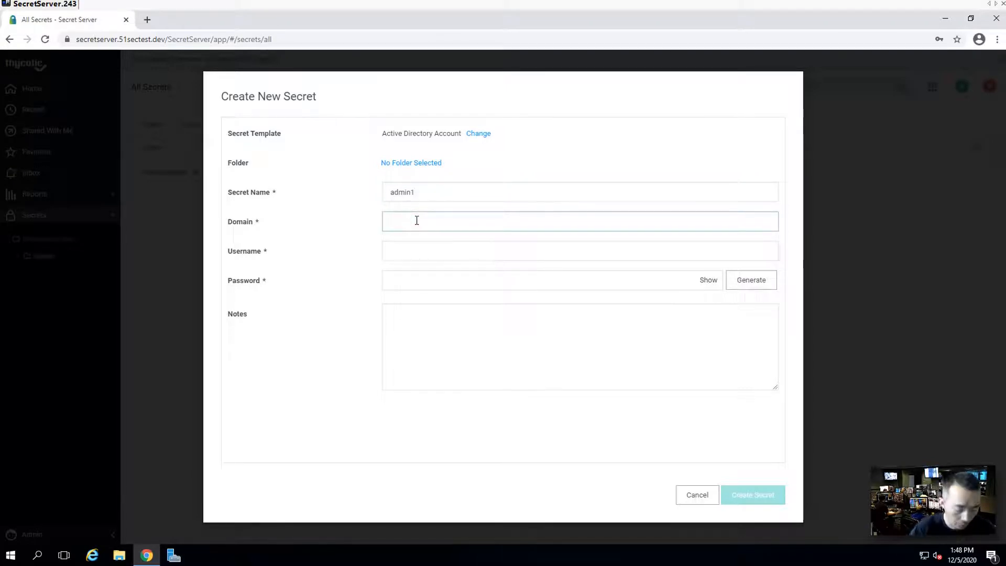
text(51sectest.dev)
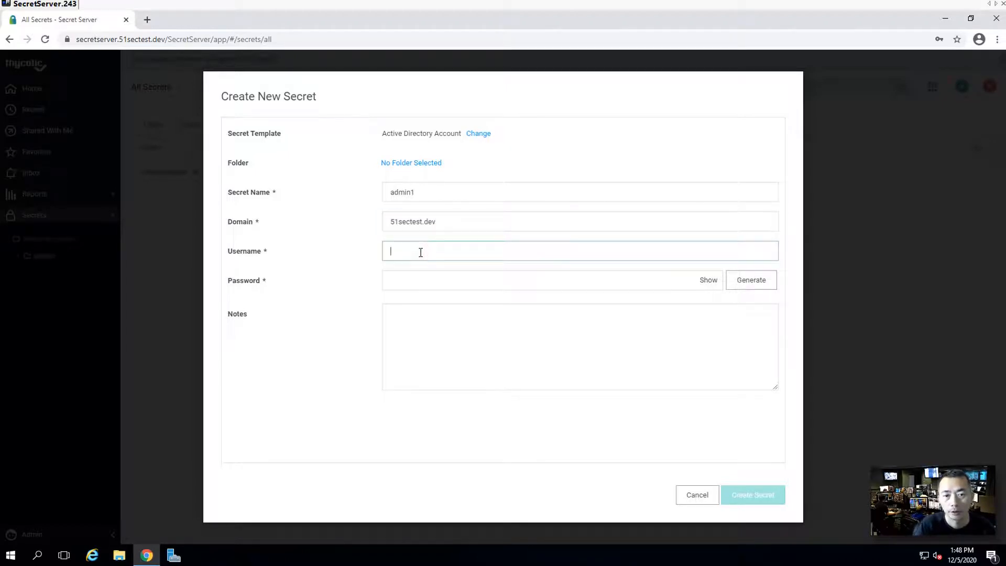
text(admin1)
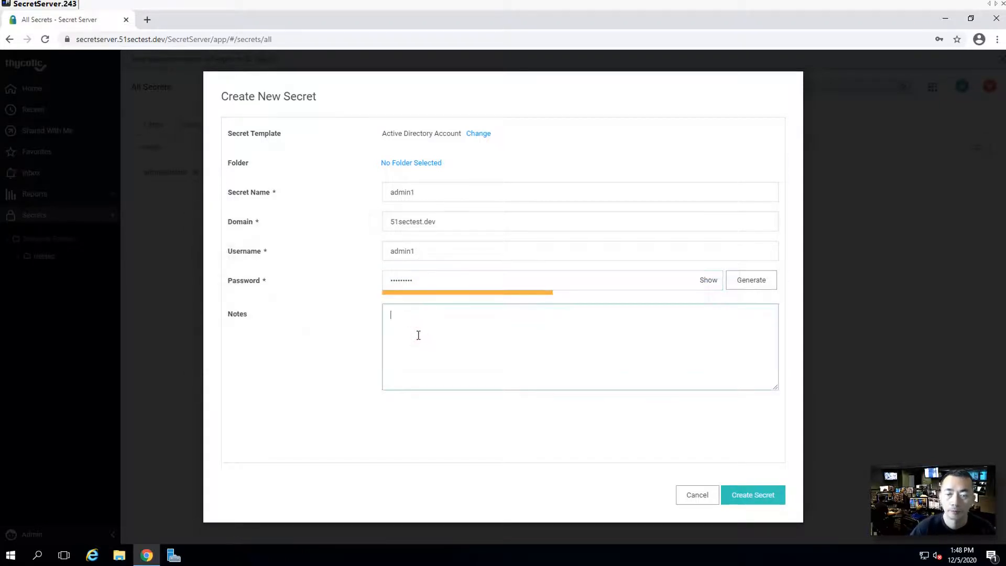
text(C)
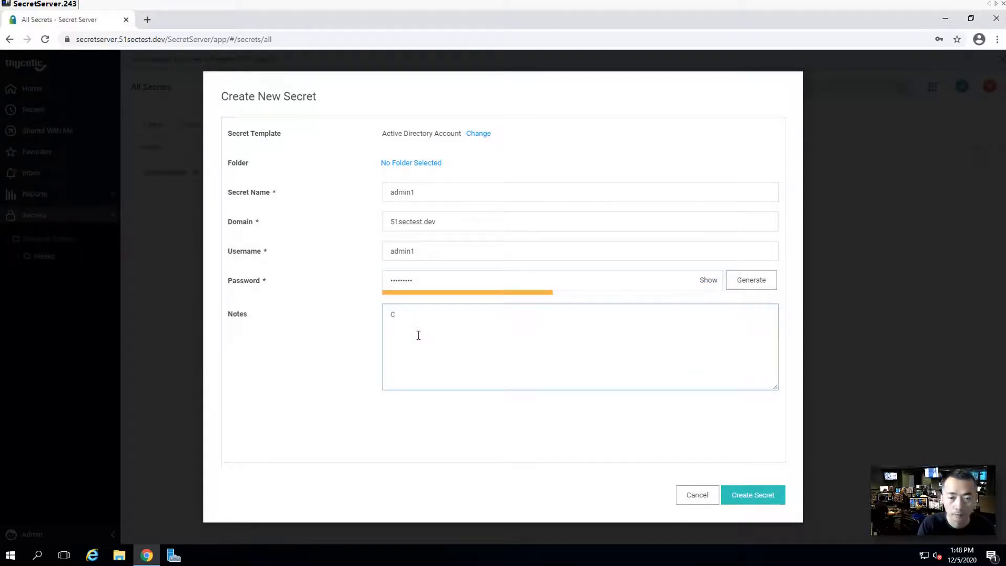
text(Admin1 account)
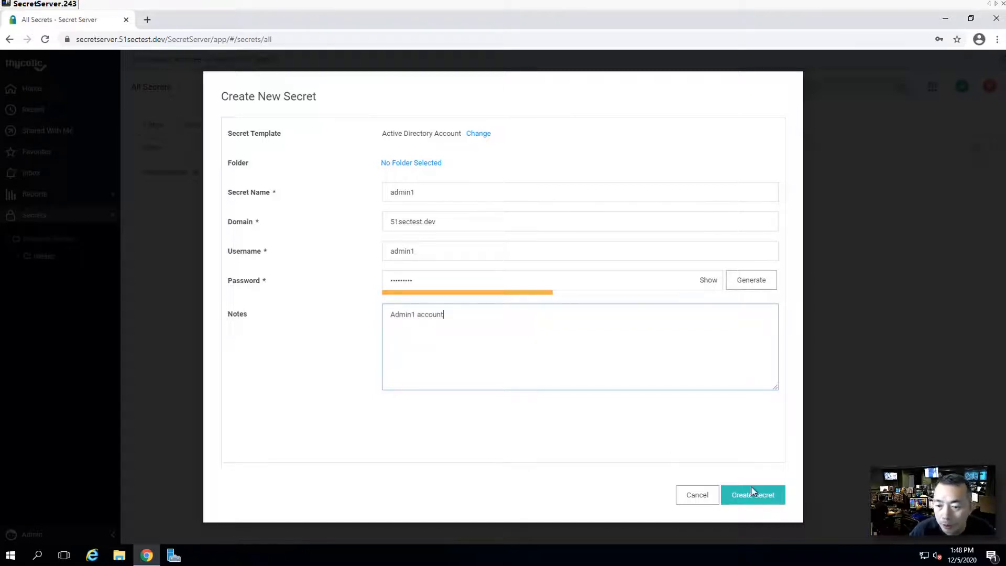
click(753, 495)
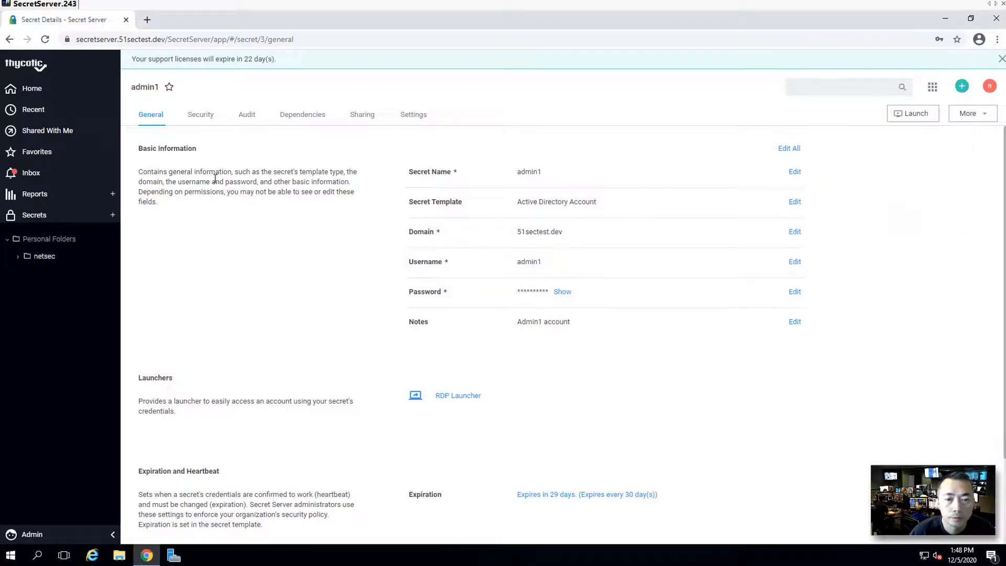
mouse_move(241, 420)
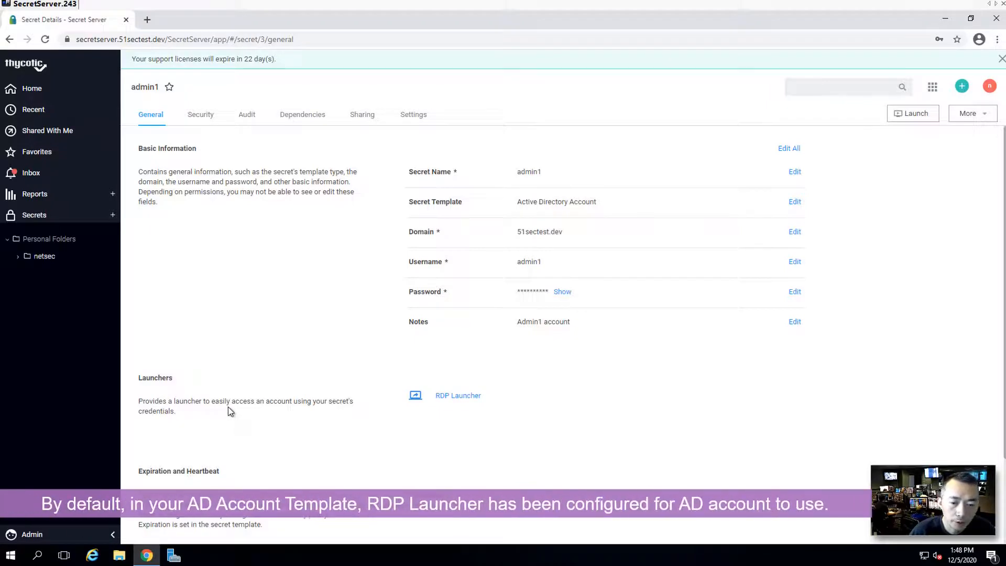
mouse_move(481, 407)
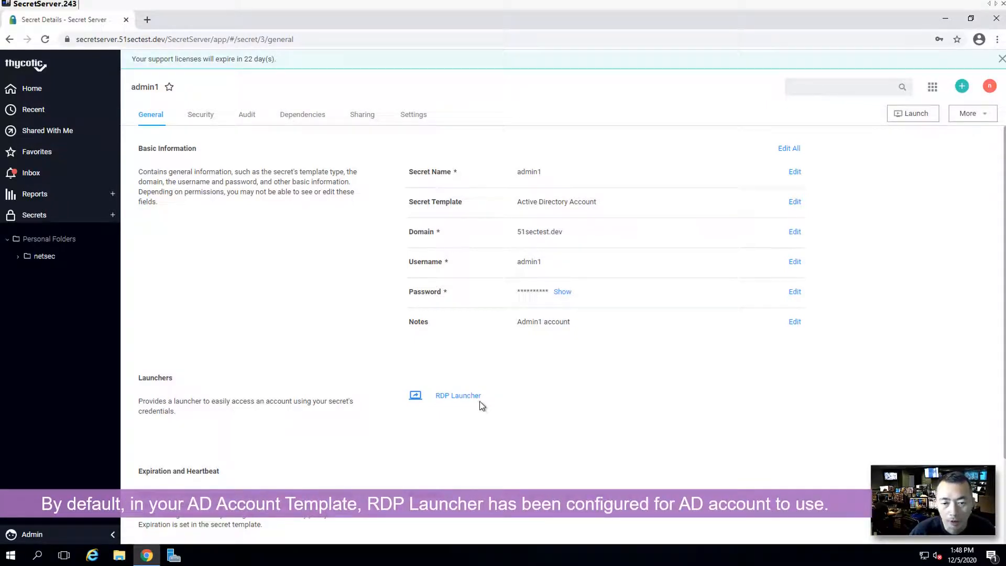
mouse_move(478, 402)
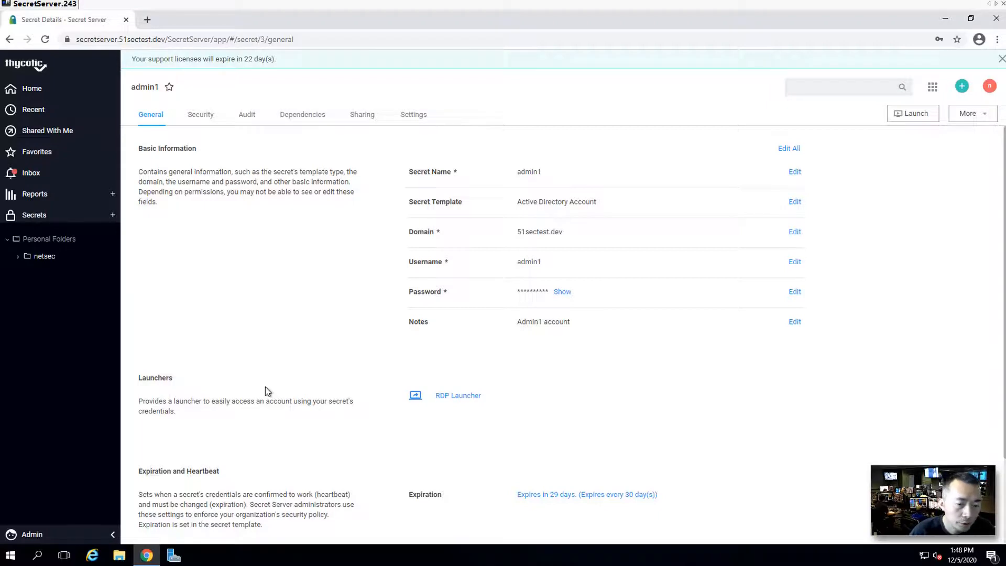
mouse_move(431, 419)
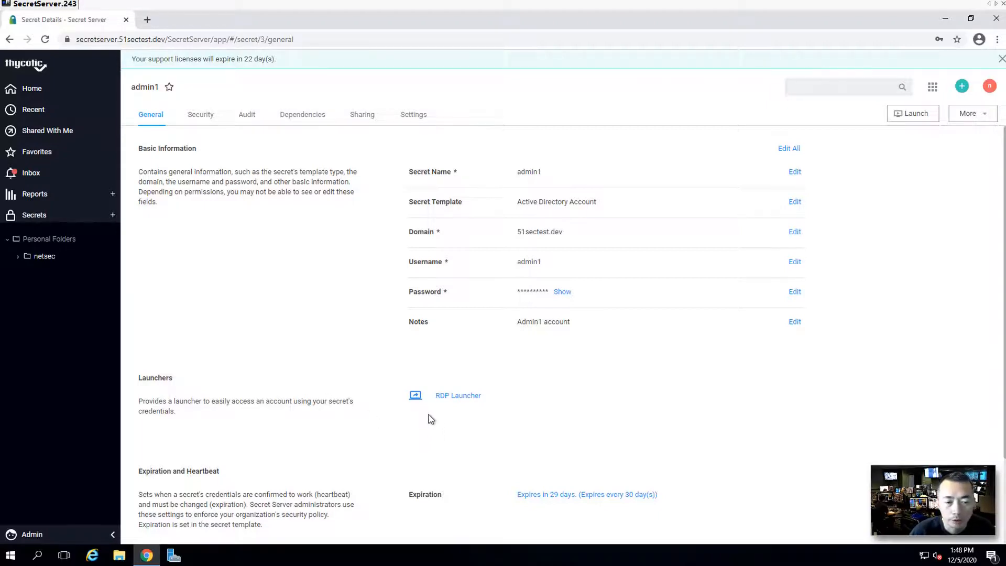
mouse_move(476, 430)
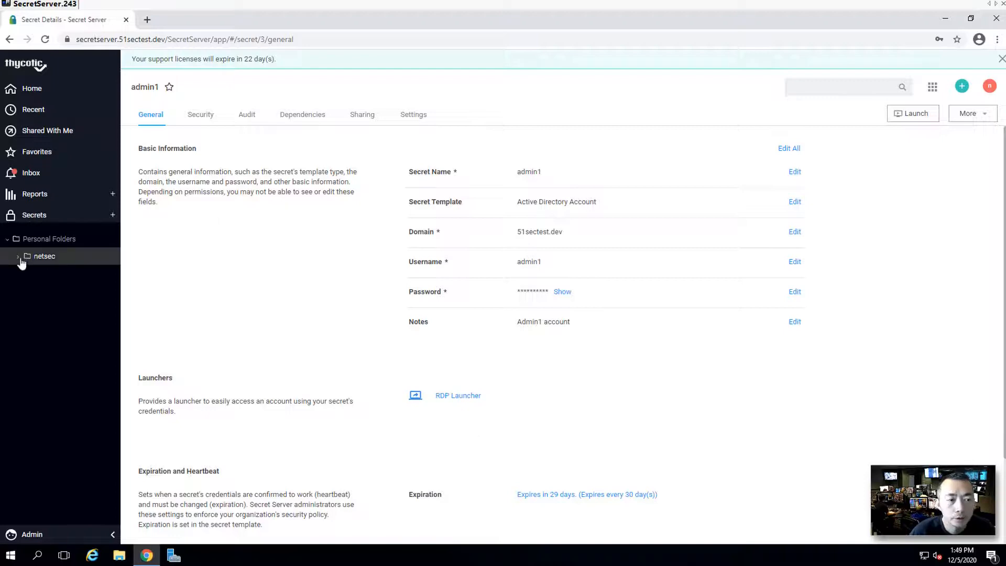
Show All Secrets listing admin1 and administrator
click(18, 256)
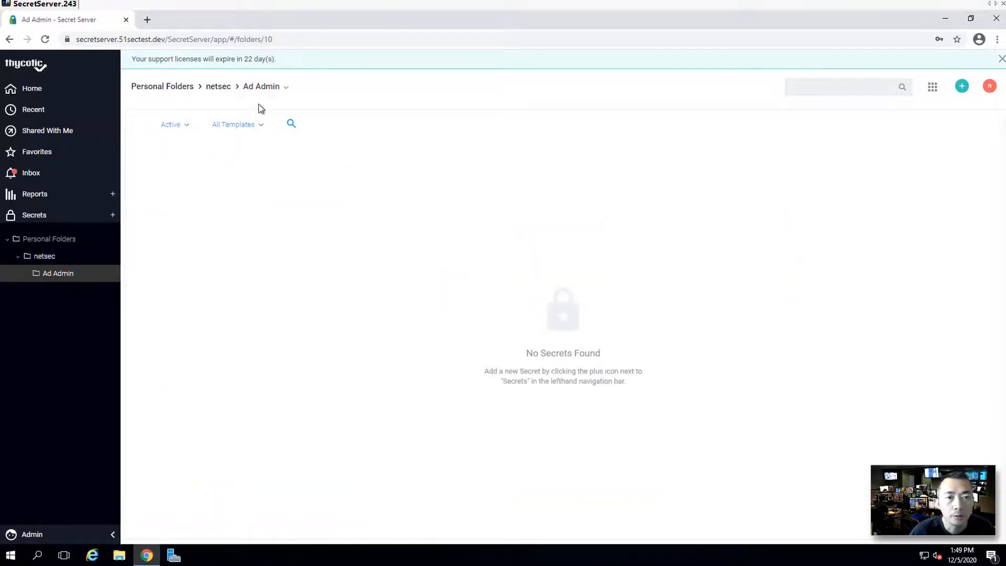
click(34, 215)
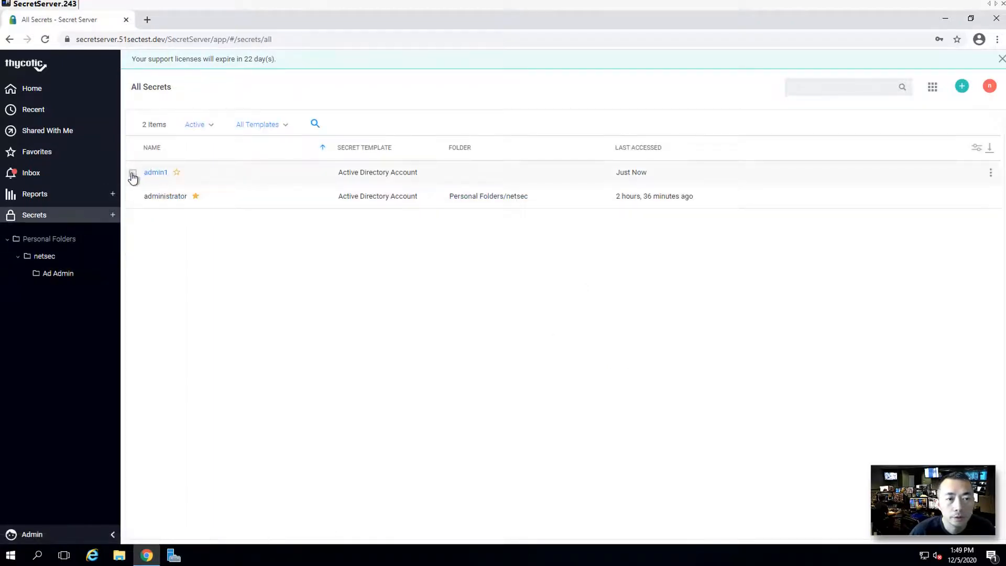
Move the admin1 secret into netsec > Ad Admin and view that folder
click(134, 172)
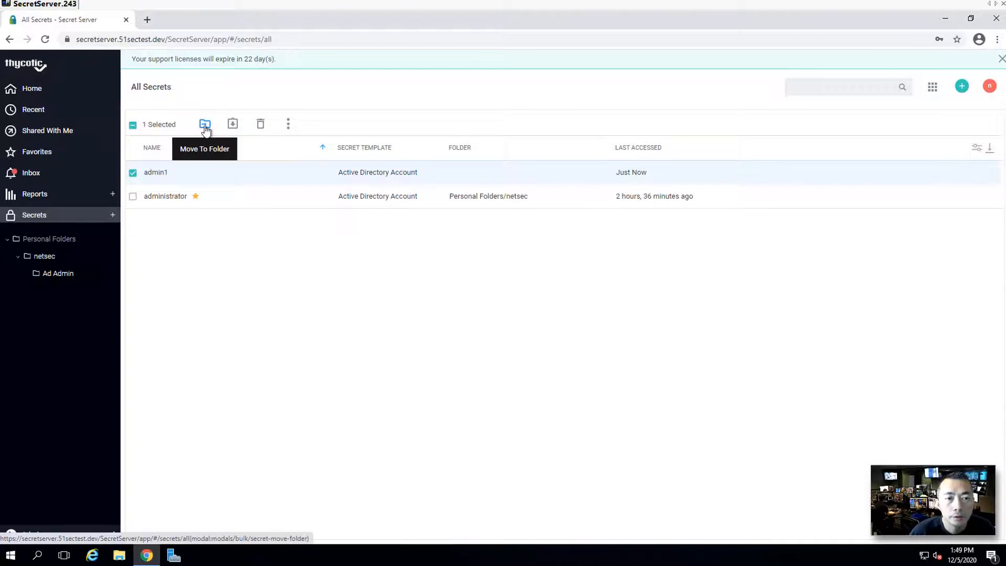
click(206, 123)
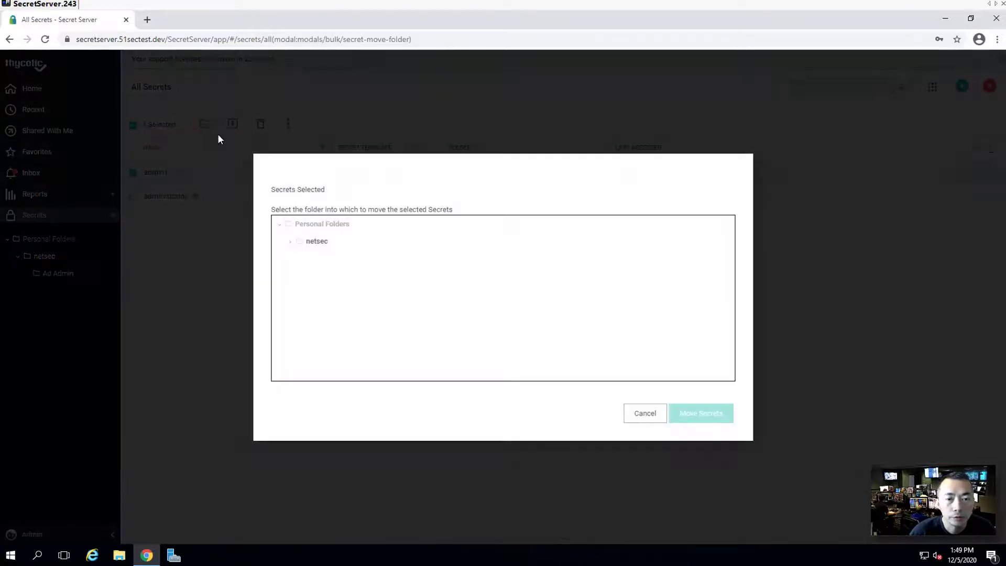
click(290, 241)
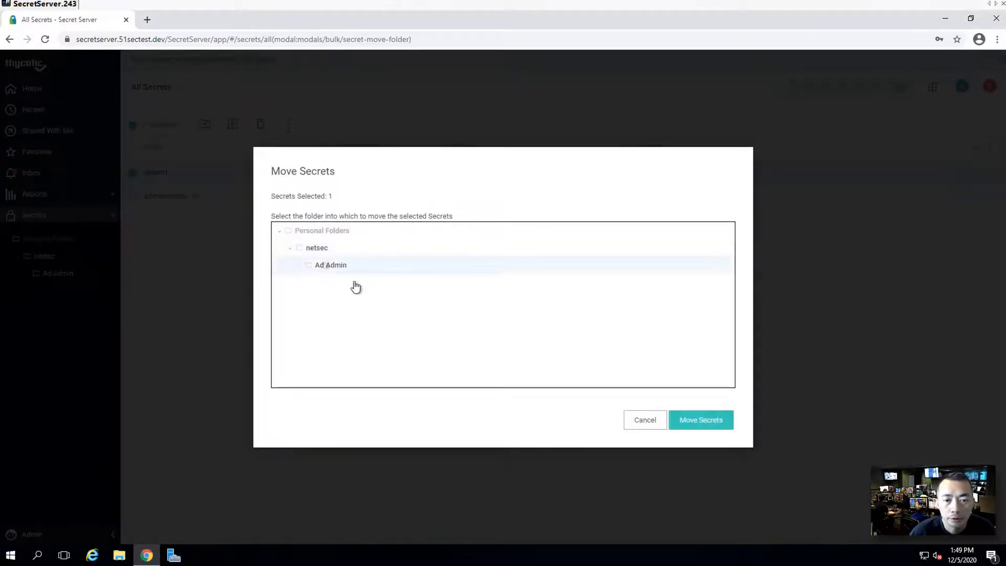
click(700, 419)
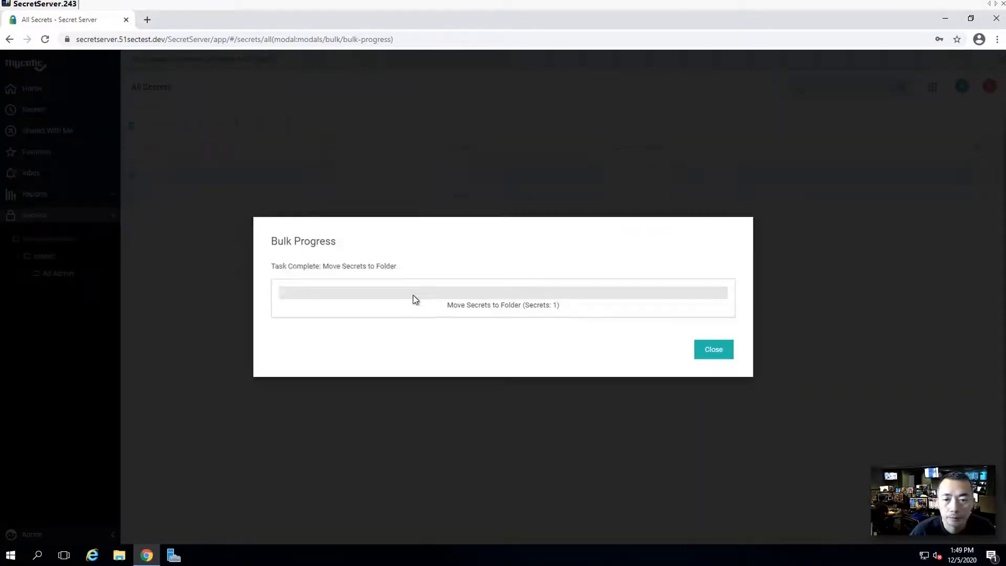
click(713, 349)
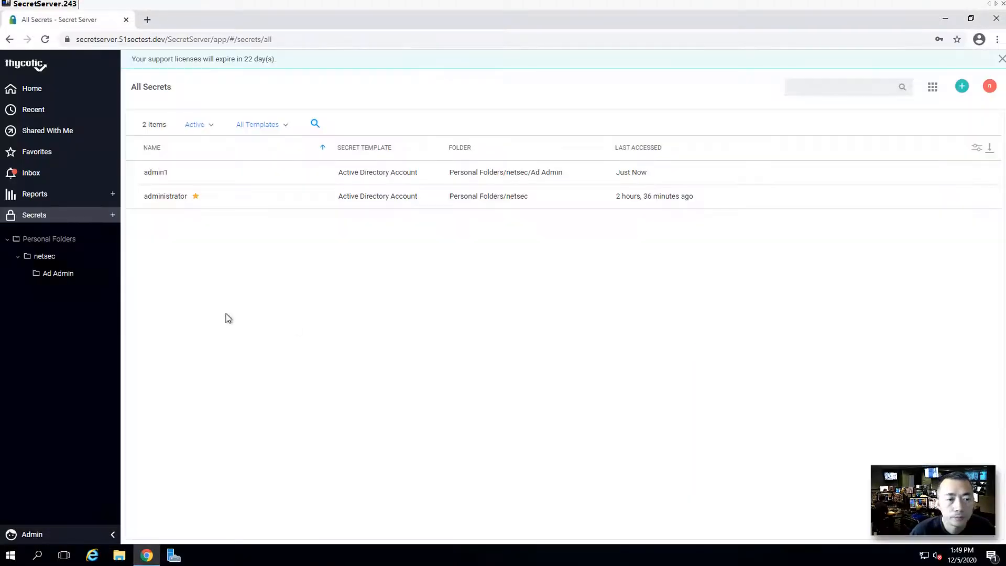
click(58, 272)
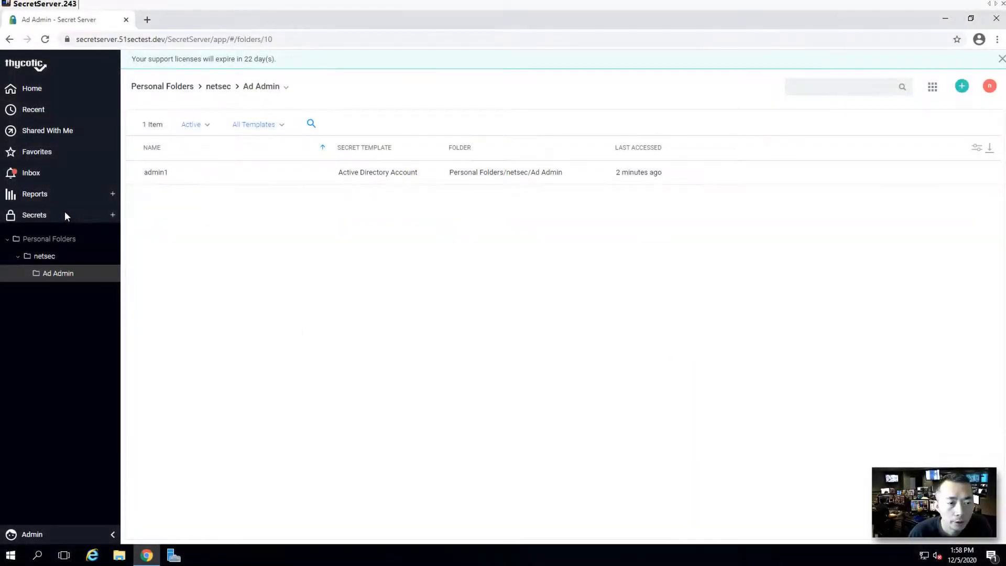
Create a root folder named 'AD Admins' and view it empty
click(112, 215)
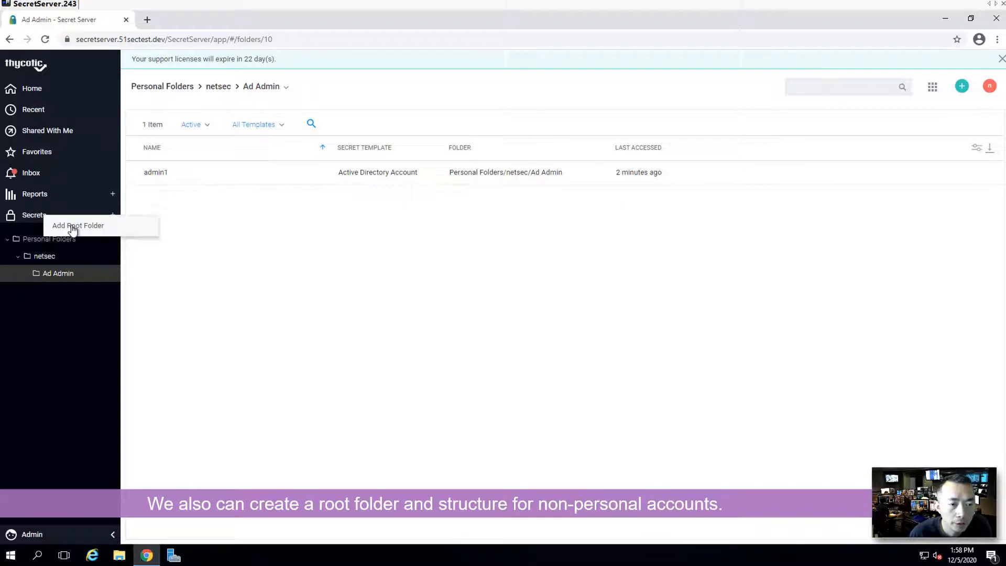
click(77, 225)
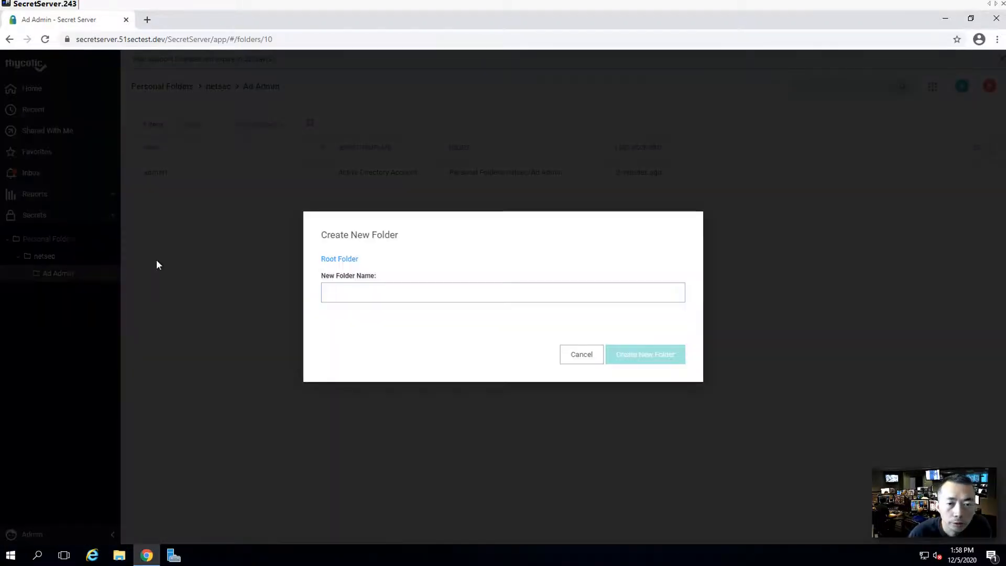
click(364, 292)
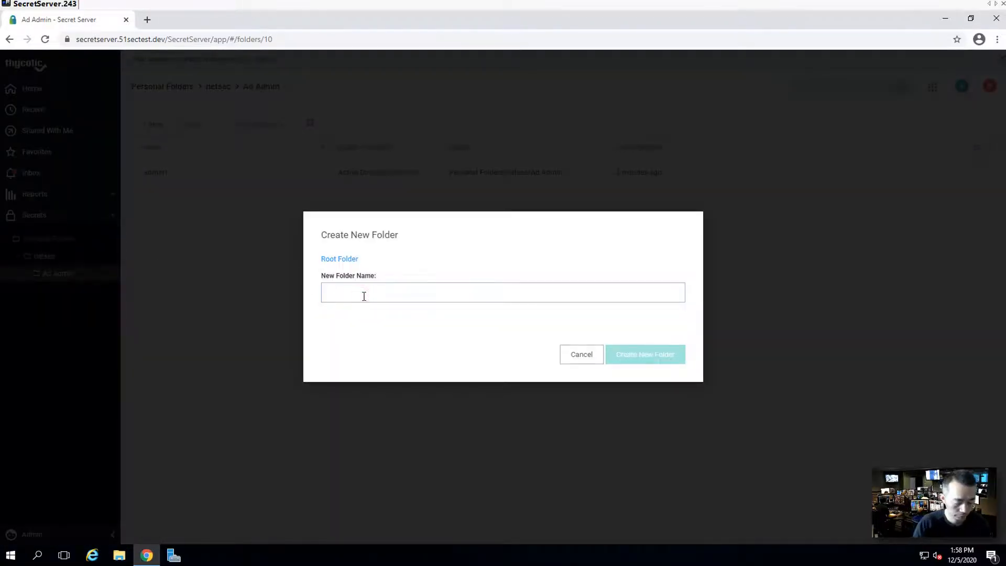
text(AD)
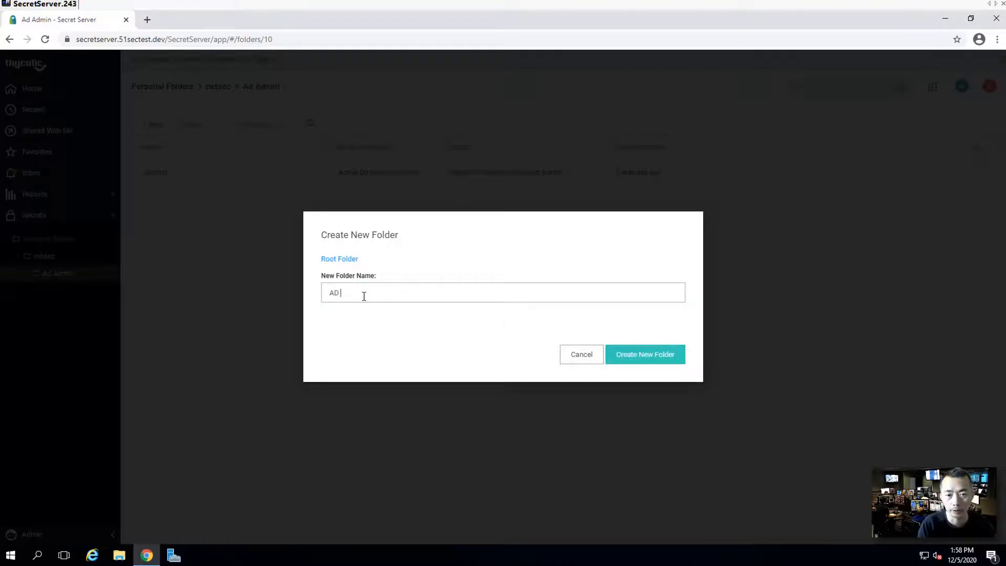
text(Admins)
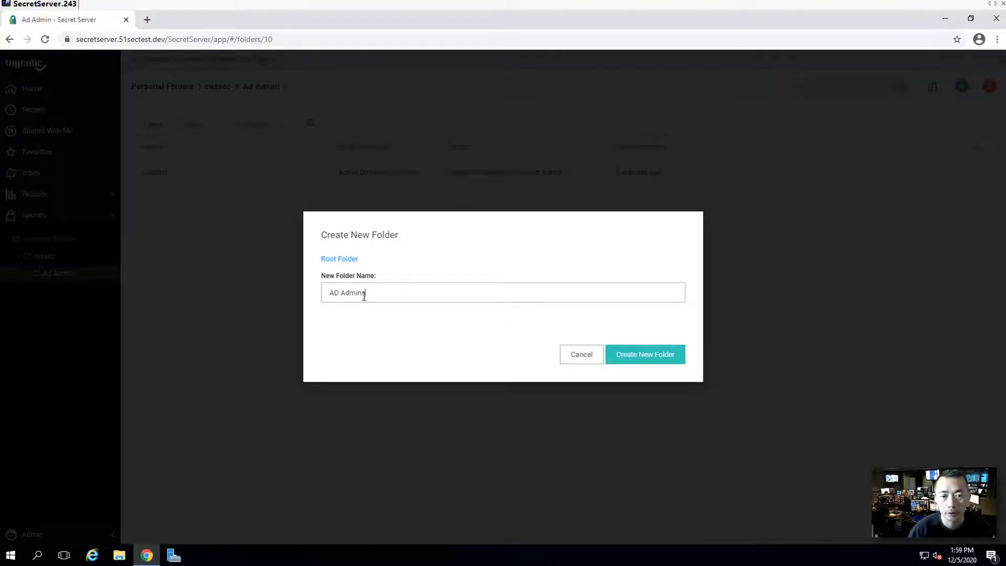
click(645, 354)
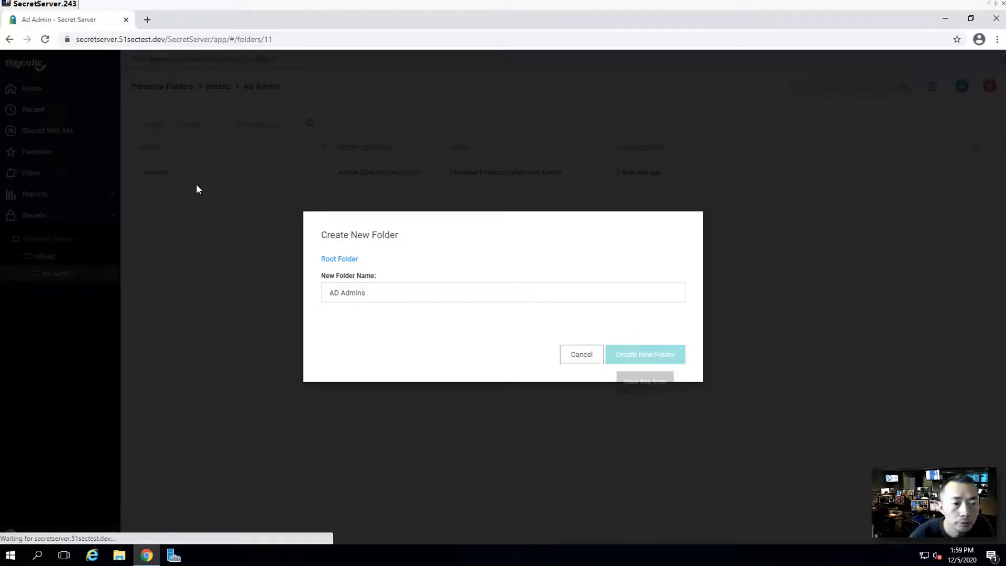
click(645, 354)
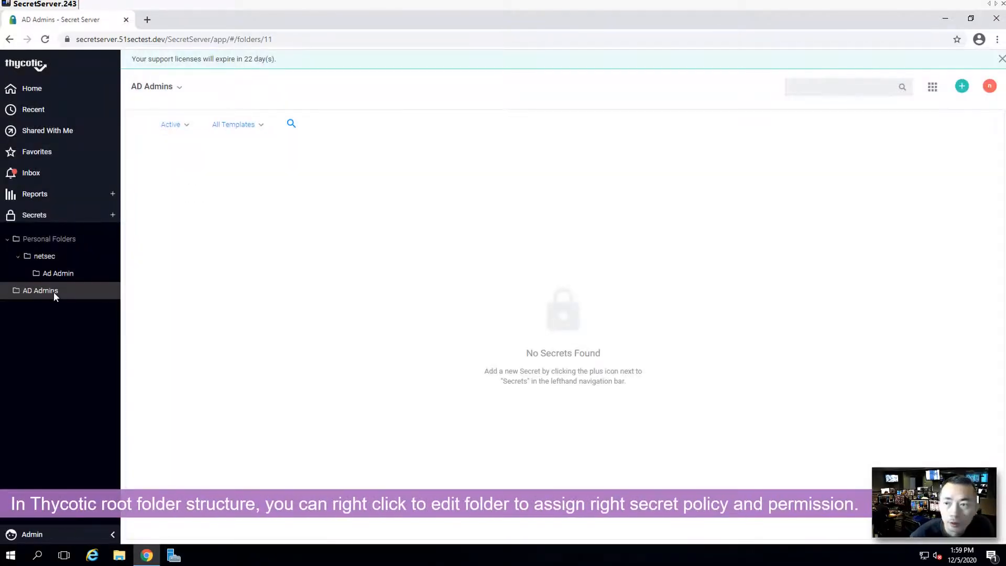
Review the AD Admins folder details, then go to Admin > Secret Policy listing AD Admin Policy
right_click(39, 291)
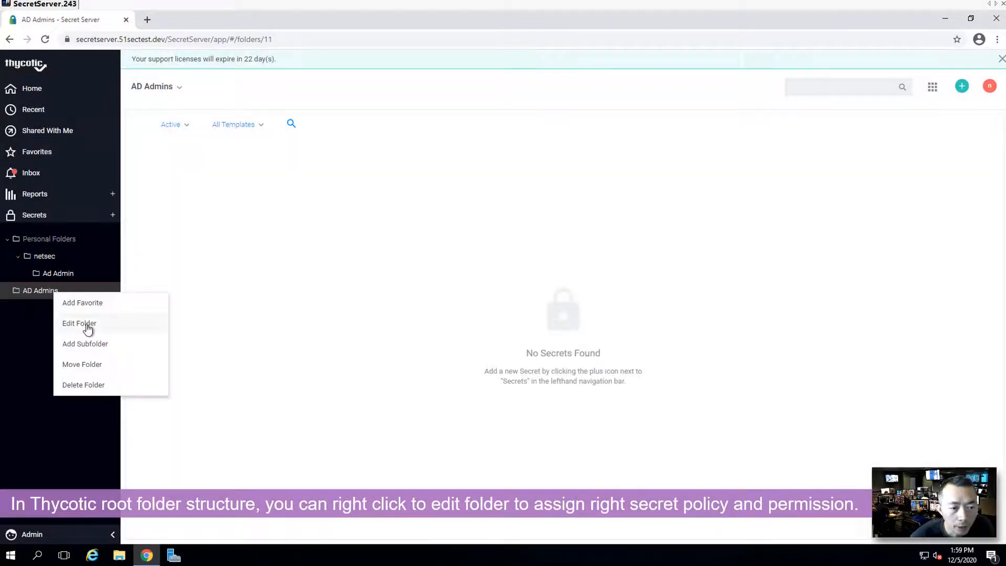
click(80, 323)
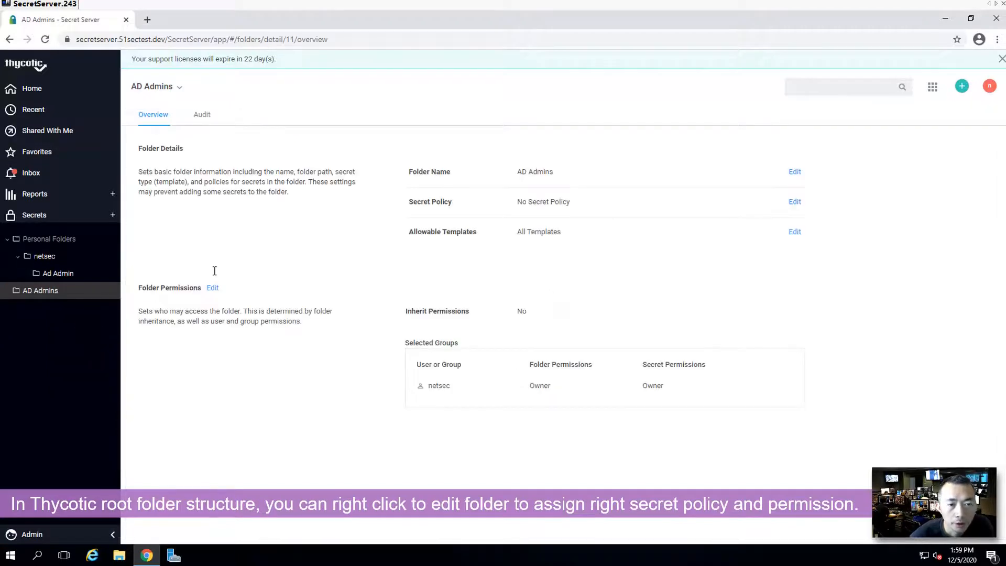
mouse_move(452, 207)
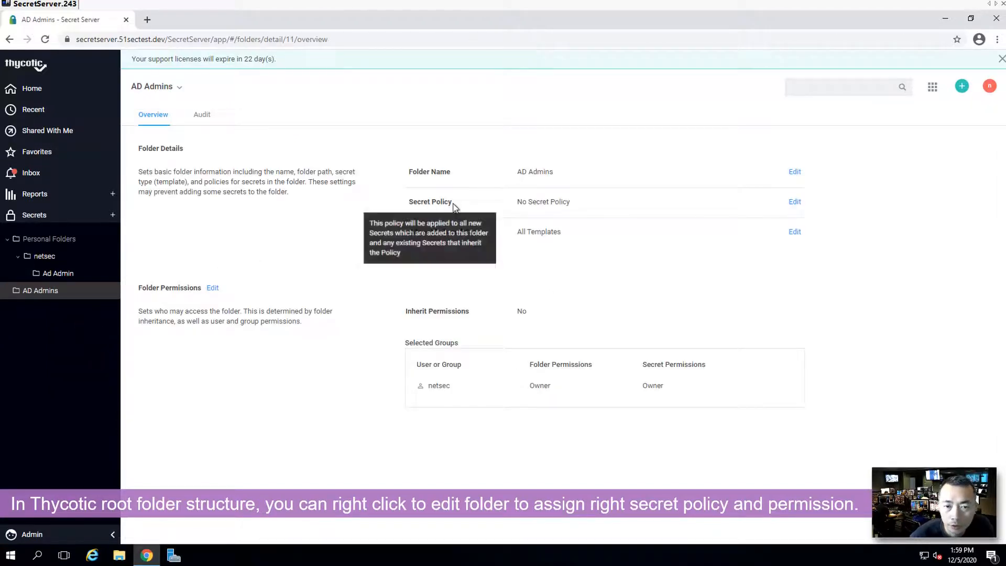
mouse_move(239, 291)
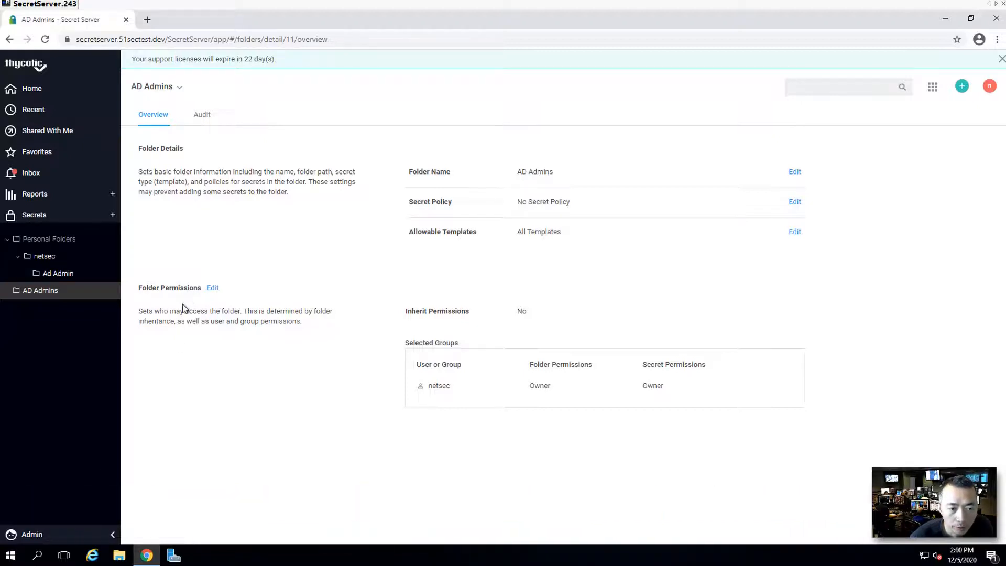
click(31, 534)
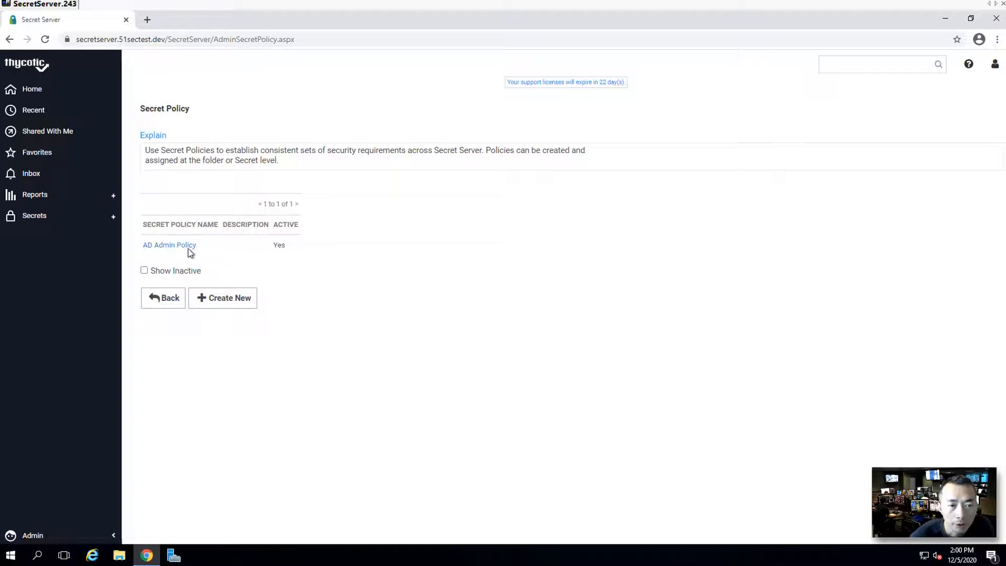
Open AD Admin Policy and start editing it, its security settings all still Not Set
click(169, 245)
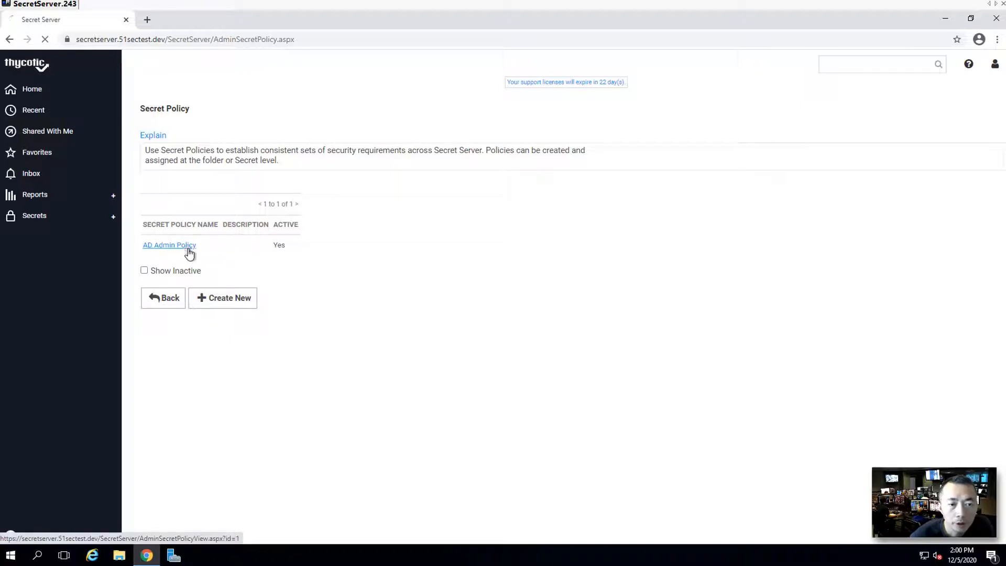
click(168, 245)
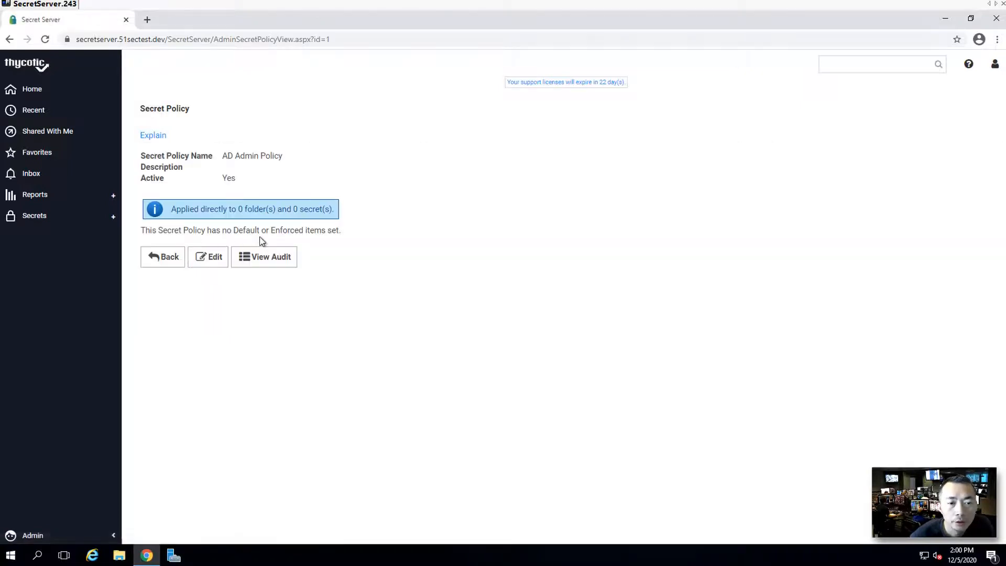
click(214, 257)
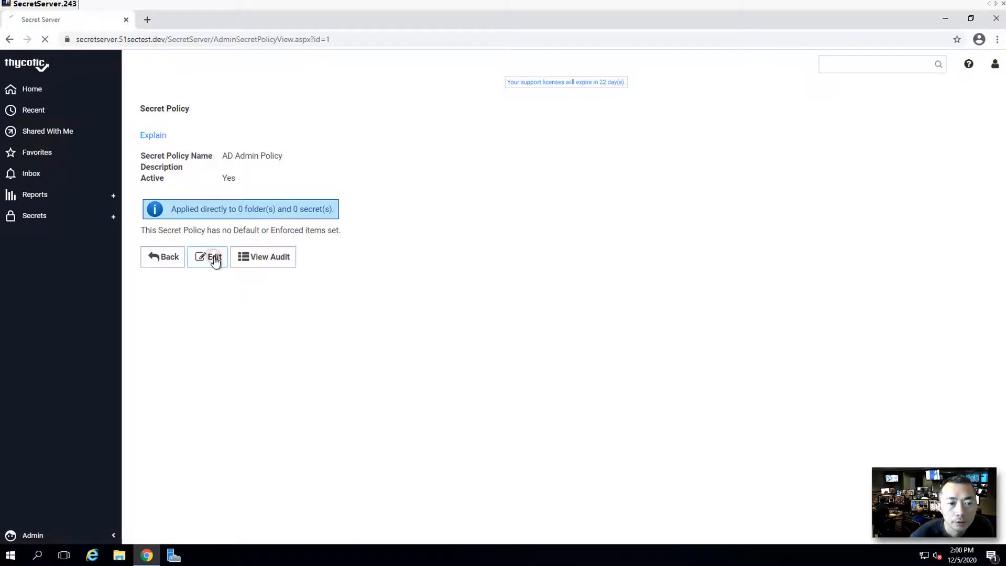
click(214, 257)
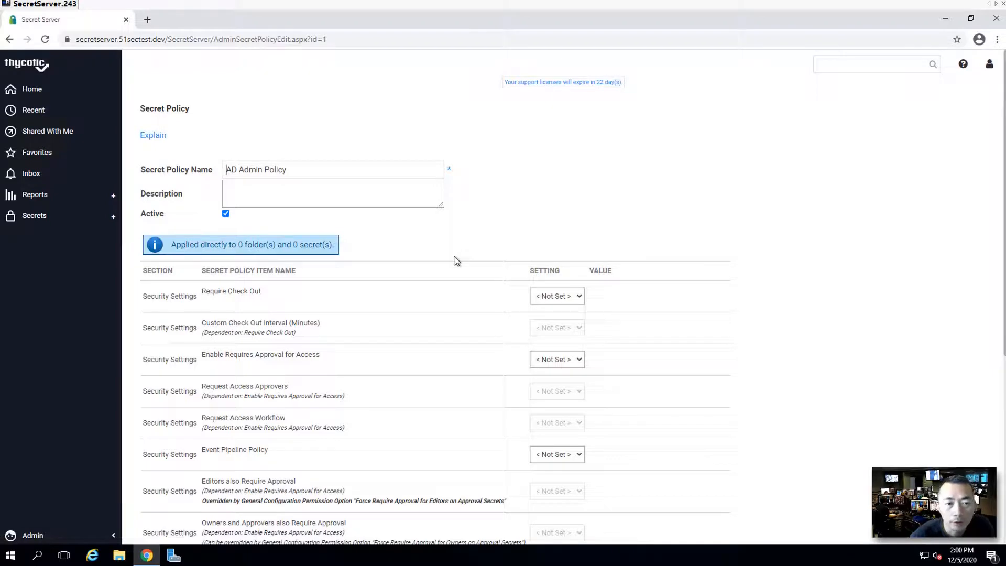
mouse_move(86, 230)
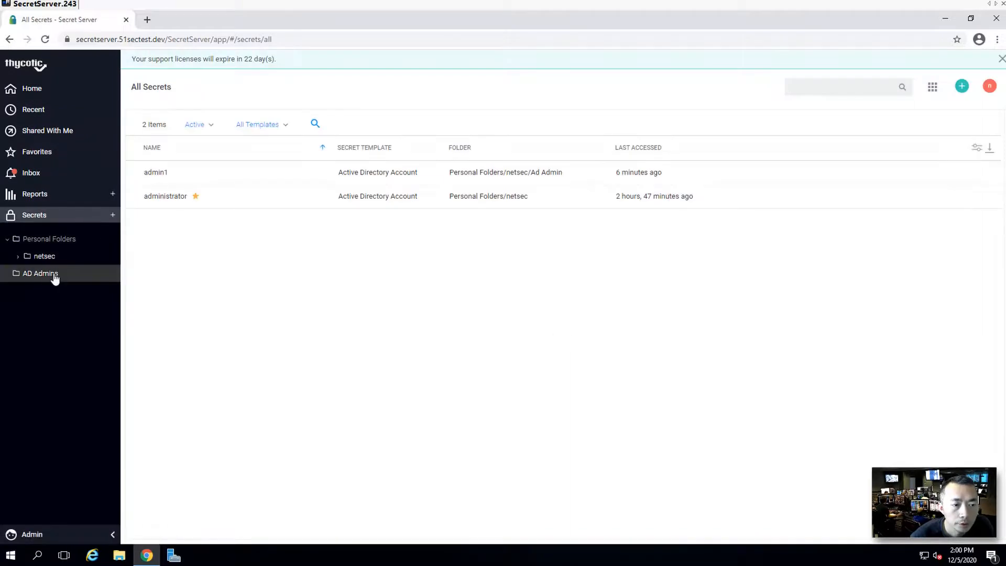
Edit the AD Admins folder and assign AD Admin Policy as its secret policy
right_click(40, 272)
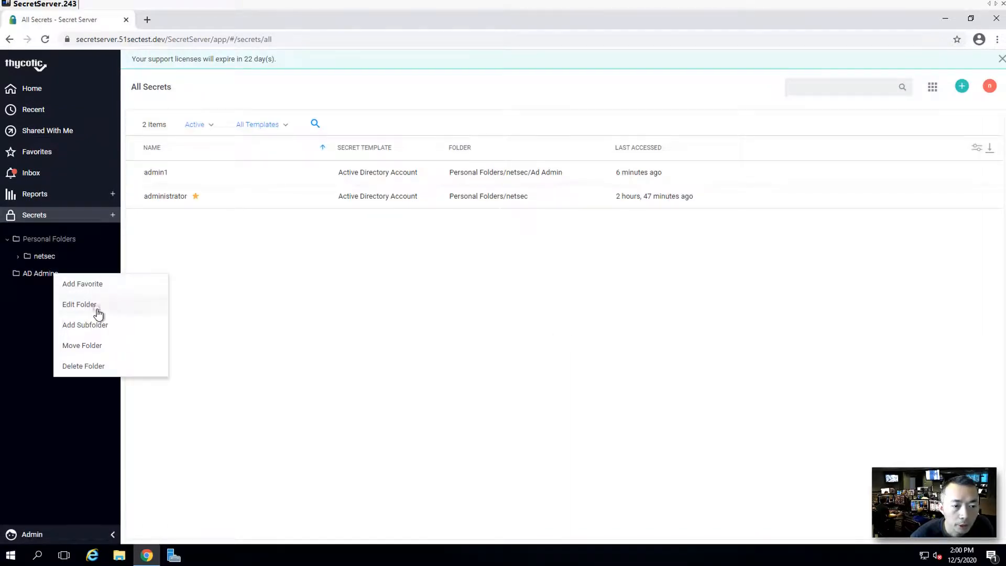
click(79, 304)
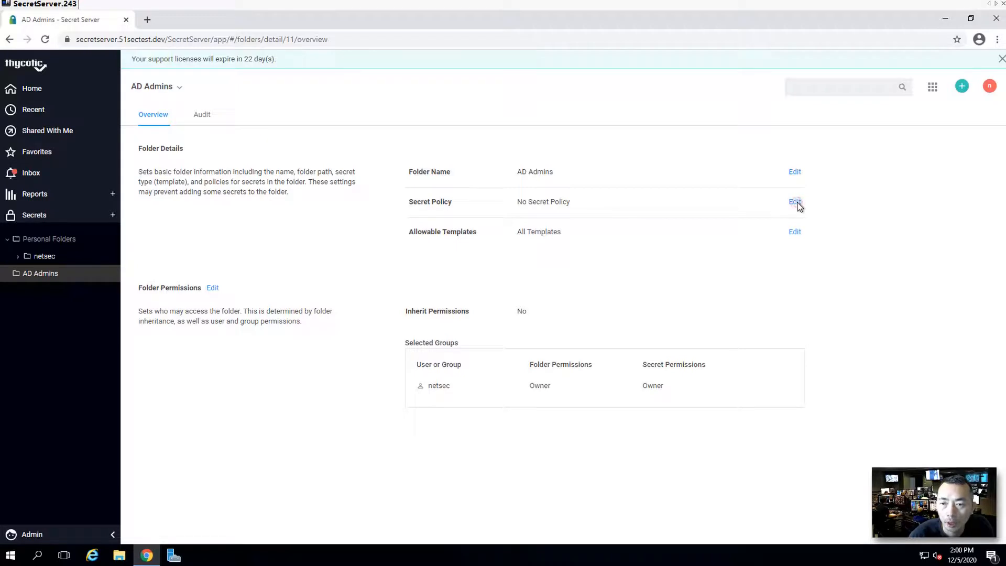
click(794, 201)
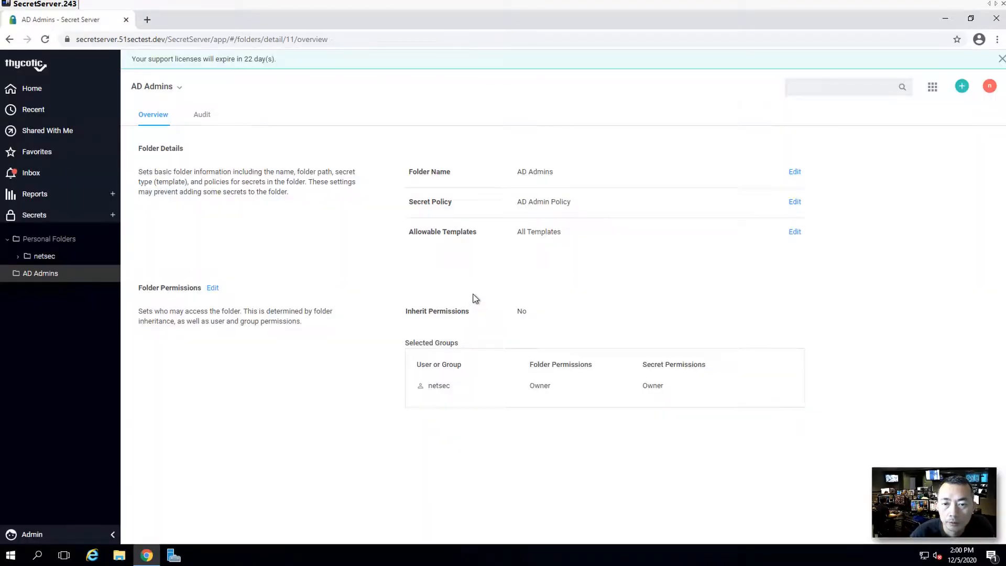
mouse_move(457, 262)
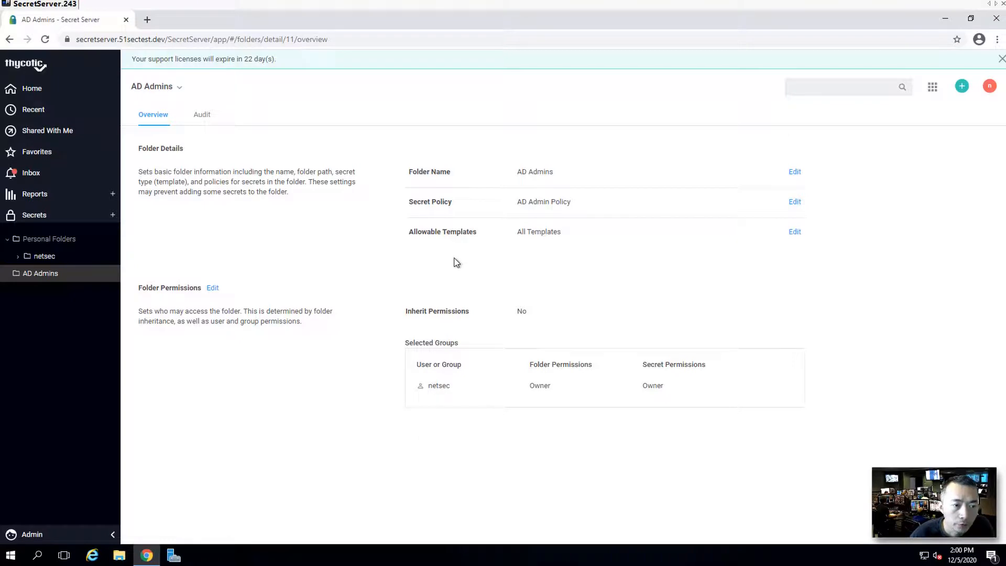
mouse_move(220, 264)
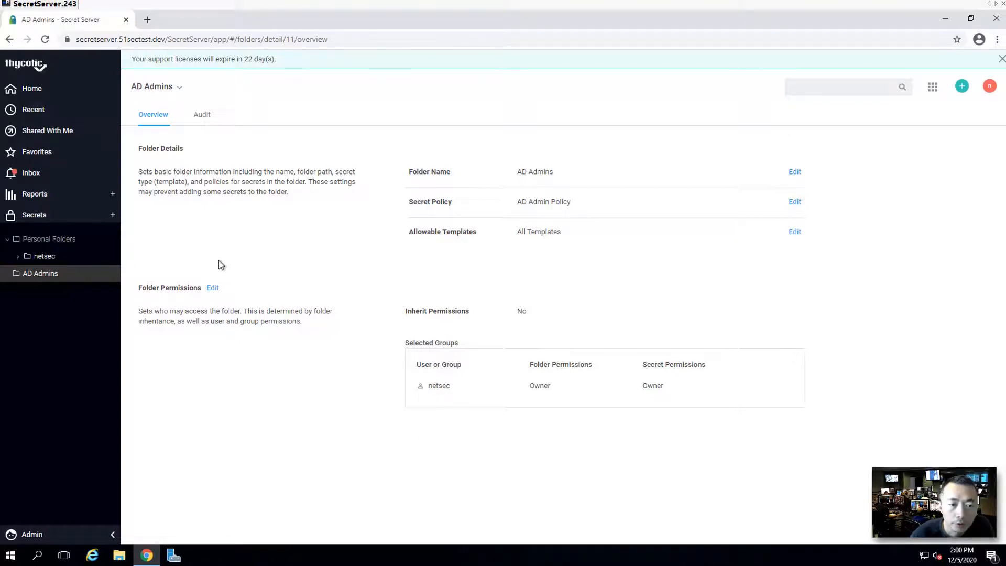
Give the Thycotic Users group View folder and secret permissions on AD Admins and save
click(212, 287)
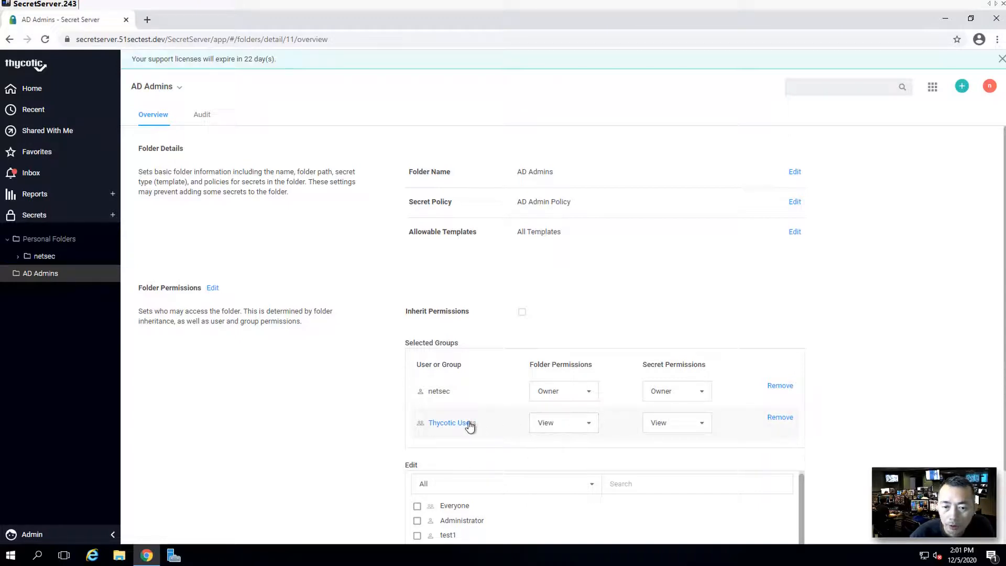
scroll(down, 3)
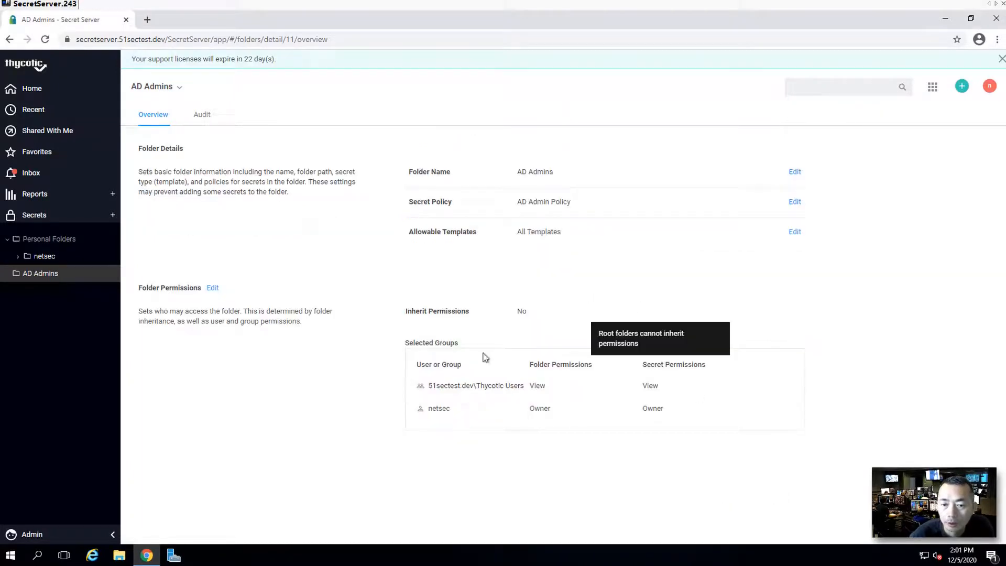
mouse_move(86, 505)
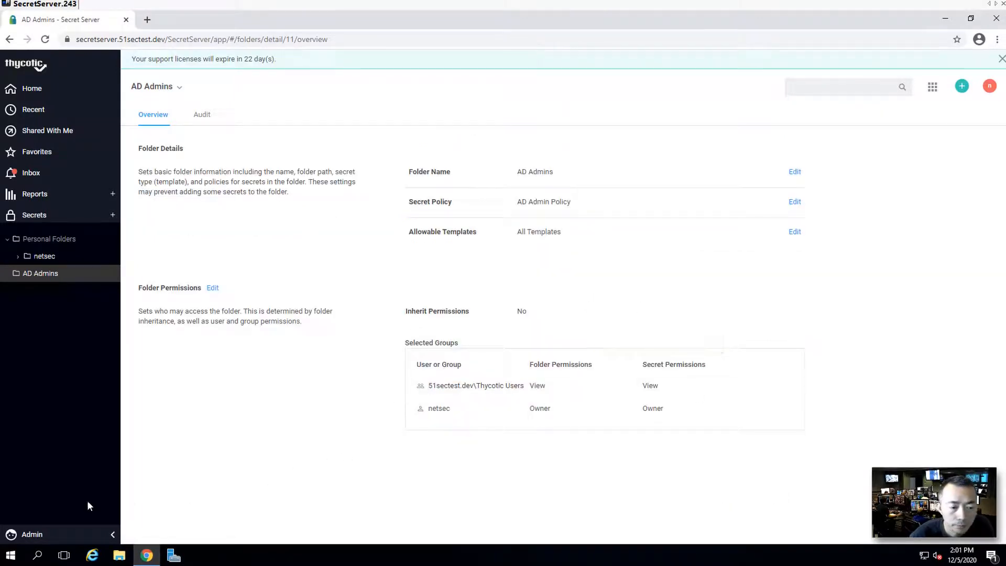
Go to Admin > Groups and open the Thycotic Users group with members test1, test2 and test3
click(32, 533)
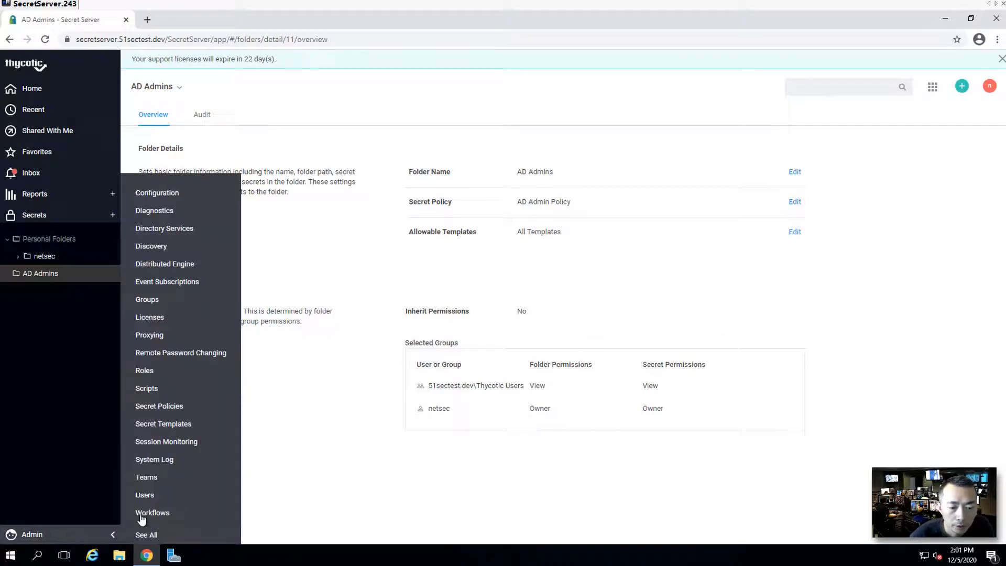
mouse_move(174, 480)
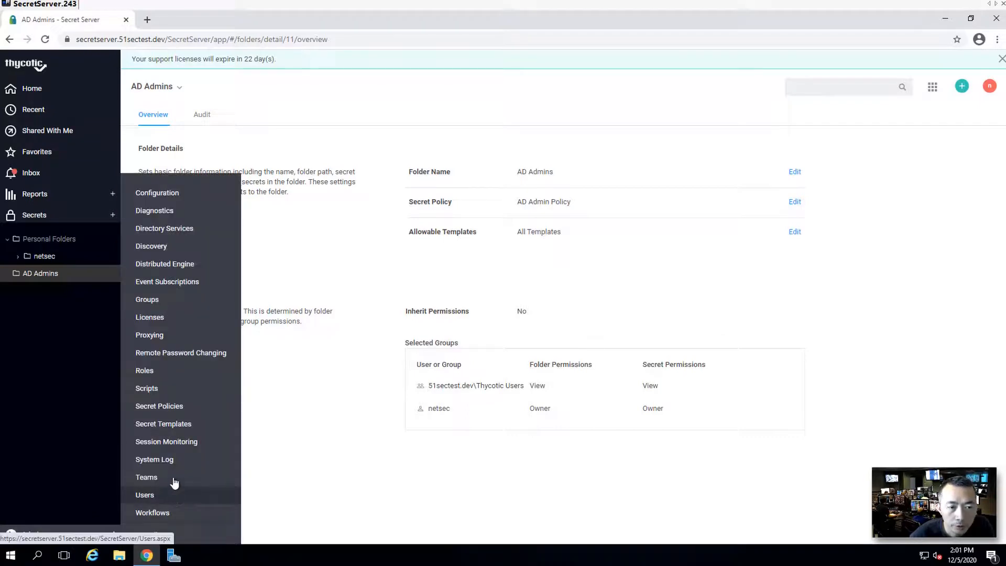
click(147, 300)
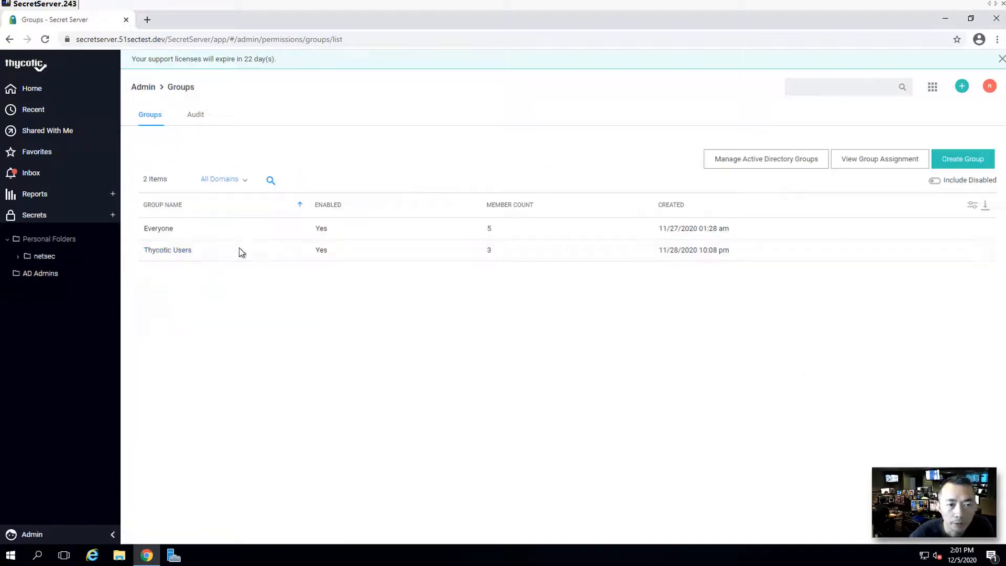
click(168, 249)
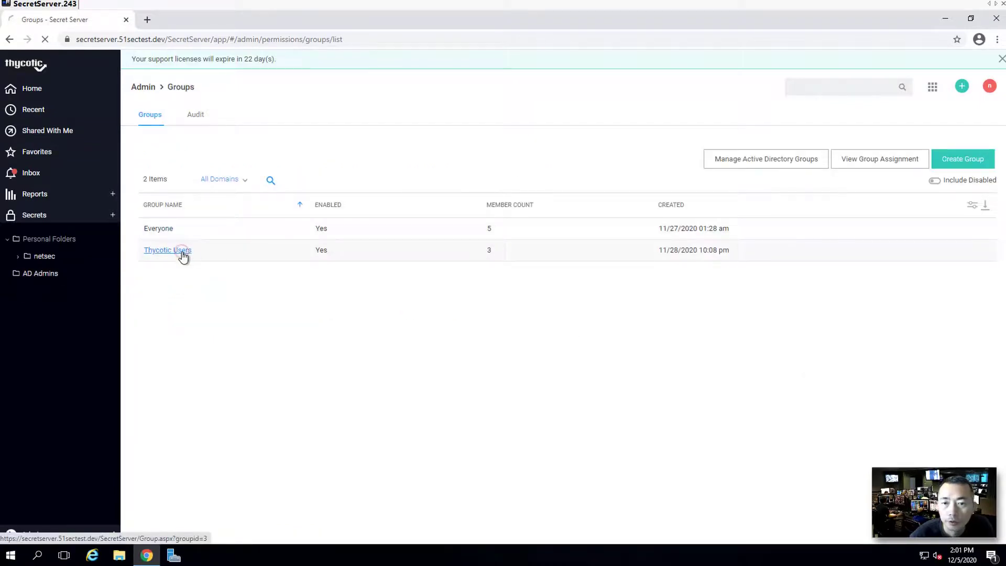
click(168, 249)
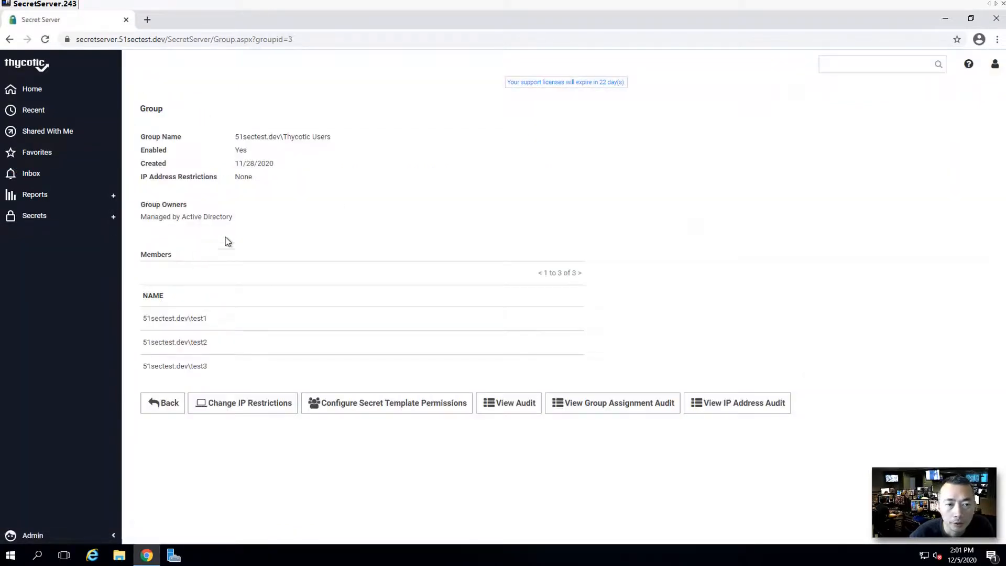
mouse_move(180, 318)
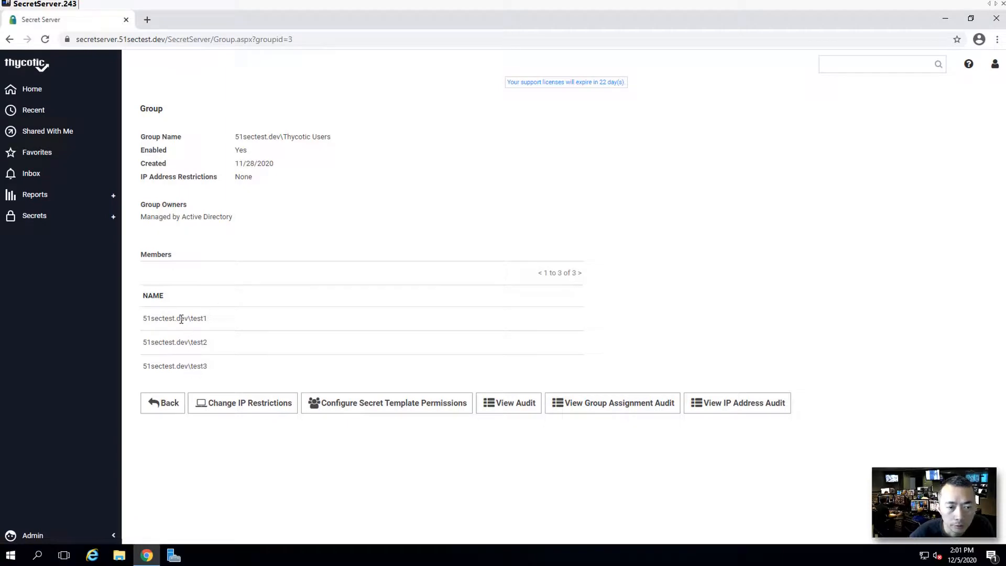
mouse_move(199, 318)
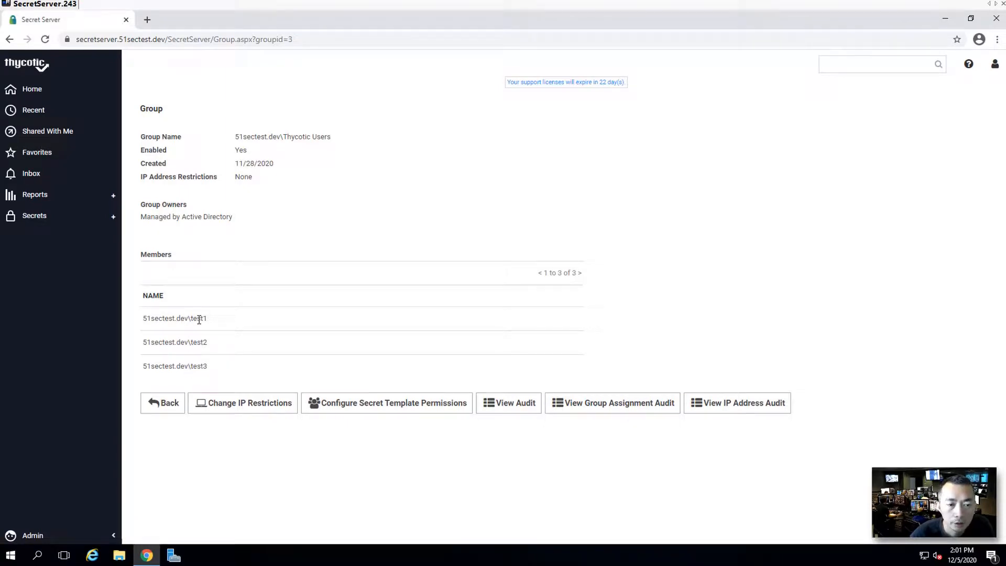
mouse_move(103, 417)
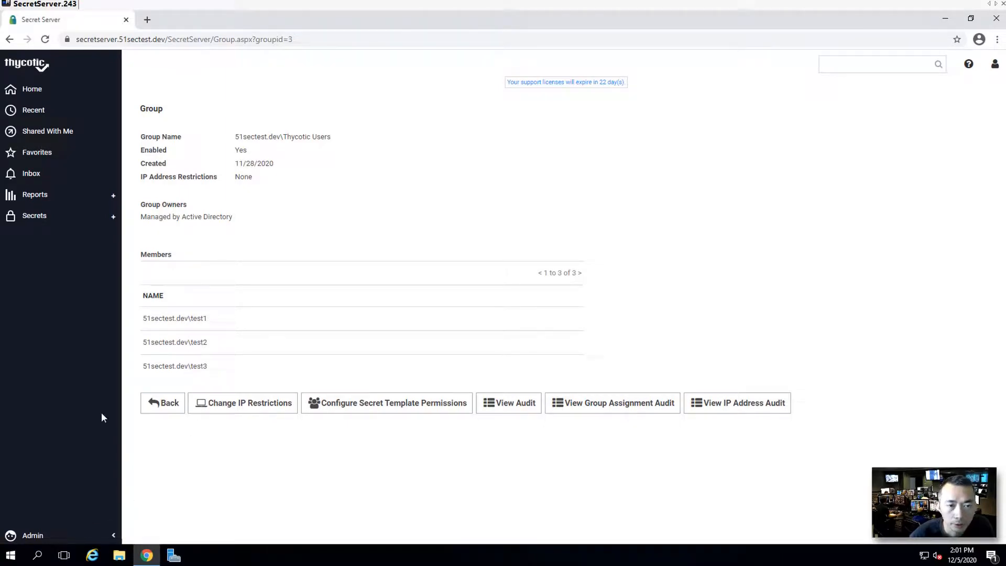
mouse_move(93, 222)
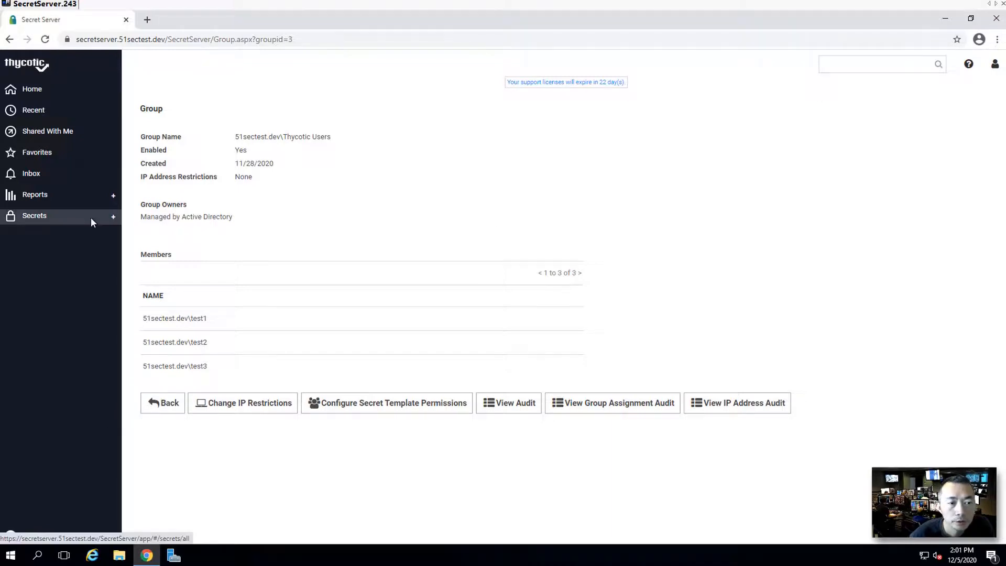
Browse to netsec's Ad Admin personal folder and select the admin1 secret
click(35, 216)
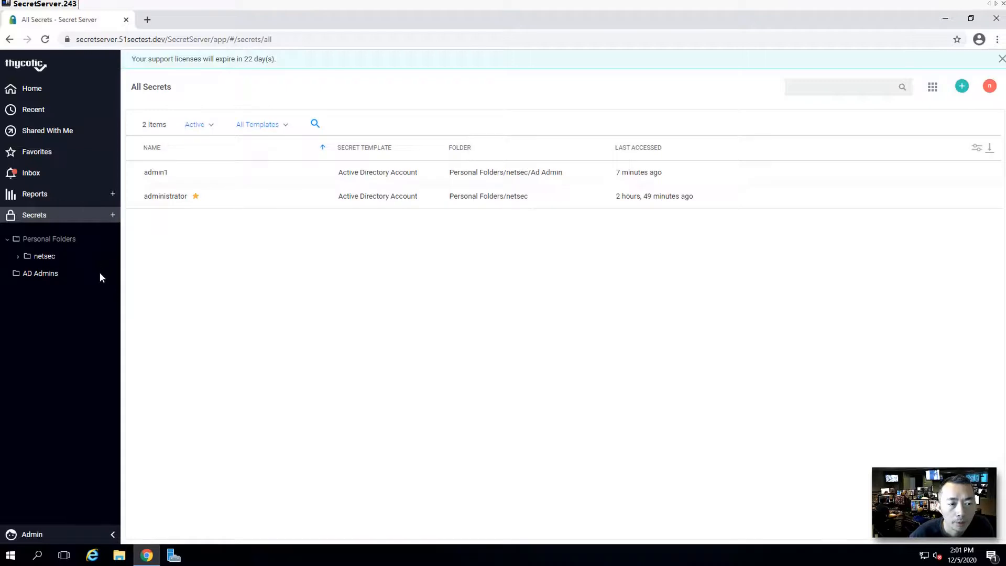
click(40, 272)
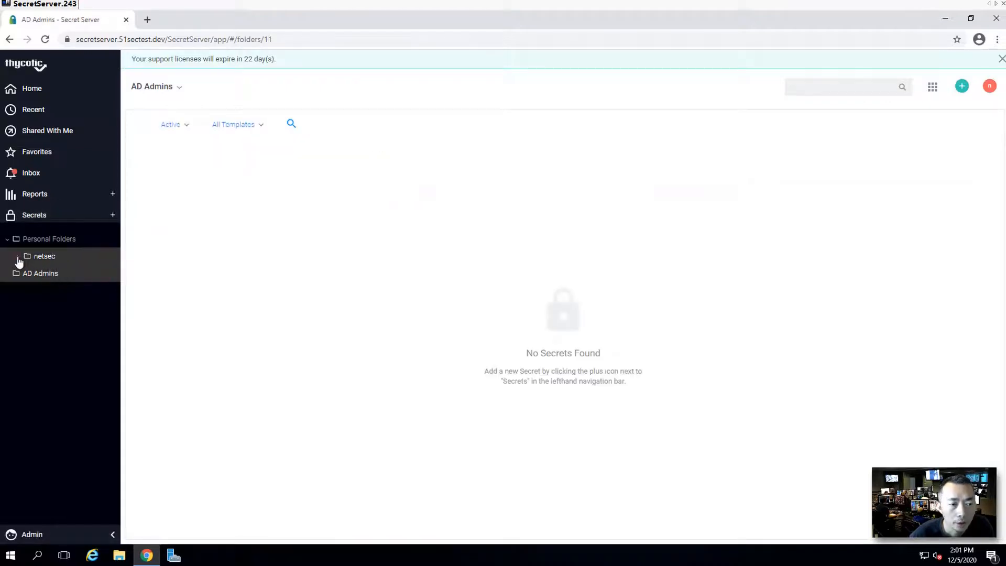
click(20, 256)
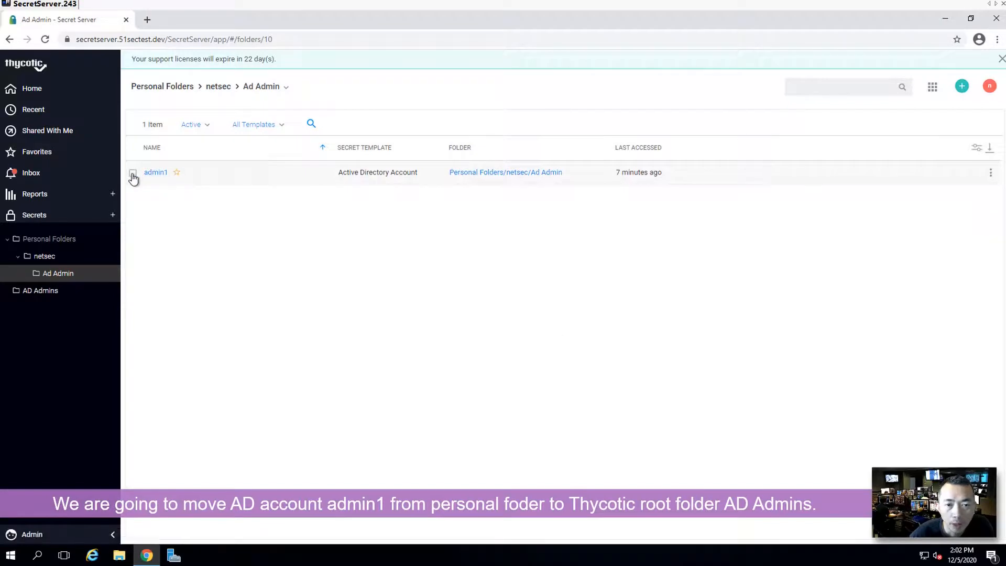
click(134, 173)
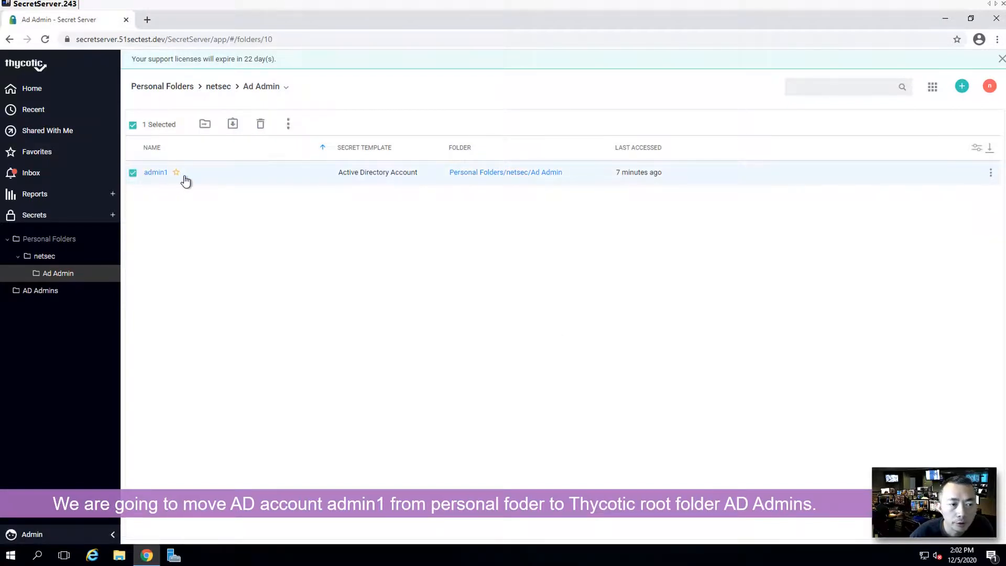
mouse_move(64, 297)
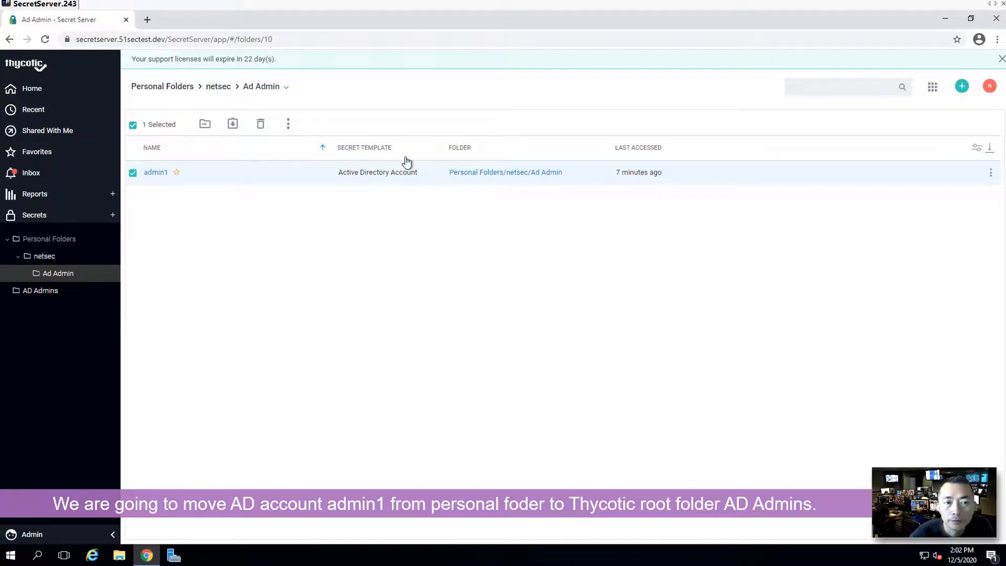
mouse_move(205, 124)
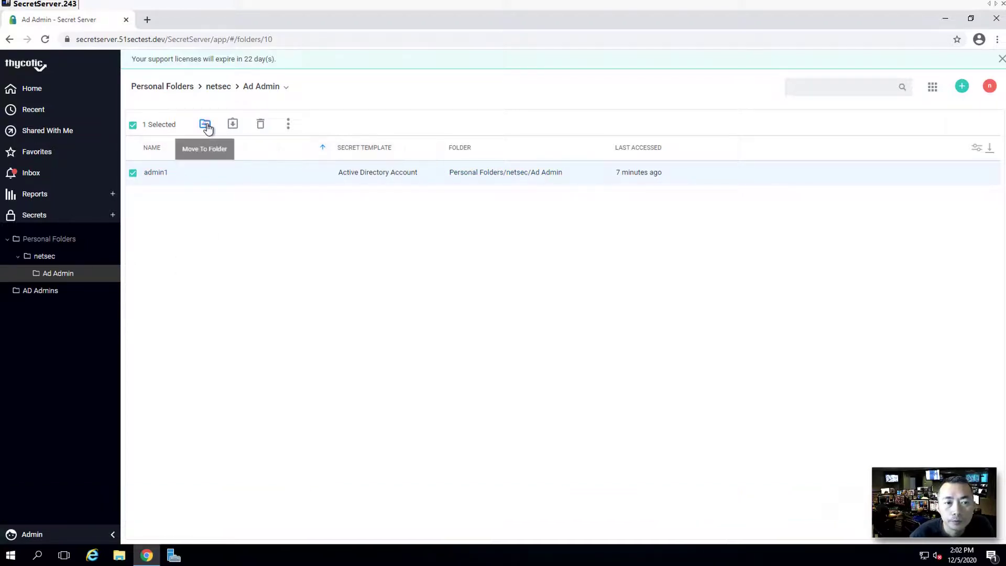
Move the admin1 secret into the AD Admins folder and dismiss the move progress
click(205, 123)
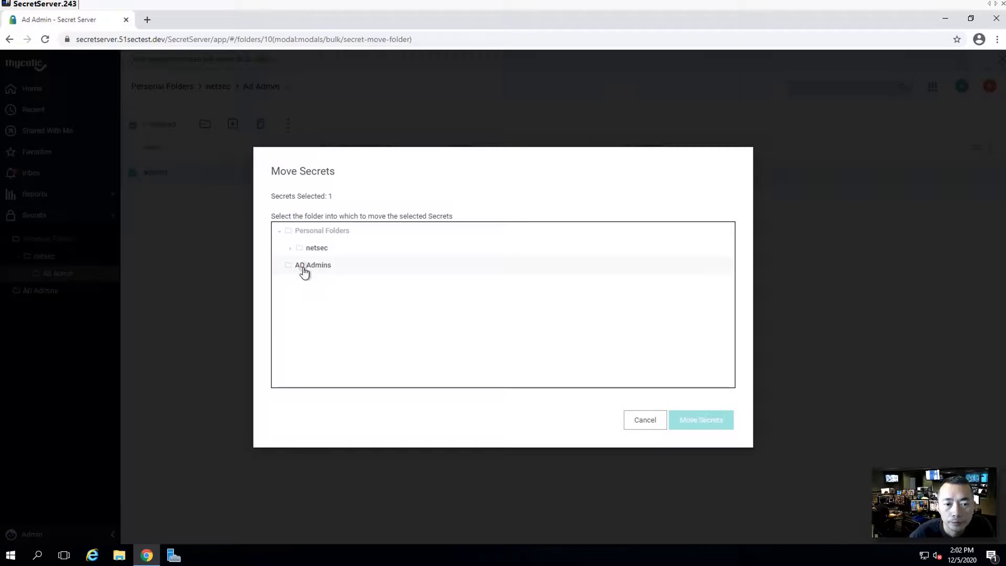
click(312, 265)
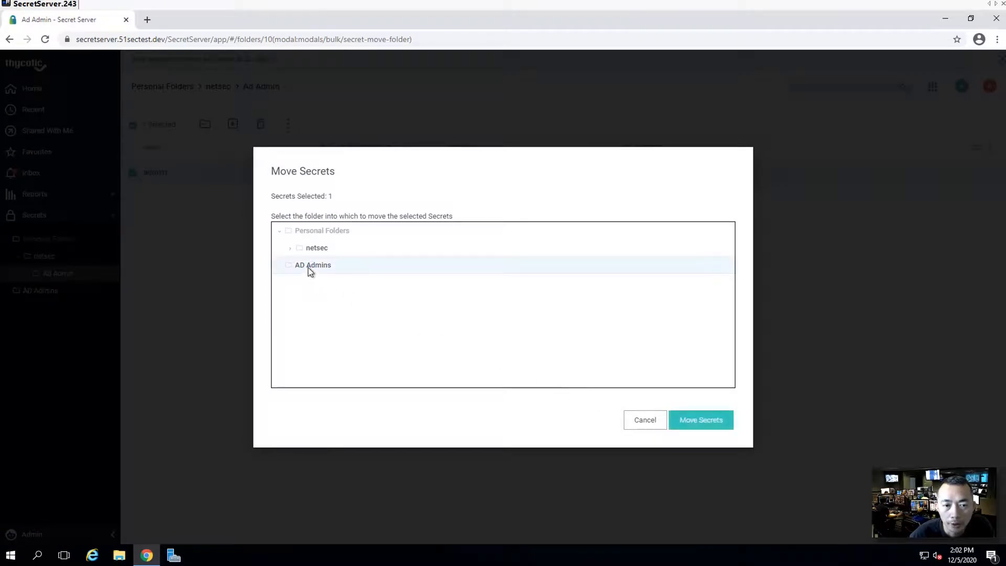
click(700, 419)
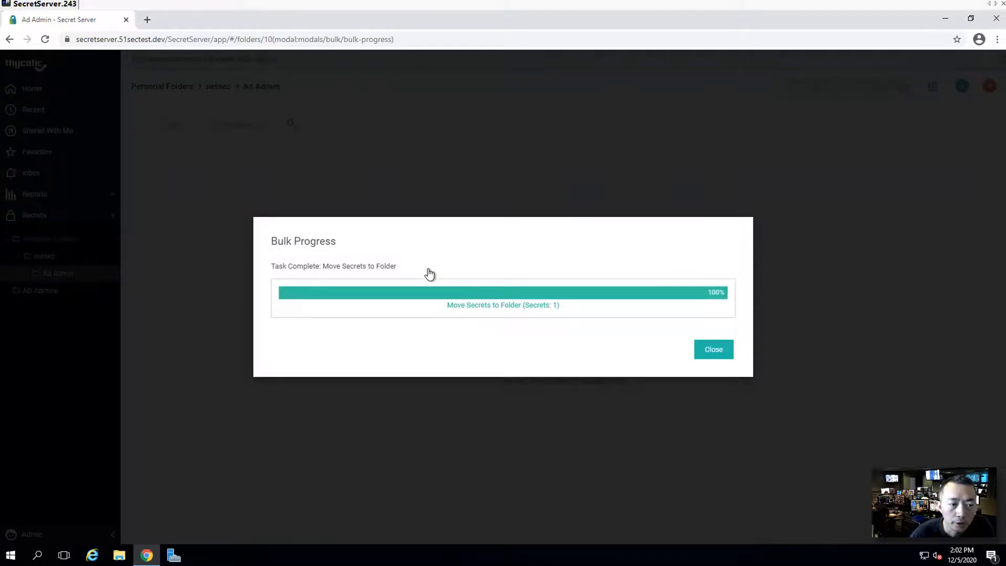
click(714, 350)
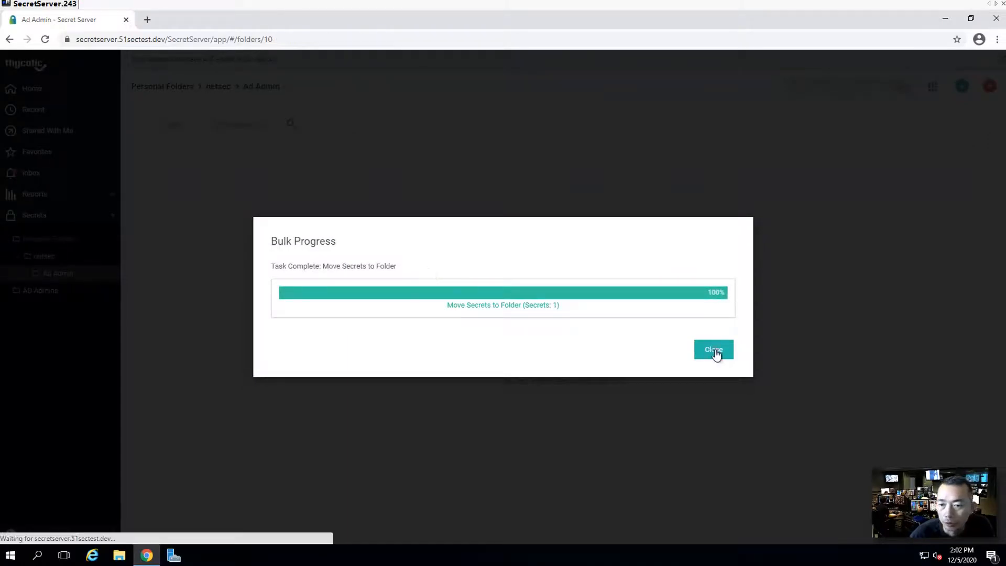
click(713, 350)
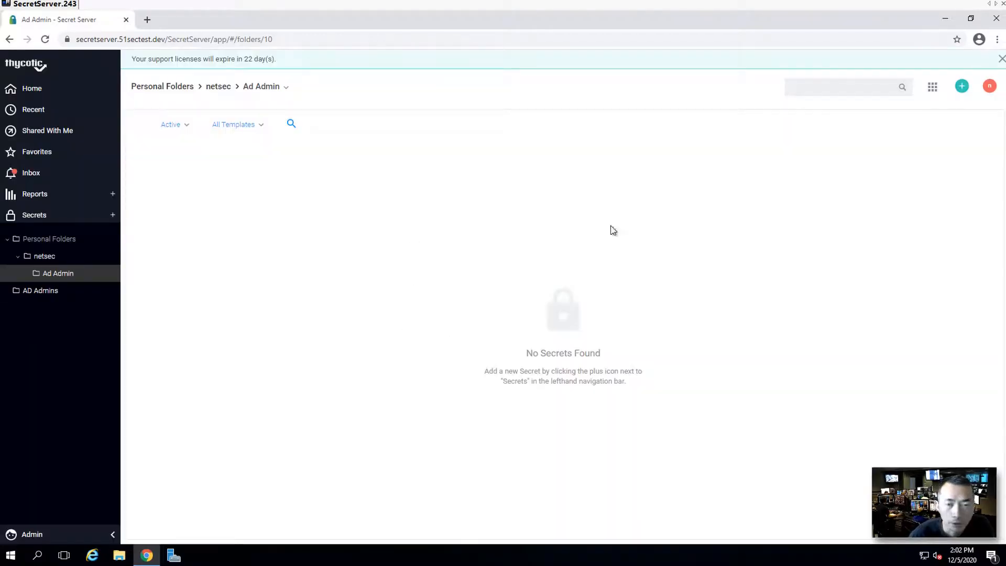
Sign out of Secret Server and return to the sign-in page
click(988, 86)
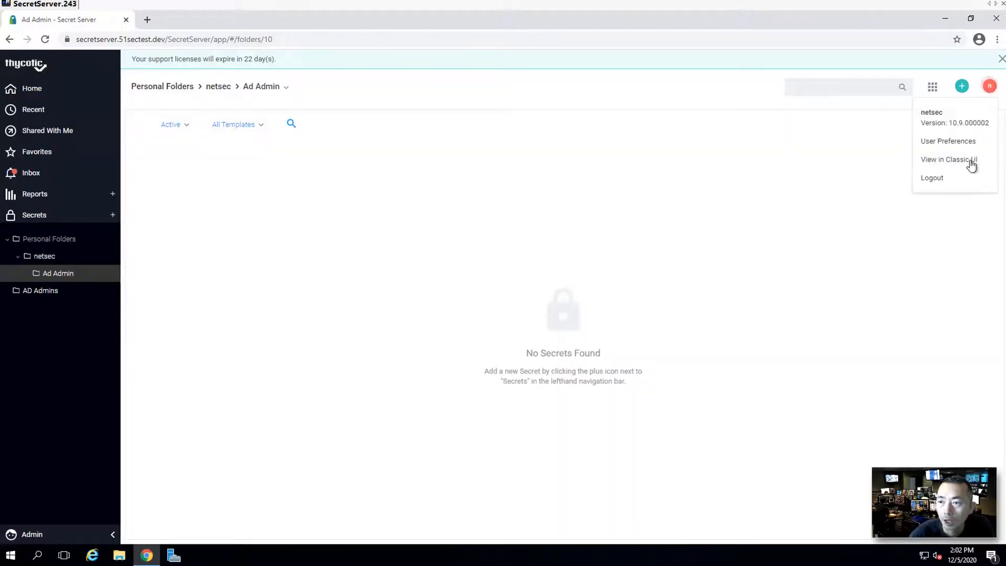
click(932, 177)
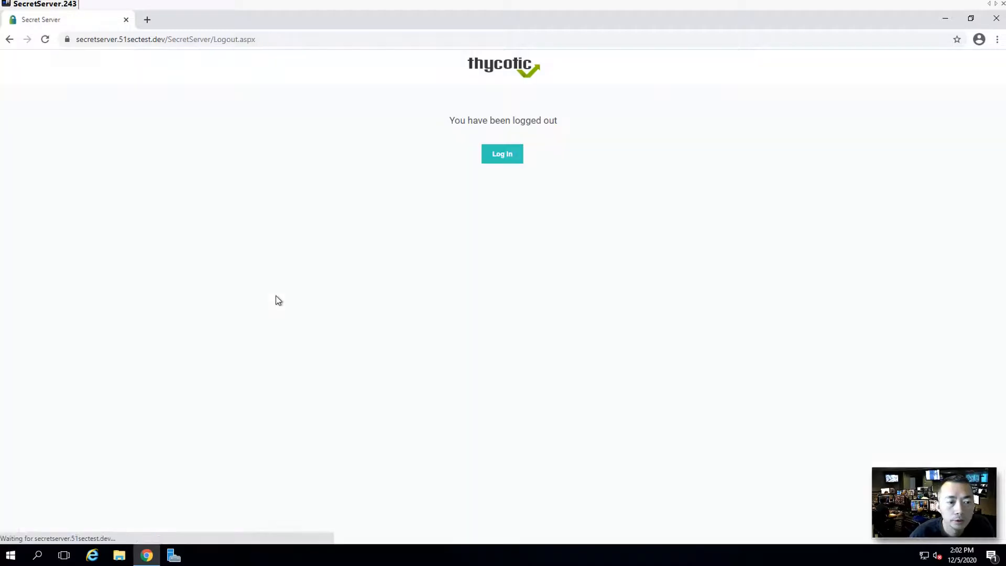
click(502, 154)
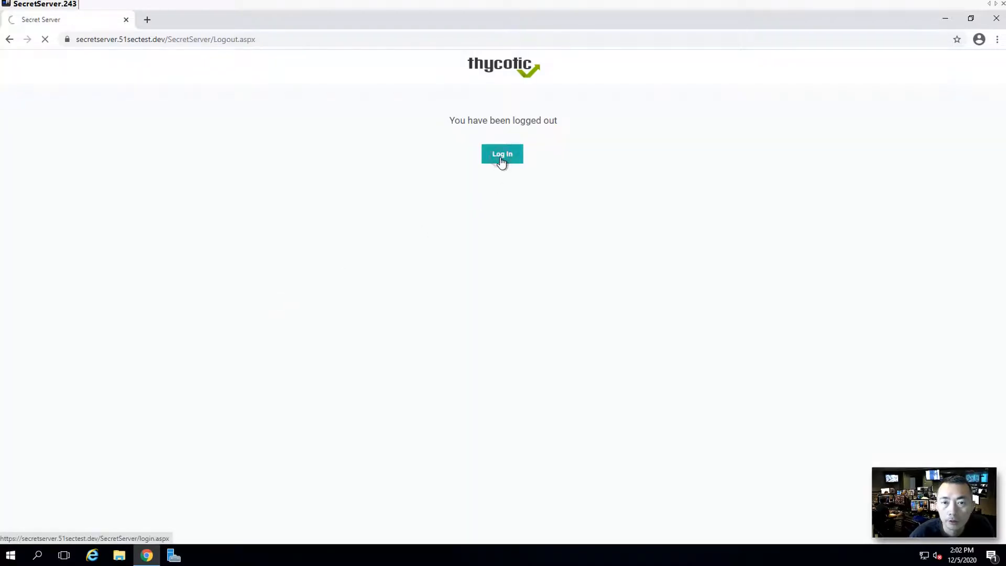
click(501, 153)
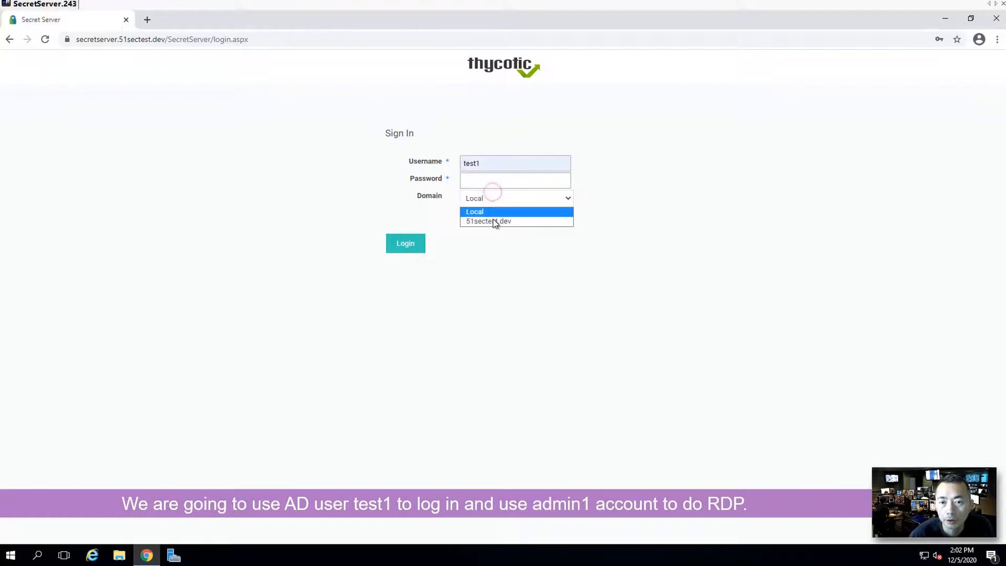
Sign in as test1 on the 51sectest.dev domain and list all secrets, showing only admin1
click(487, 221)
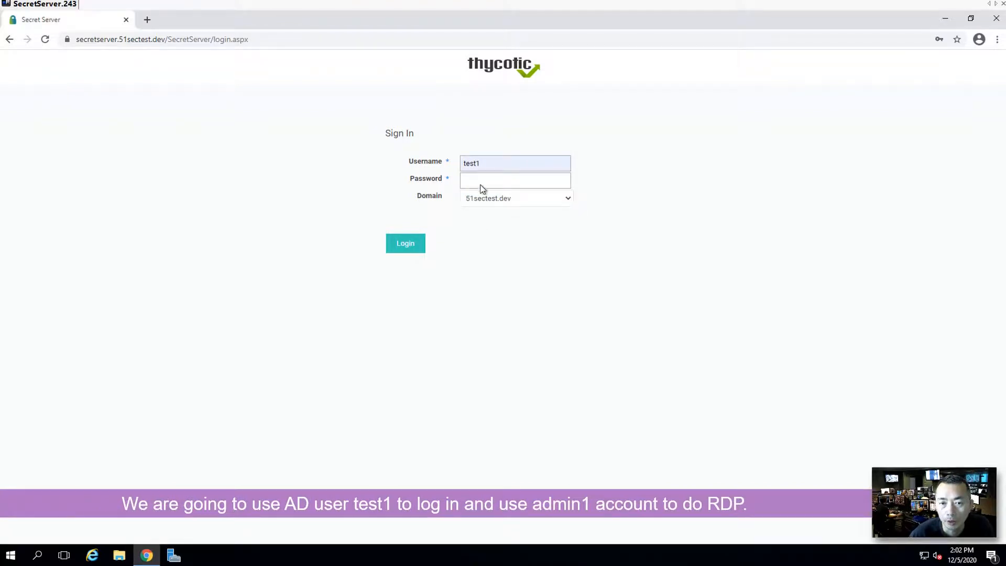
click(514, 180)
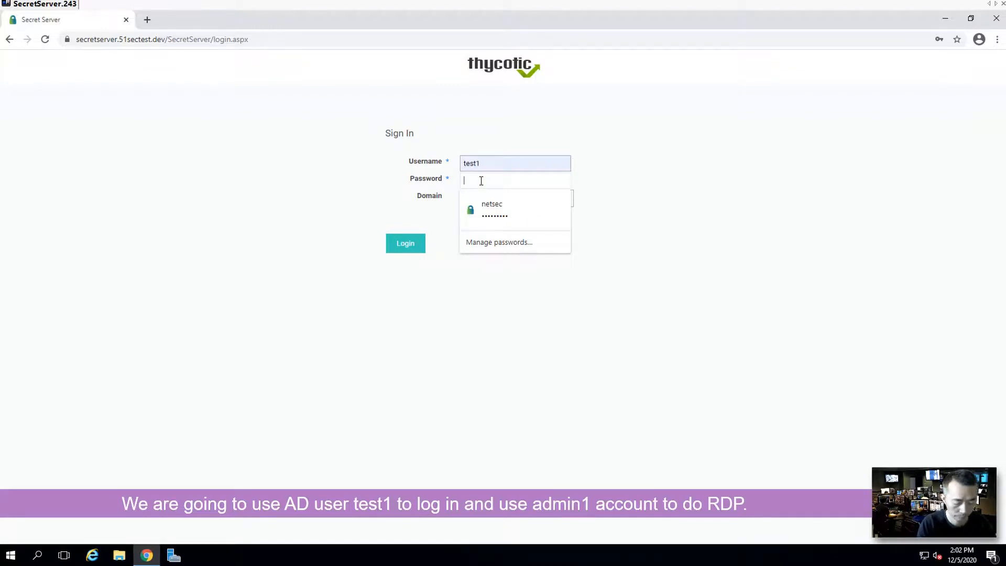
click(493, 209)
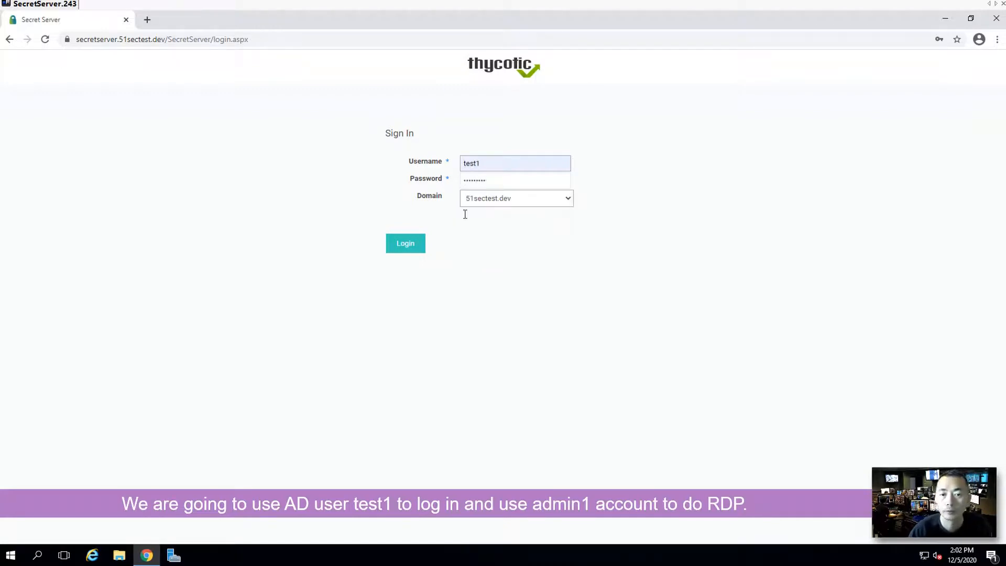
click(404, 243)
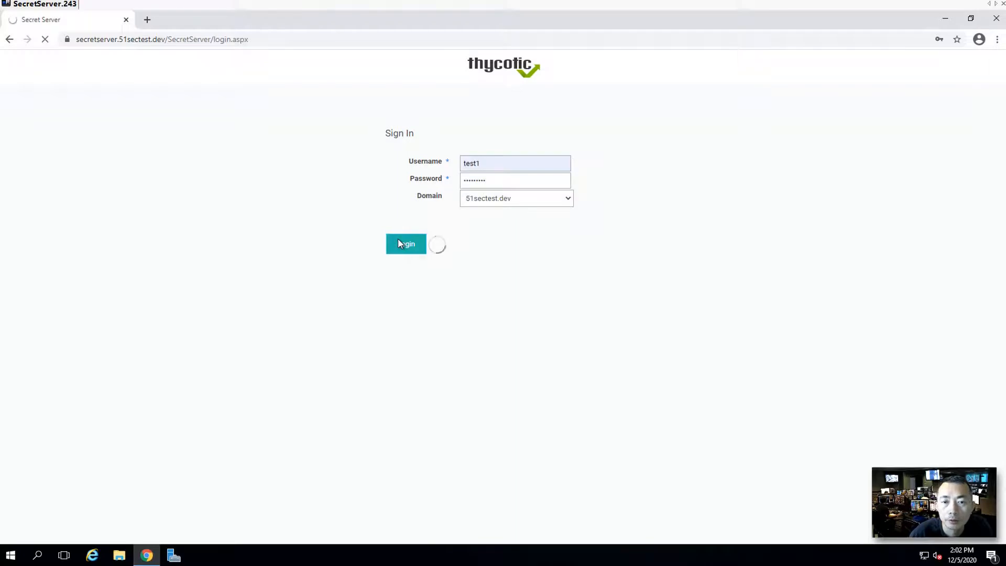
click(405, 243)
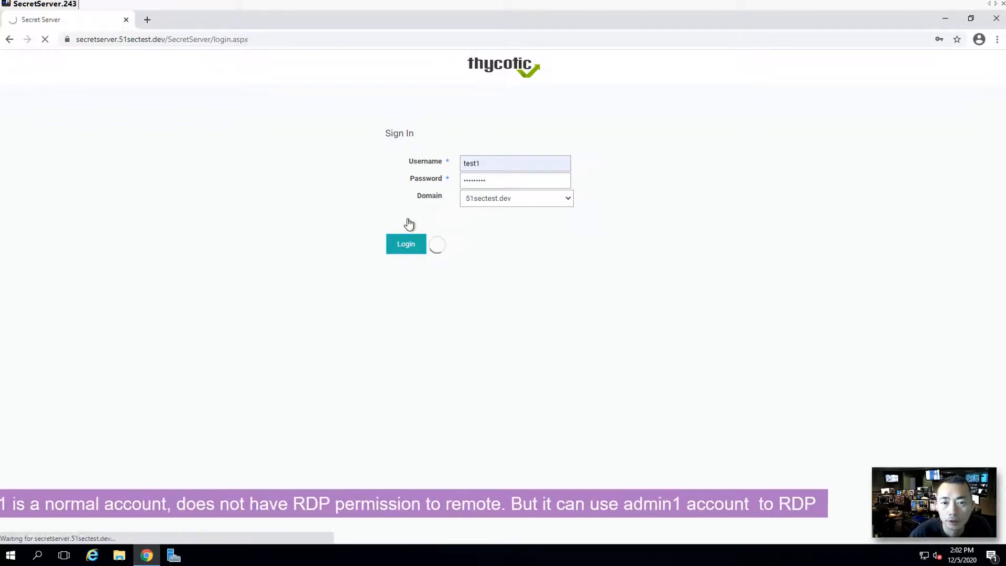
click(406, 243)
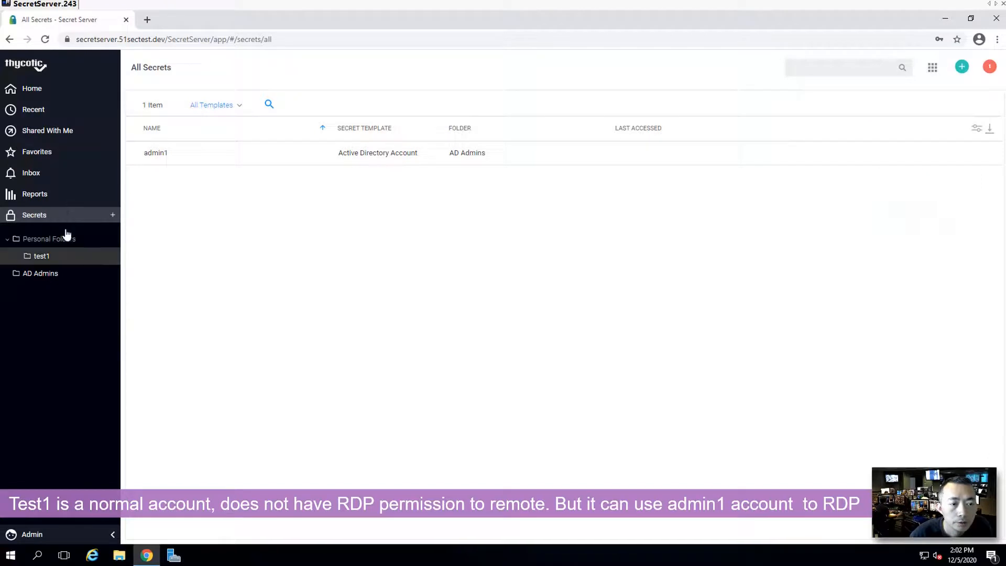
Open the admin1 secret in AD Admins and start an RDP launch with computer 192.168.2.12
click(40, 272)
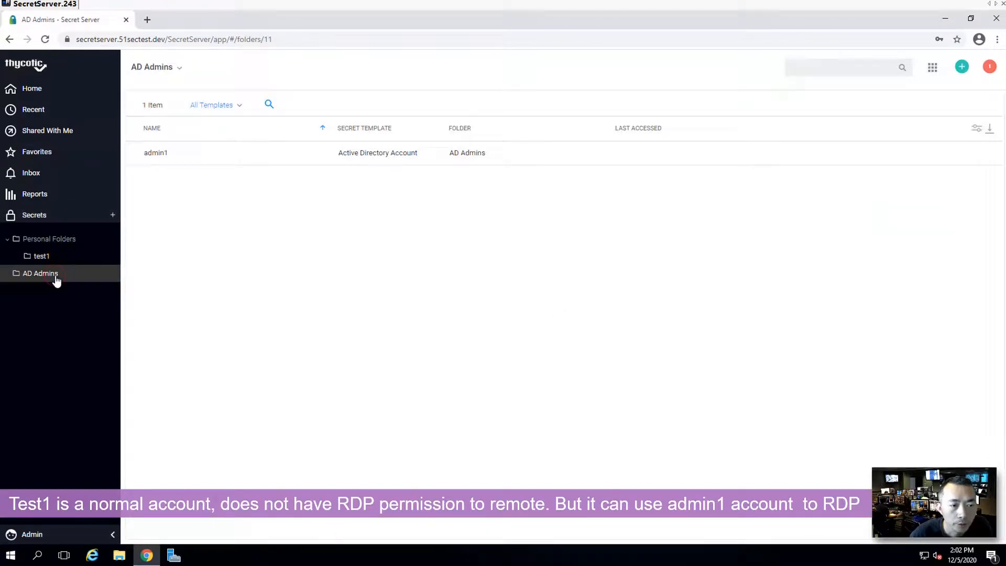
mouse_move(72, 273)
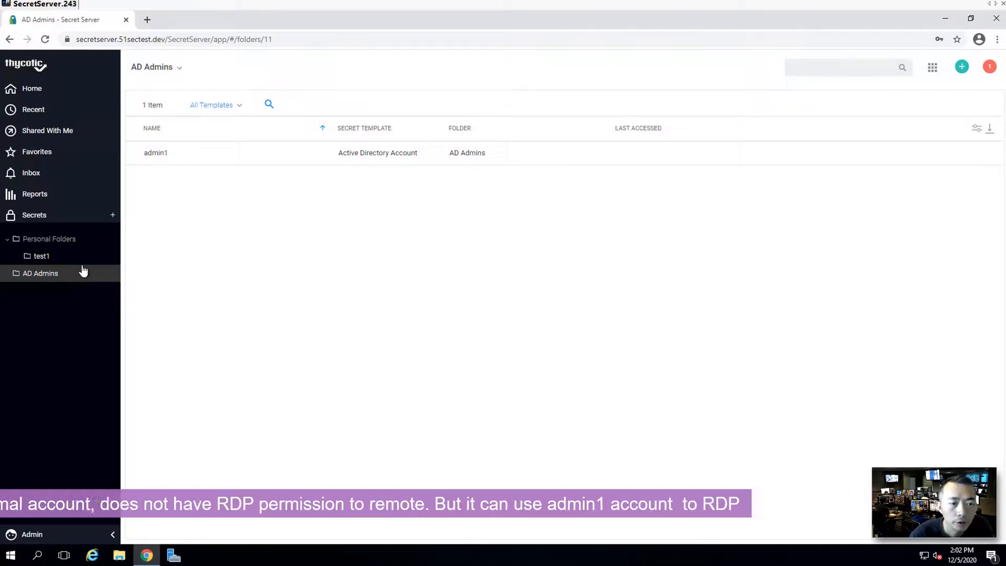
click(155, 153)
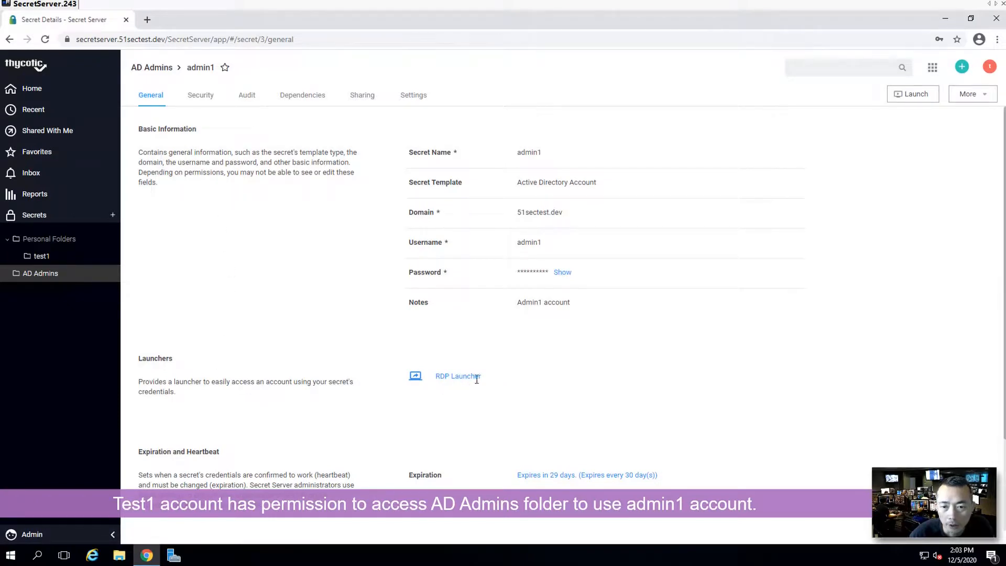
mouse_move(457, 376)
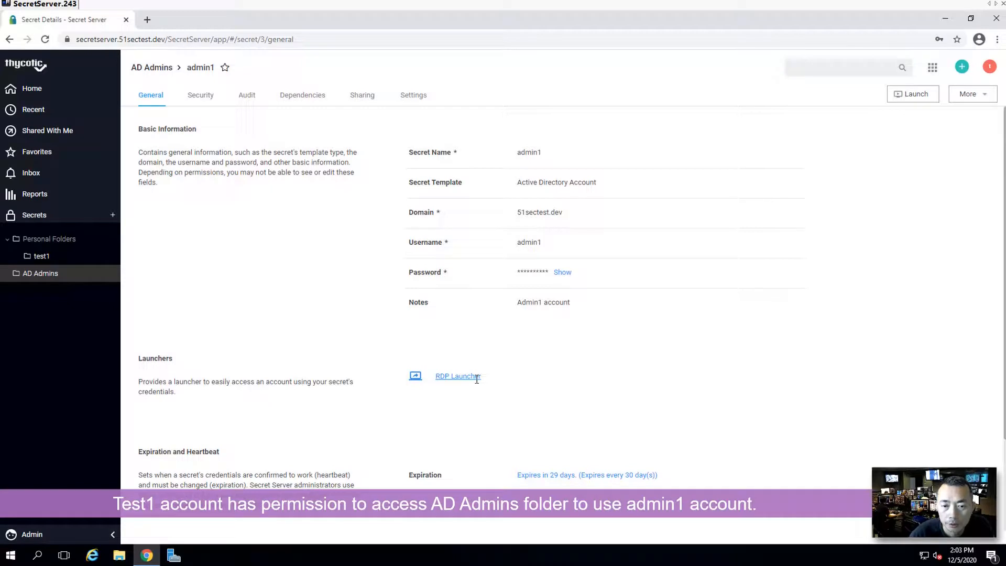
click(456, 377)
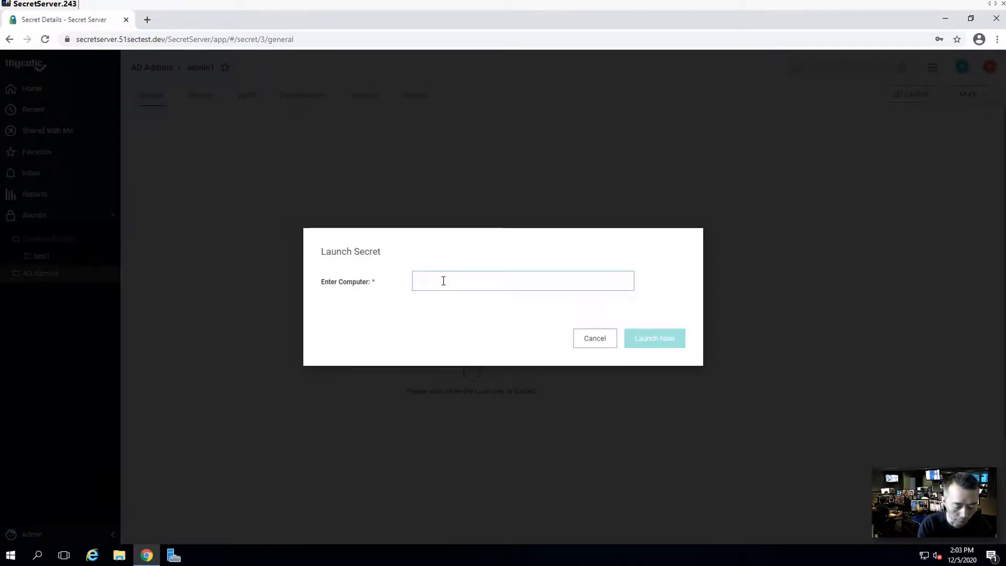
text(1)
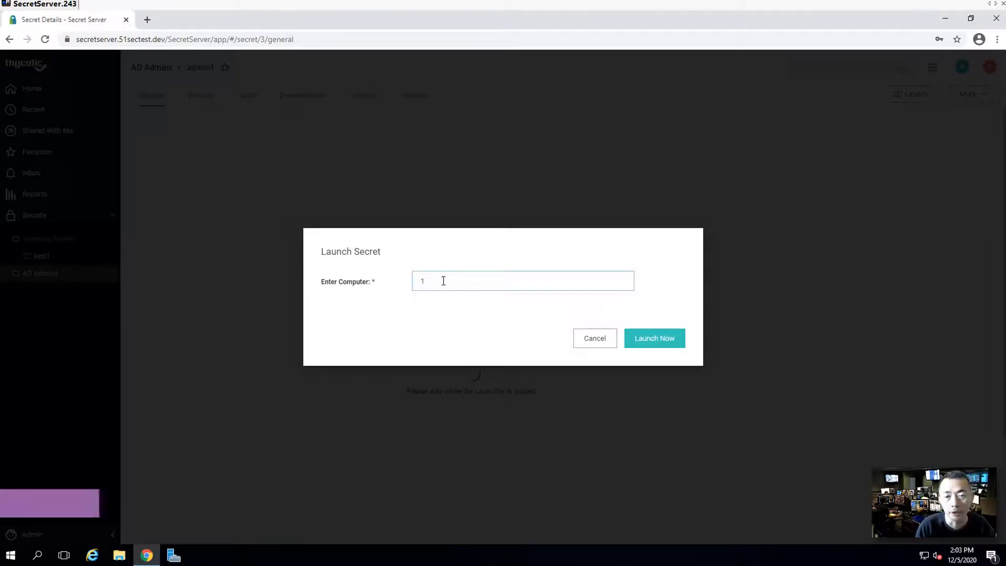
text(92.168.2.12)
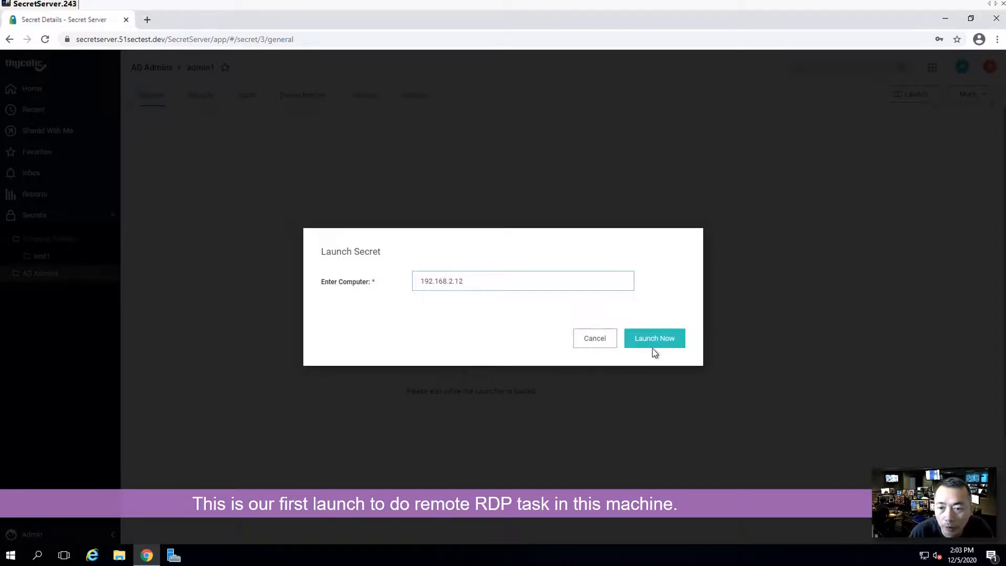
Launch the RDP session, then download the 64-bit protocol handler and run SSProtocolHandler.msi
click(654, 337)
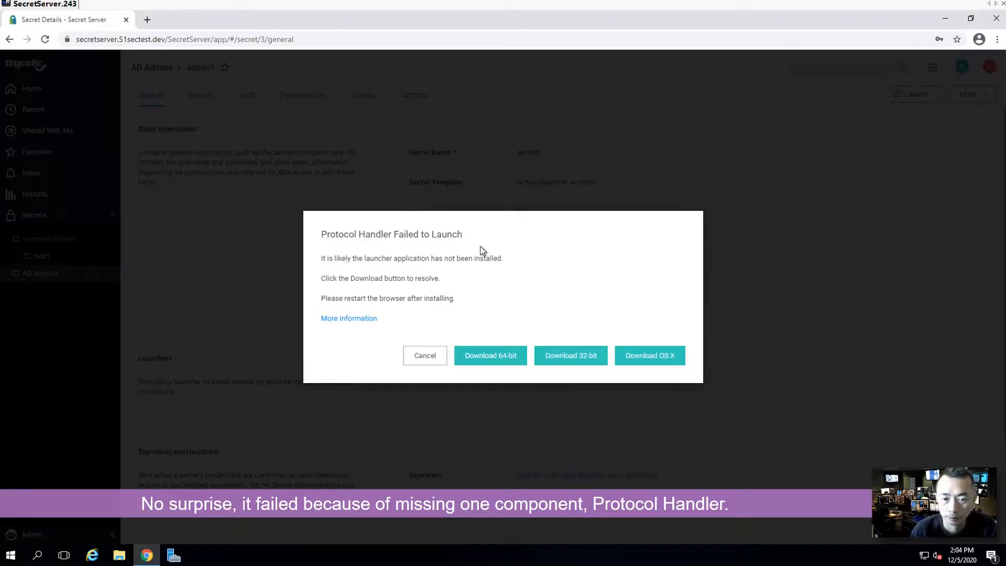
click(490, 355)
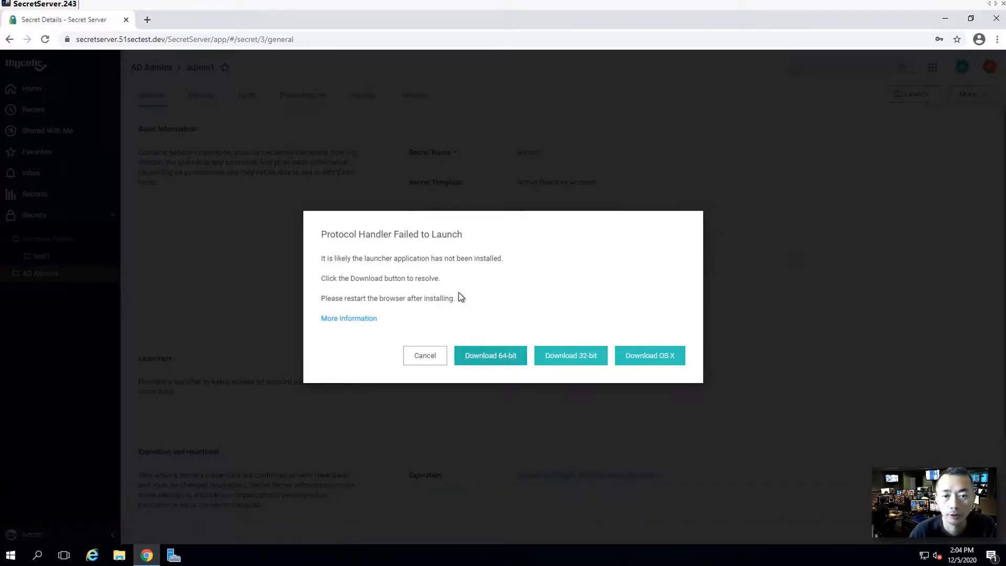
click(490, 346)
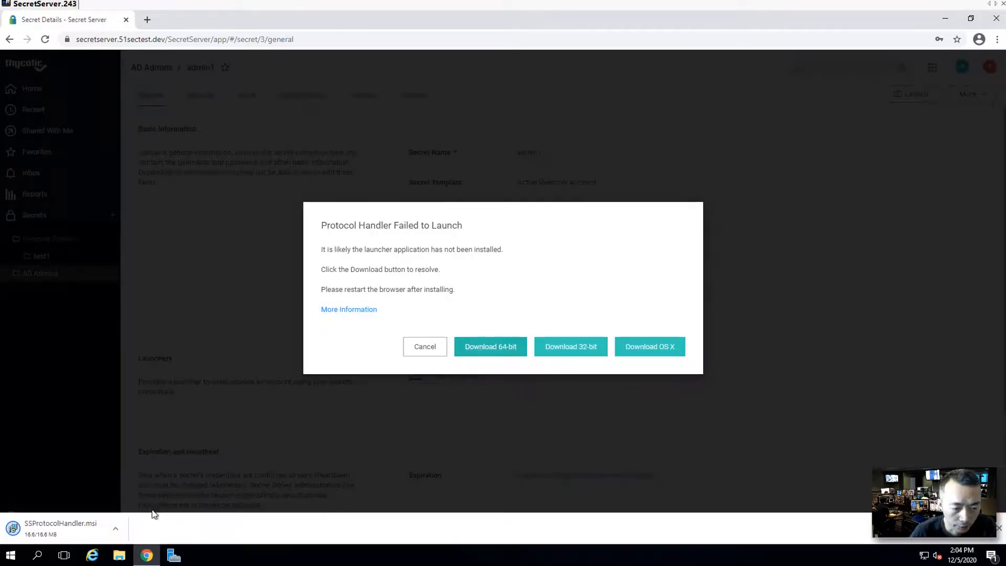
mouse_move(79, 536)
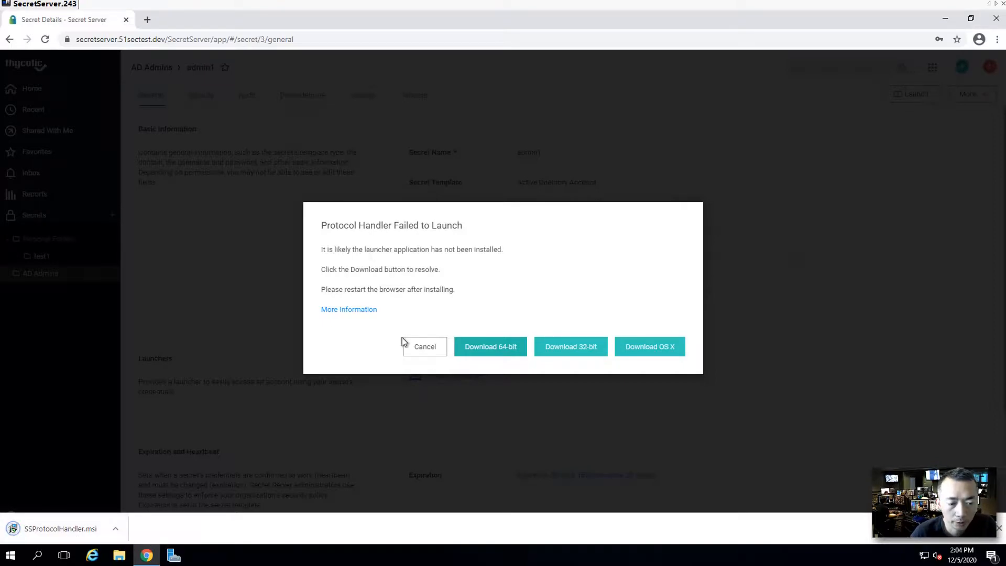
mouse_move(671, 356)
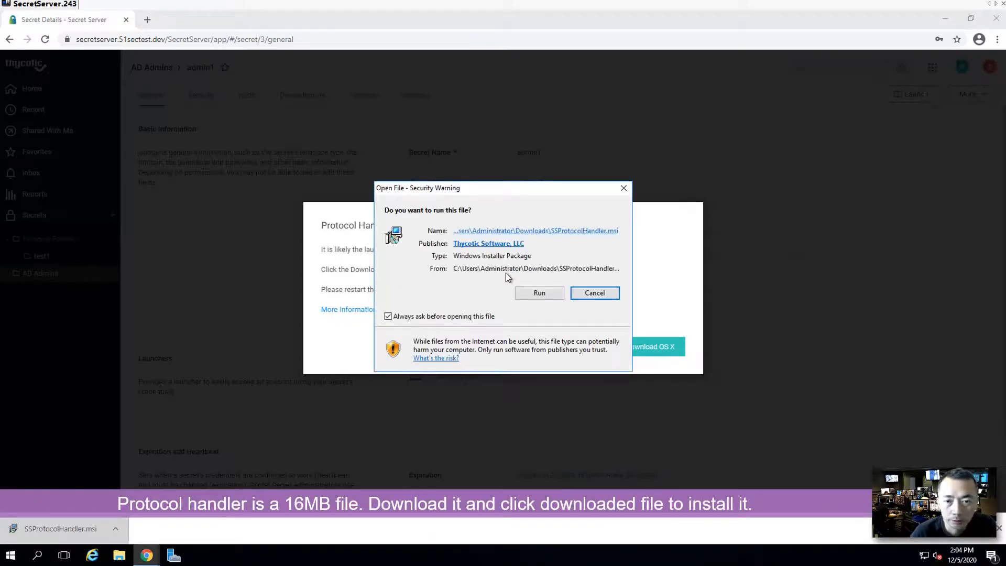
click(595, 293)
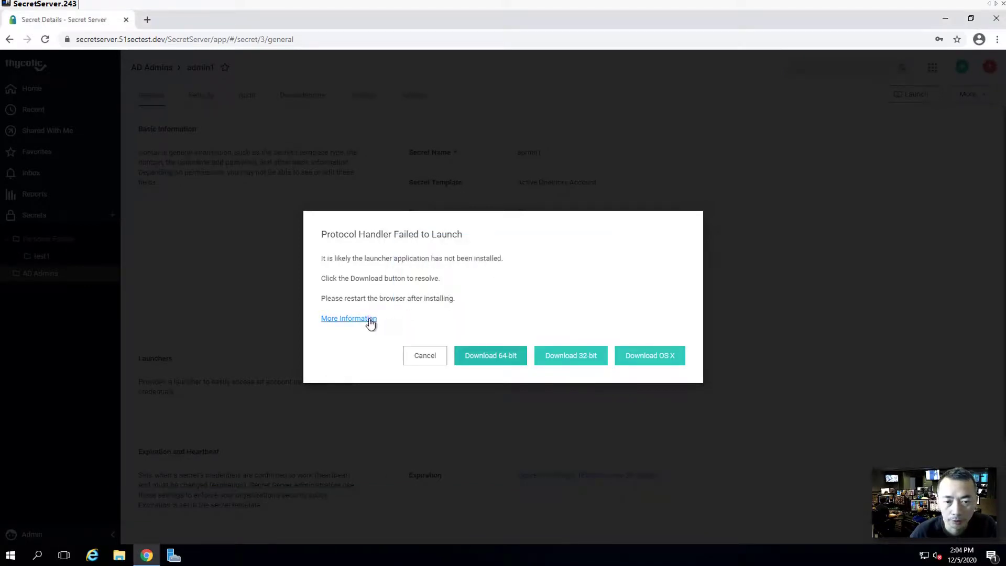
Read the Thycotic Documentation article on enabling launchers down to the MSI Installer section, then close Chrome
click(348, 319)
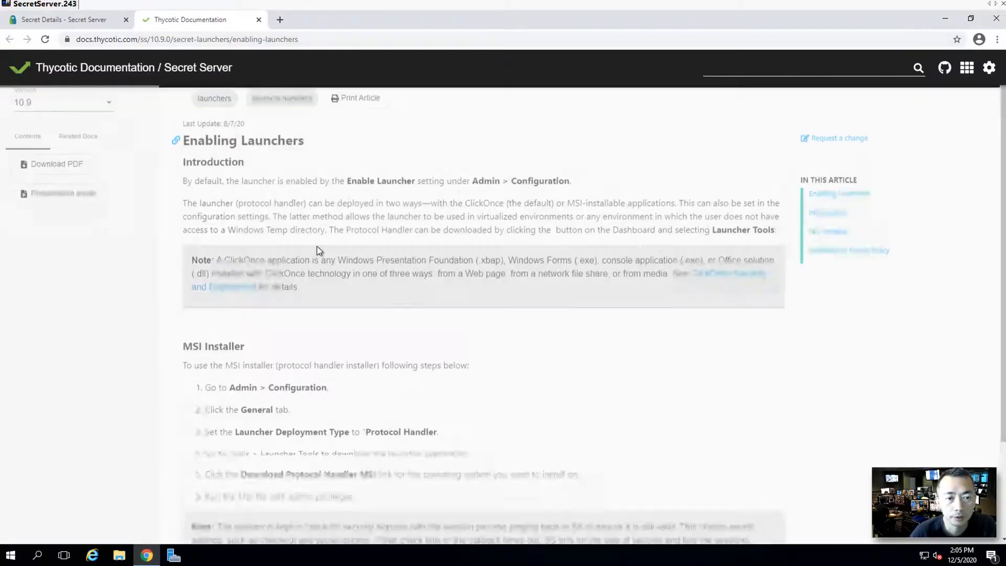
scroll(down, 3)
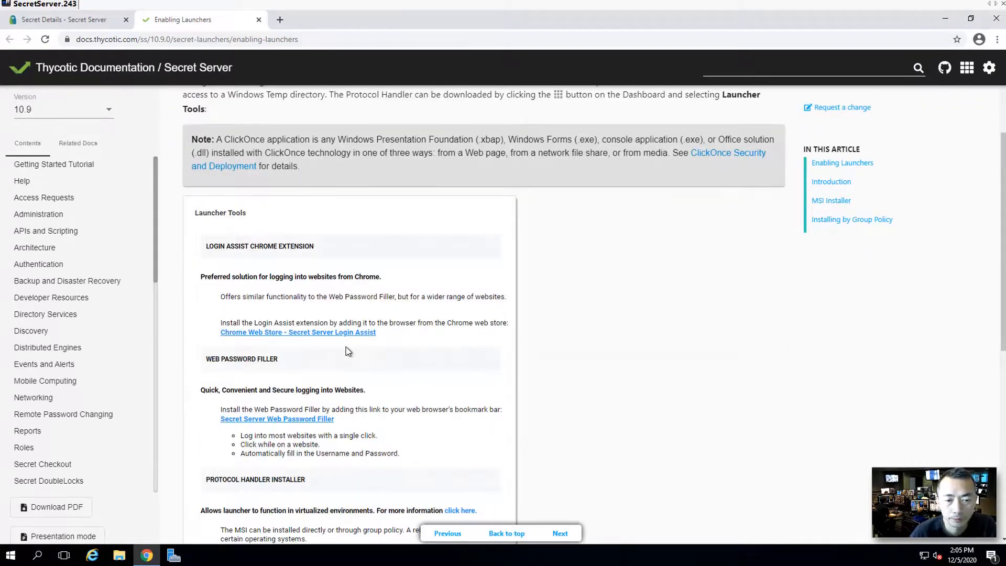
scroll(down, 3)
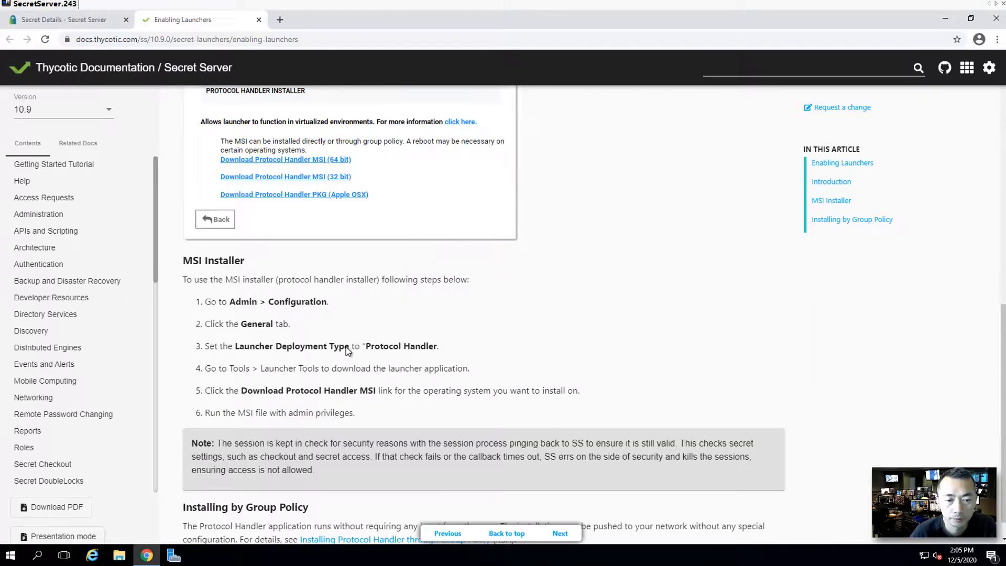
scroll(down, 3)
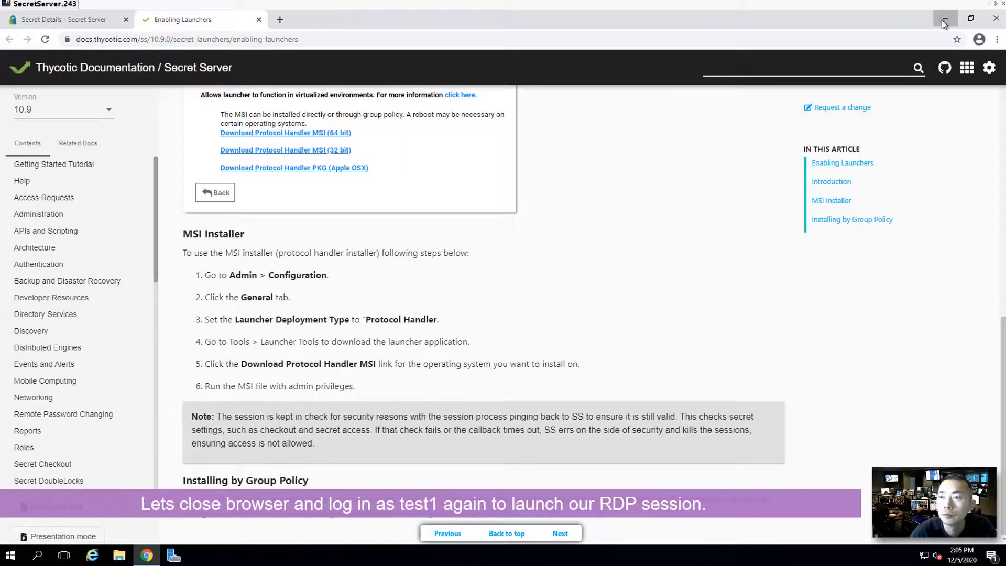
click(945, 18)
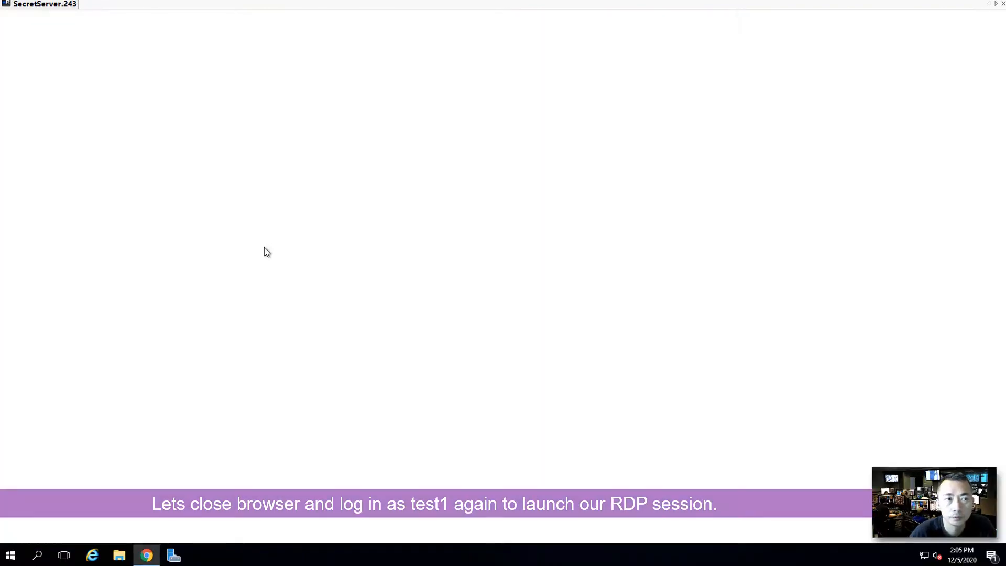
Sign back in to Secret Server as test1 using the saved credentials, landing in the AD Admins folder
click(146, 556)
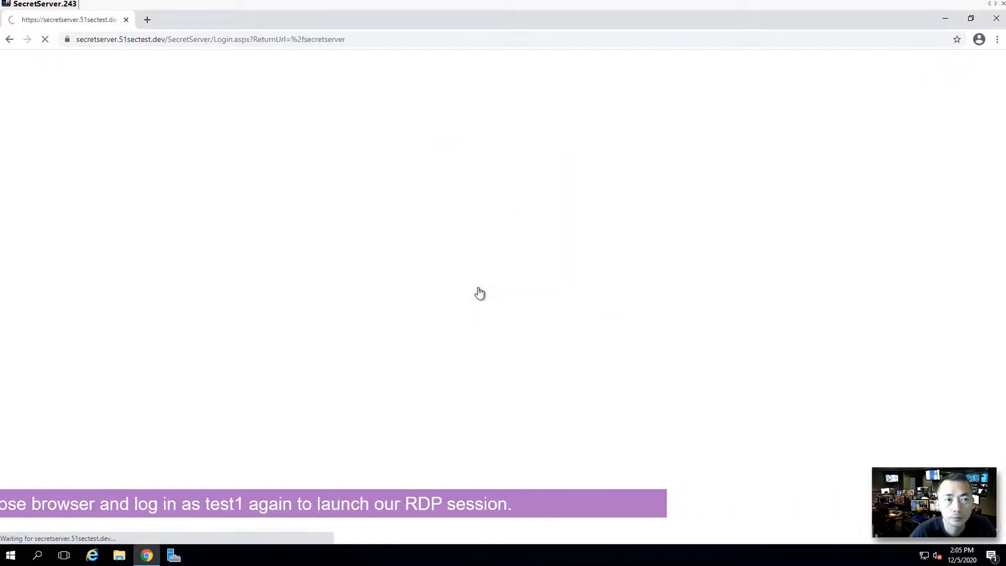
click(497, 162)
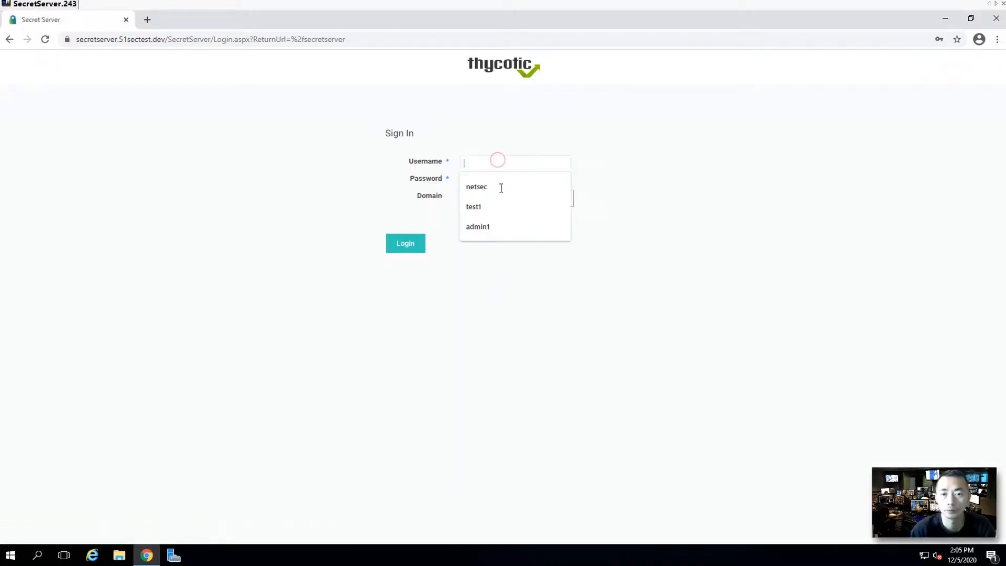
click(473, 206)
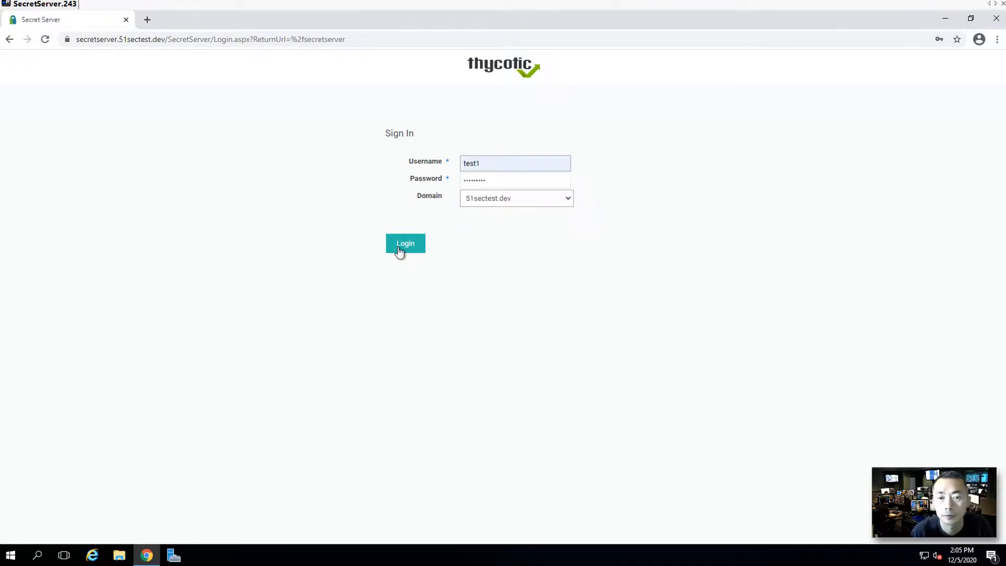
click(405, 243)
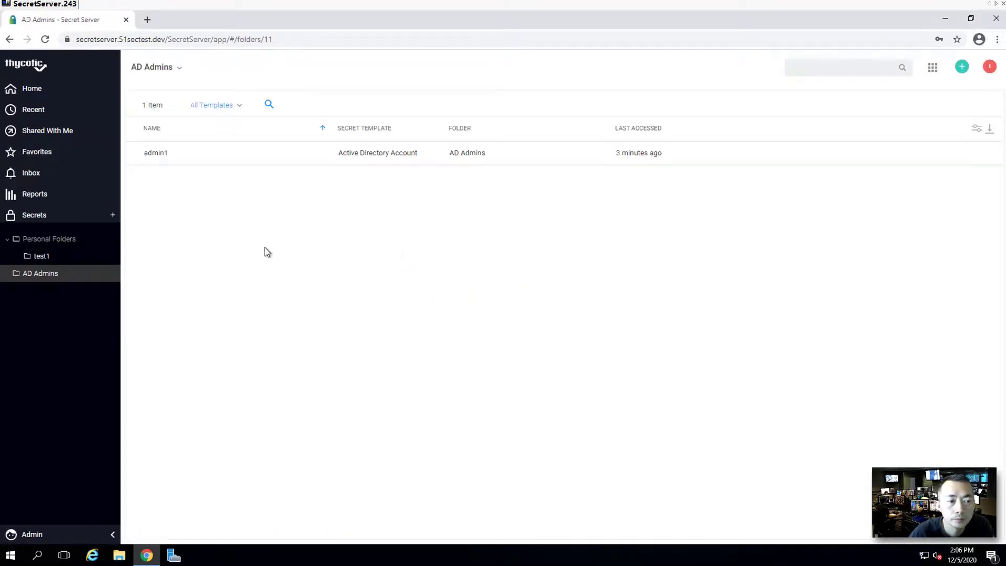
mouse_move(156, 153)
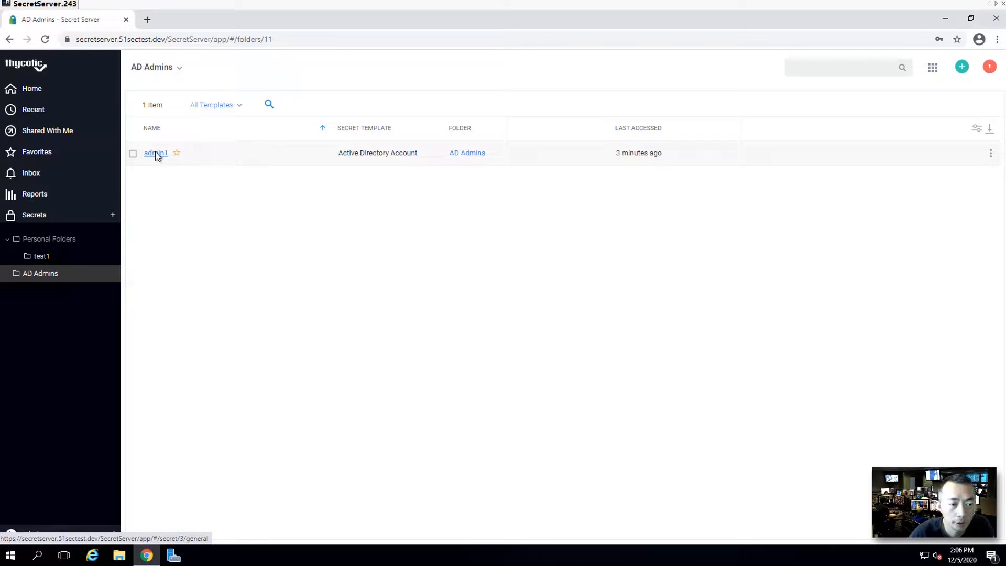
Launch the admin1 secret's RDP Launcher against computer 192.168.2.12, reaching the RDPWinBootstrapper prompt
click(155, 153)
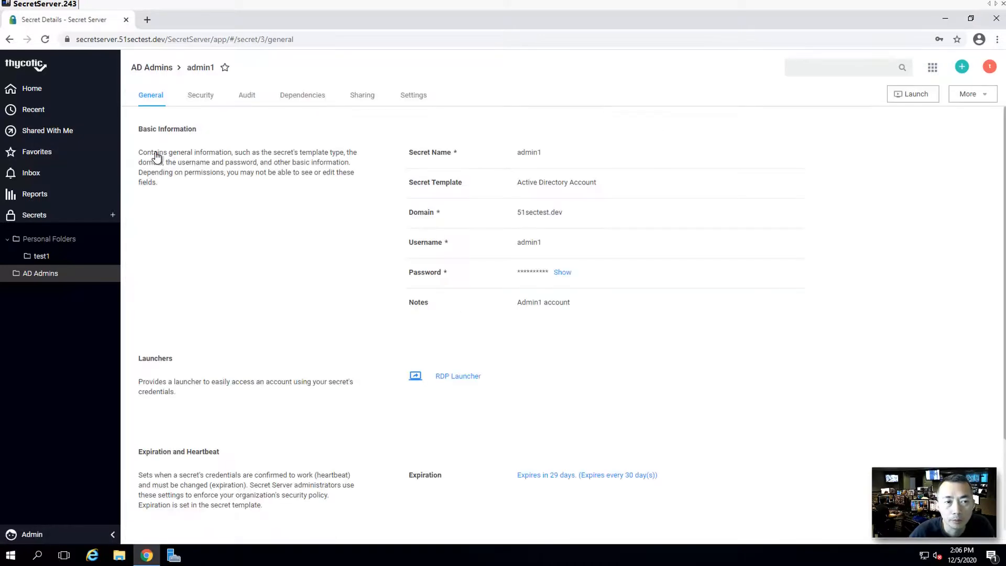
mouse_move(451, 380)
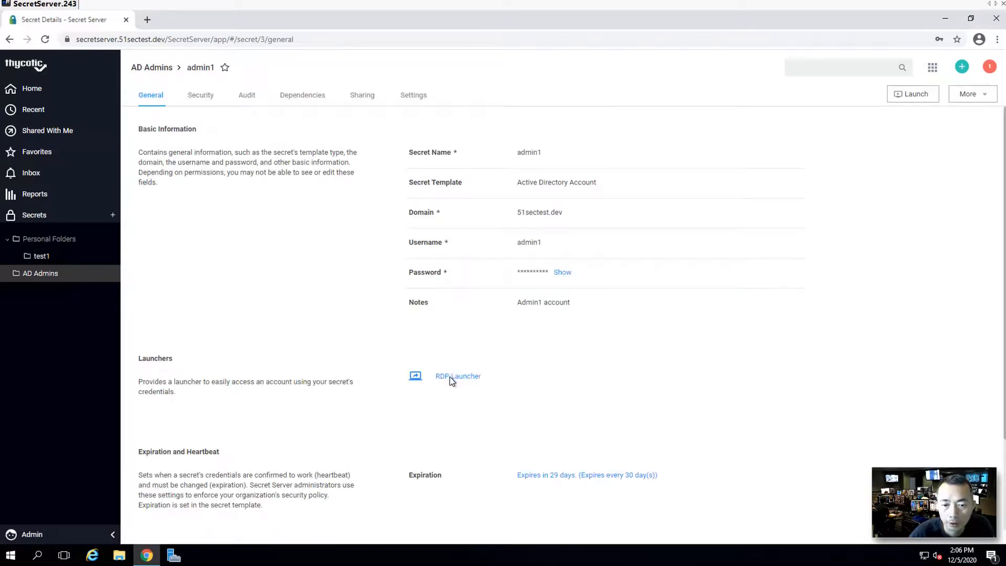
click(457, 376)
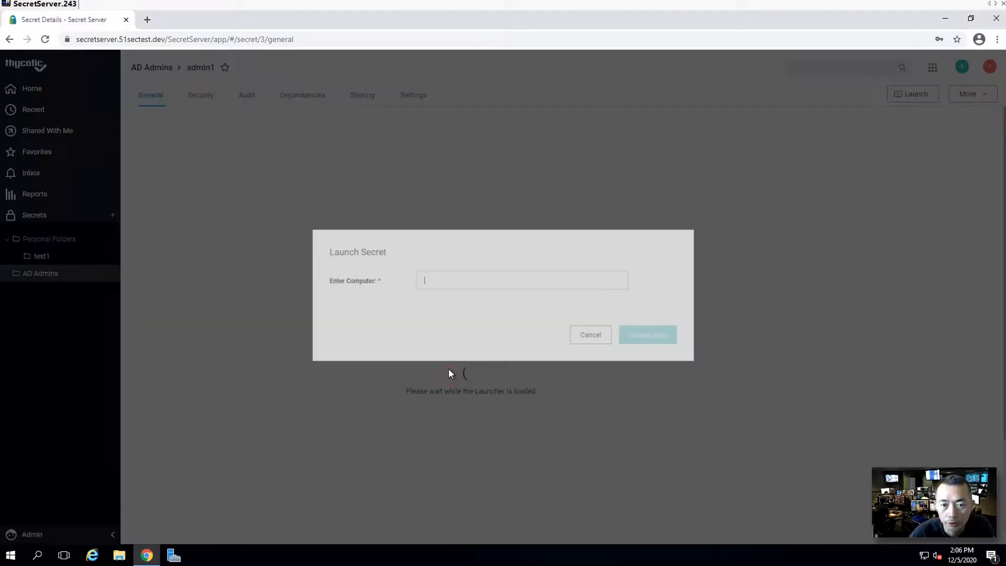
text(192.168.2.12)
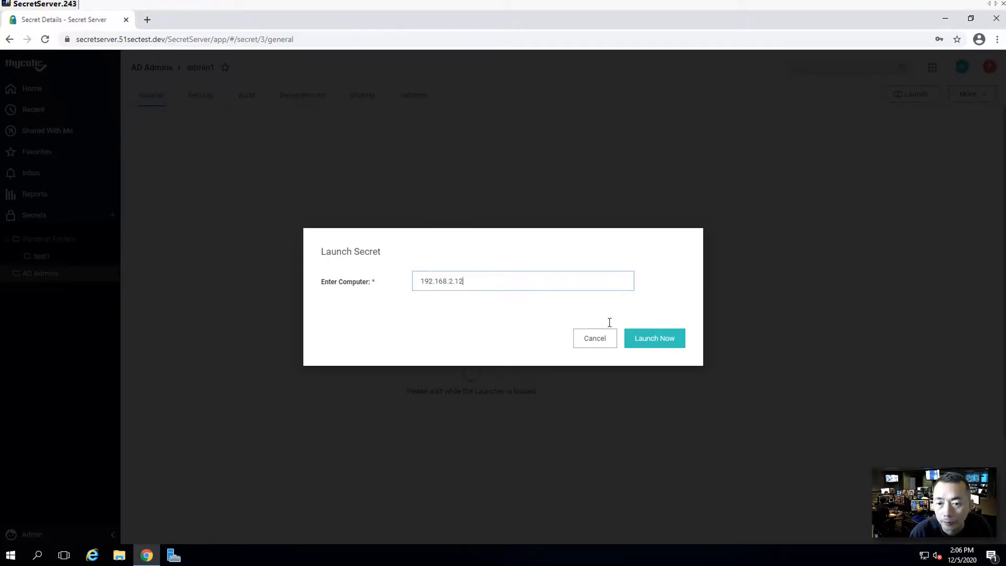
click(654, 338)
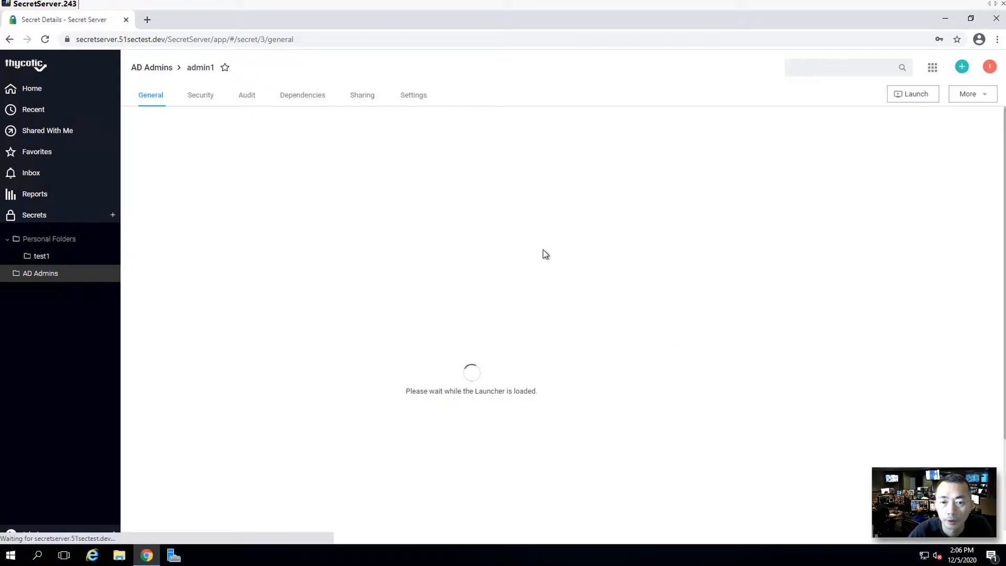
click(912, 94)
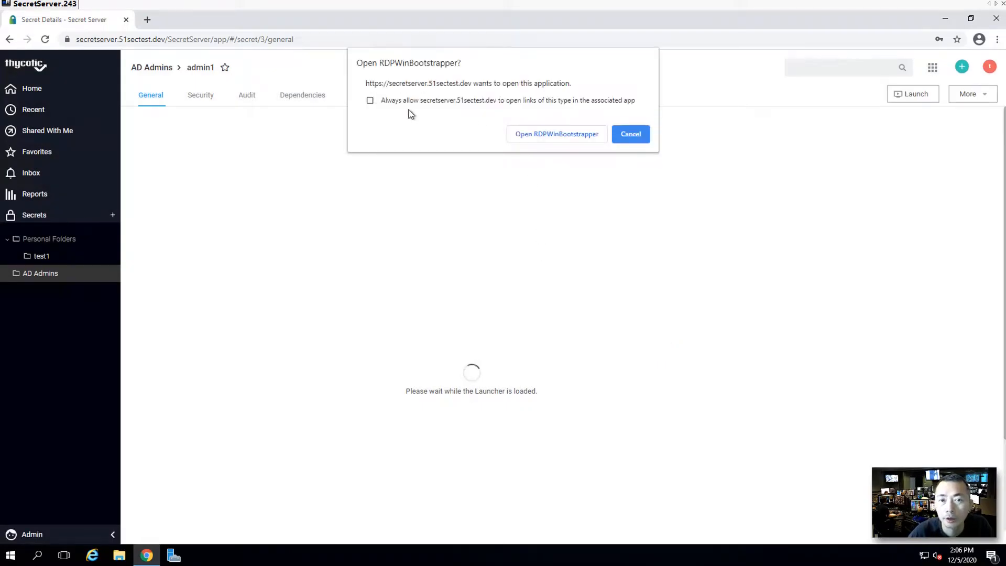
Bypass the HTTPS certificate validation error, remember the choice, and approve the launcher's Secret Server URL
click(369, 100)
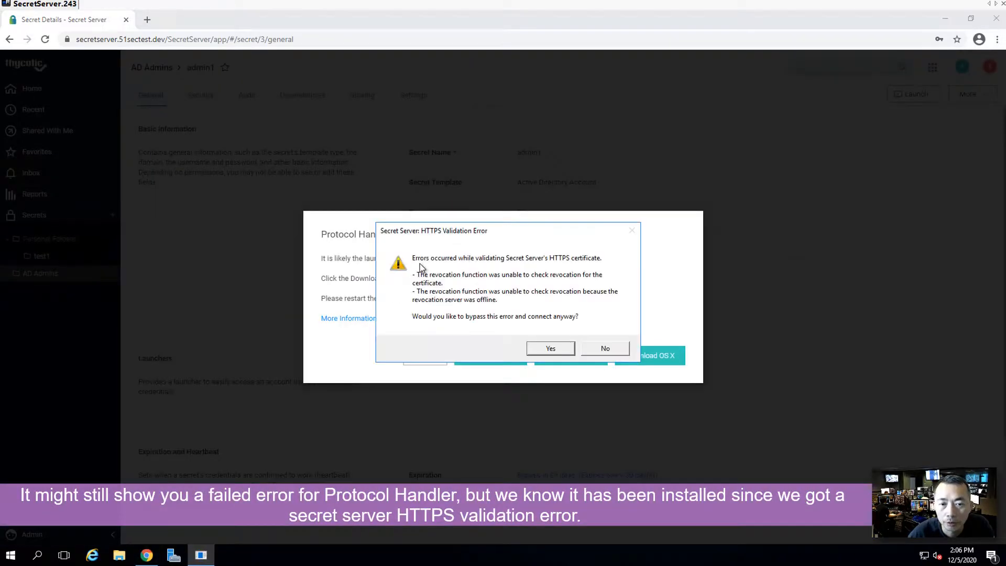
mouse_move(467, 285)
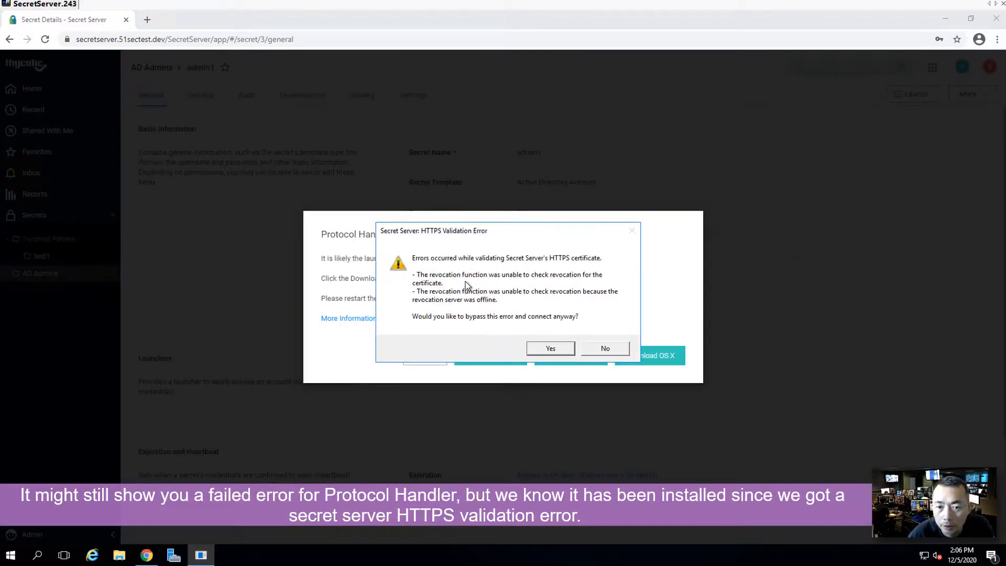
click(550, 348)
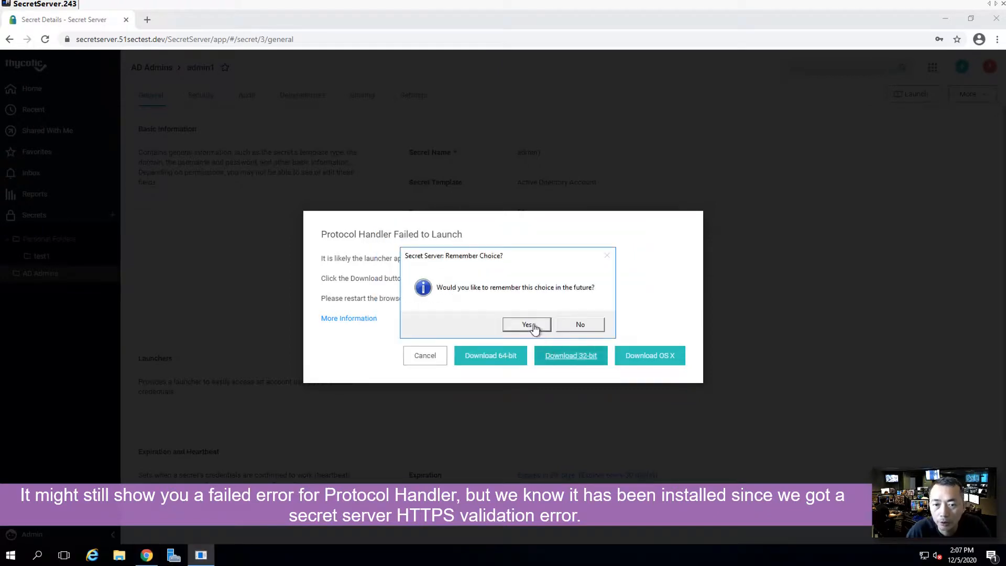
mouse_move(594, 302)
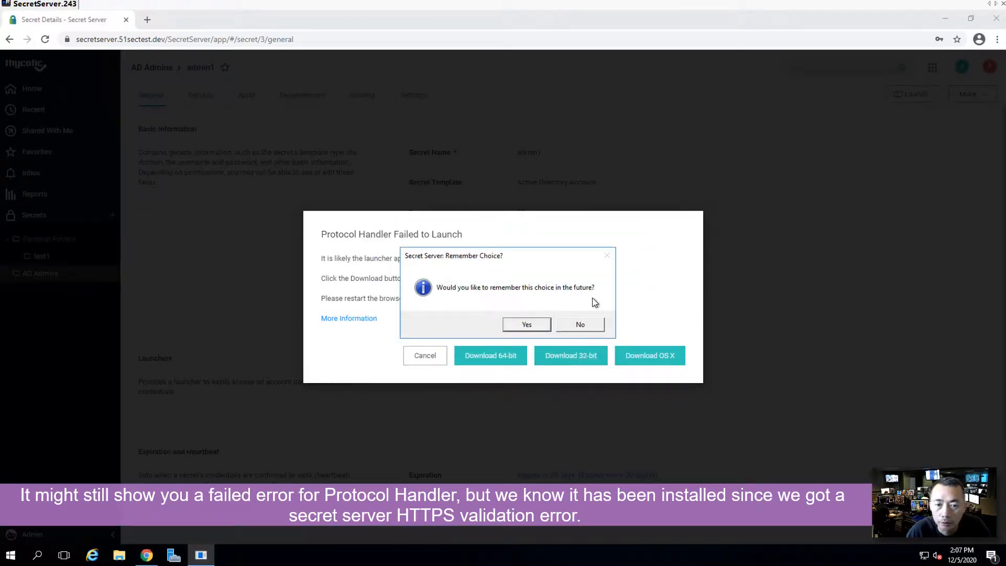
click(526, 325)
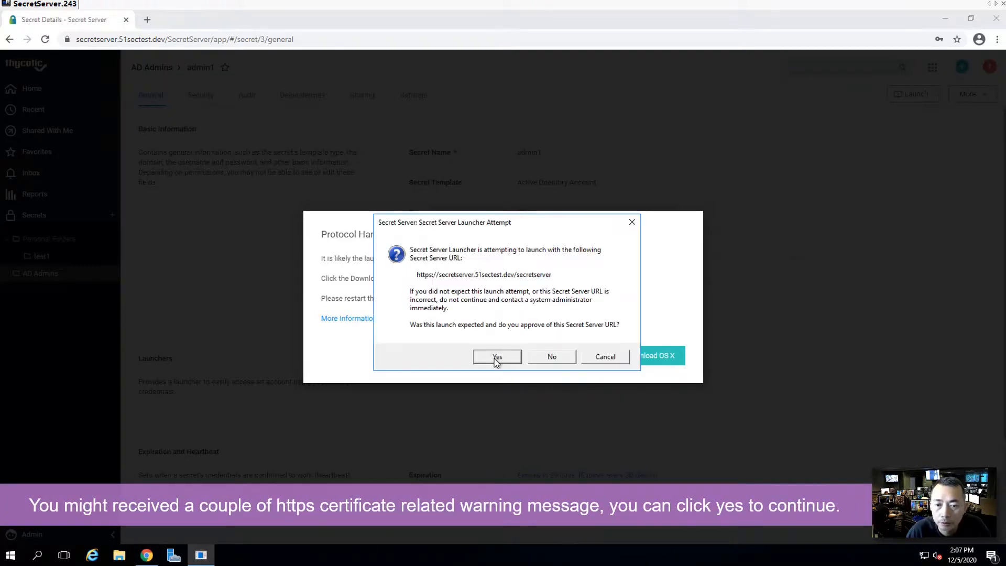
click(497, 357)
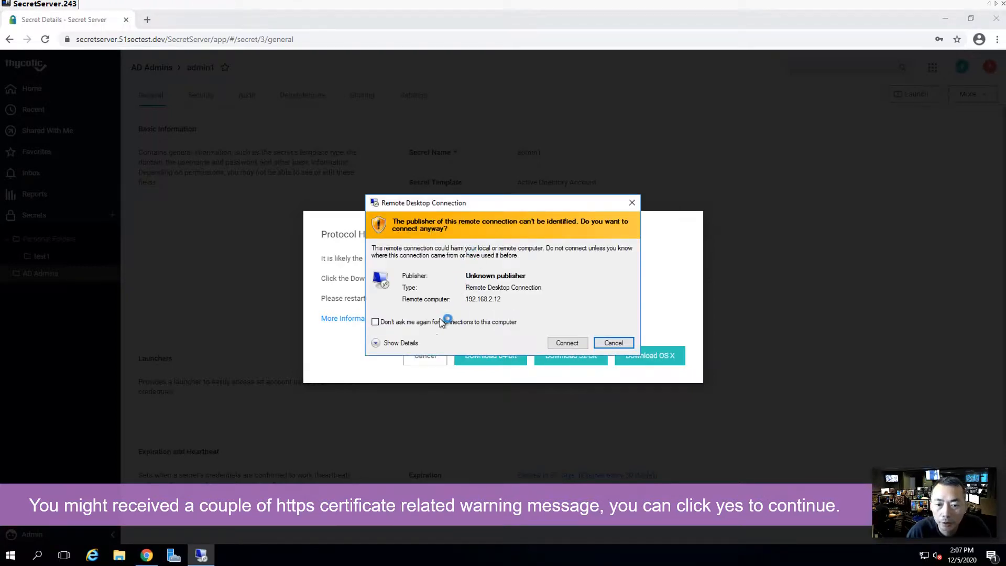
Accept the Remote Desktop publisher and certificate warnings with 'Don't ask again' and connect to 192.168.2.12
click(375, 322)
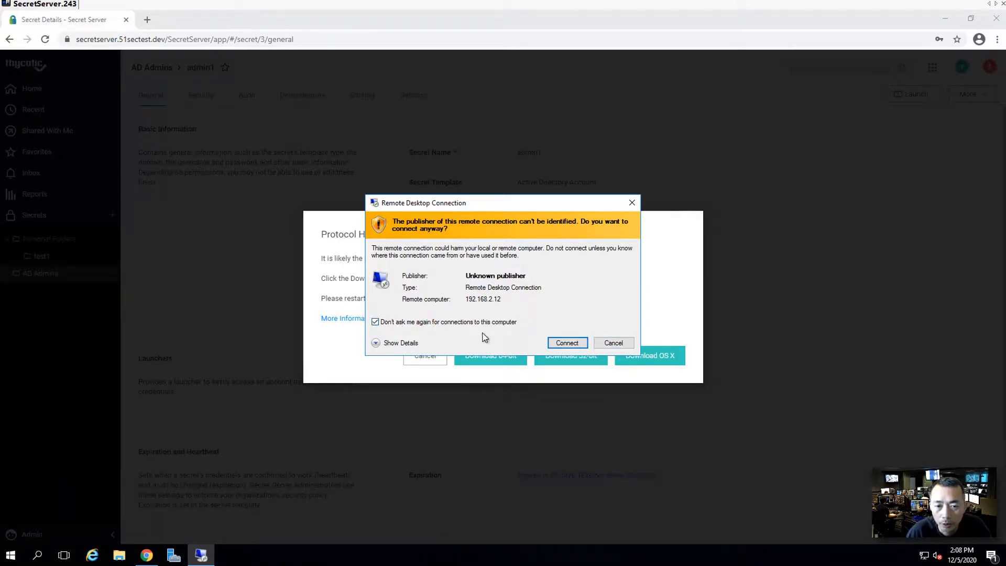
click(395, 342)
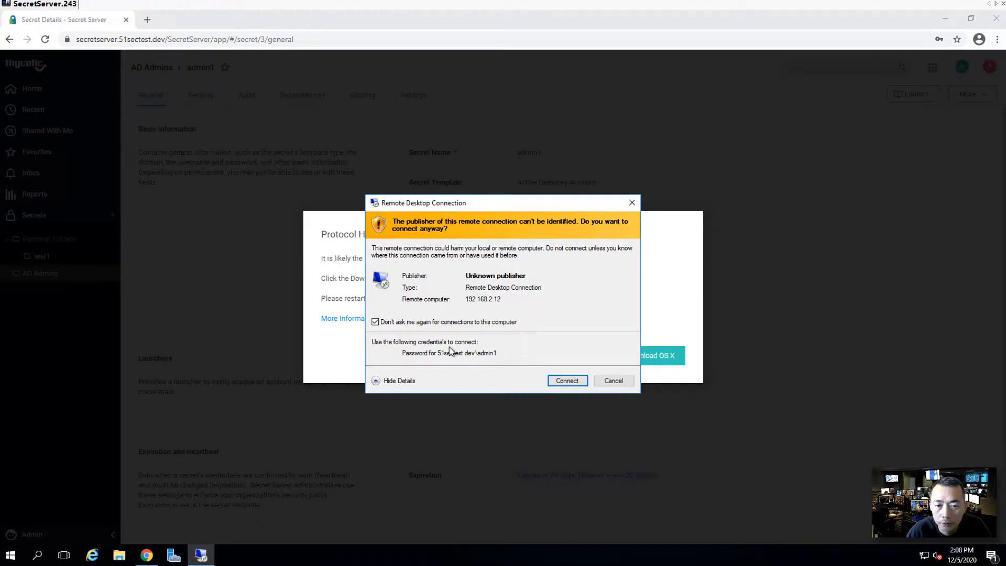
mouse_move(476, 357)
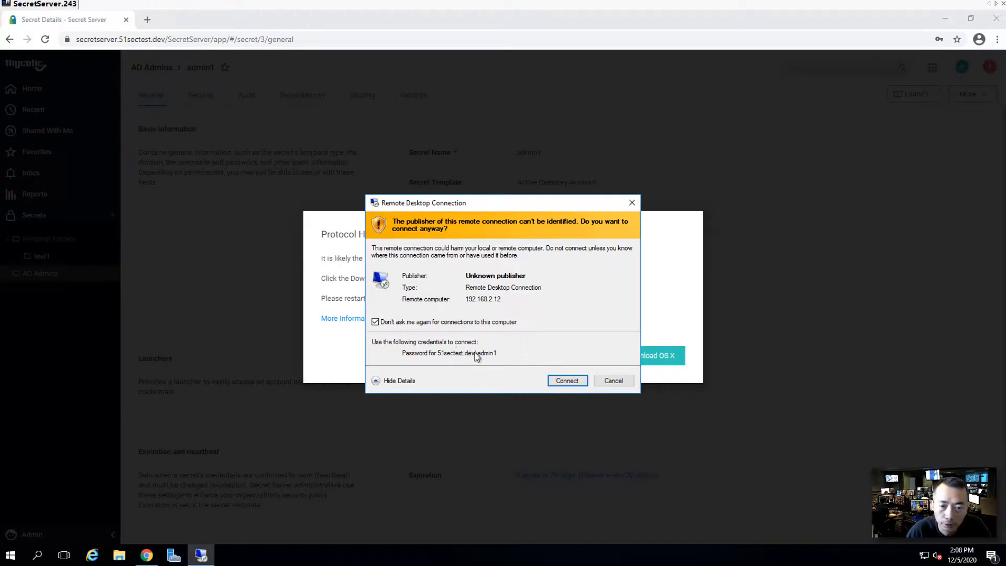
click(566, 380)
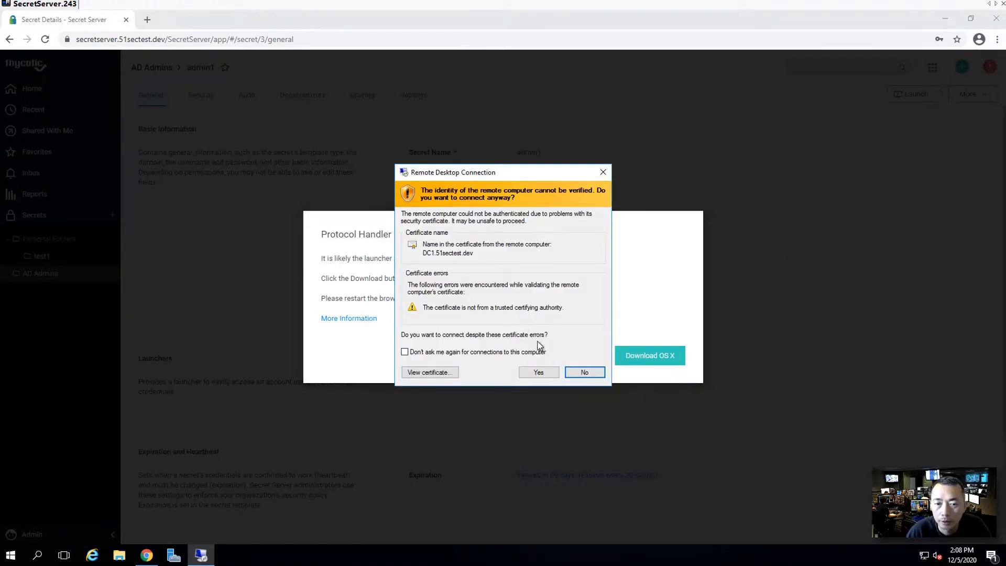
mouse_move(452, 358)
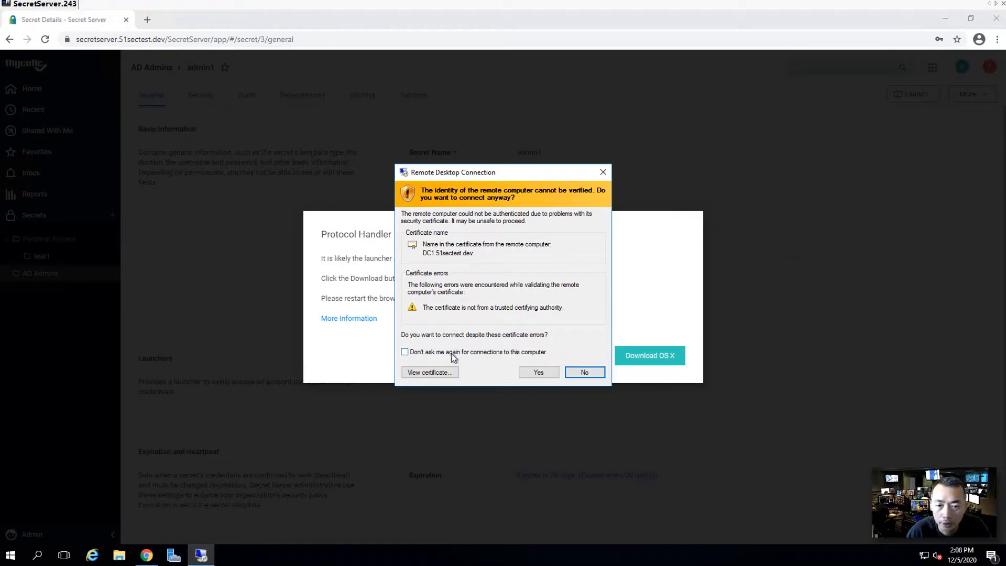
click(404, 352)
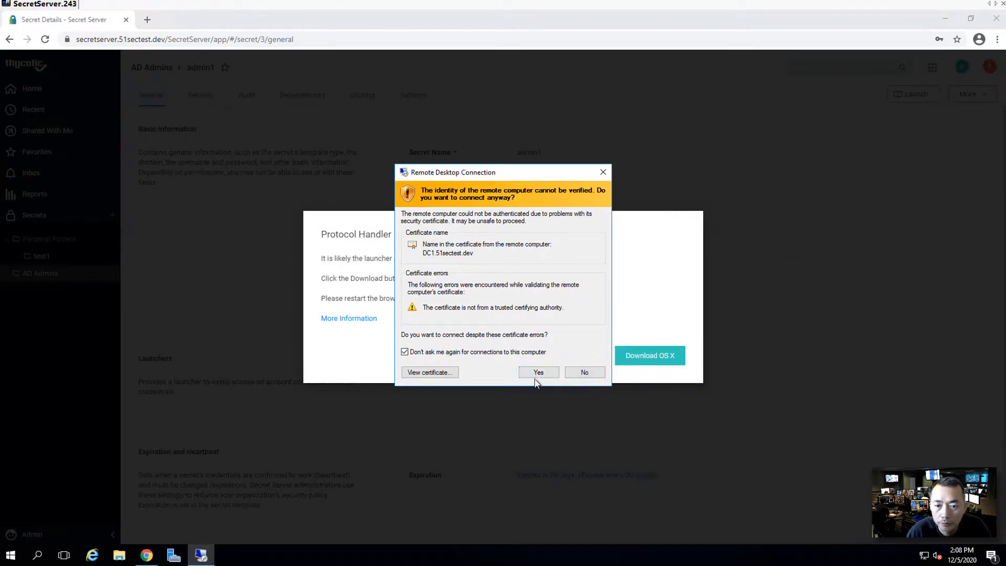
click(539, 372)
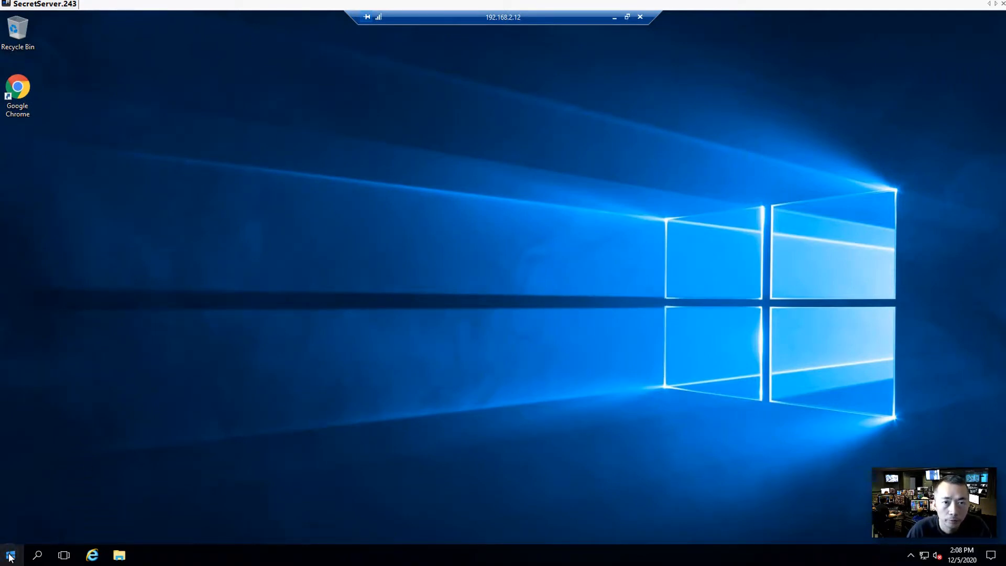
Run whoami in a remote command prompt confirming 51sectest\admin1, then disconnect the session
right_click(7, 555)
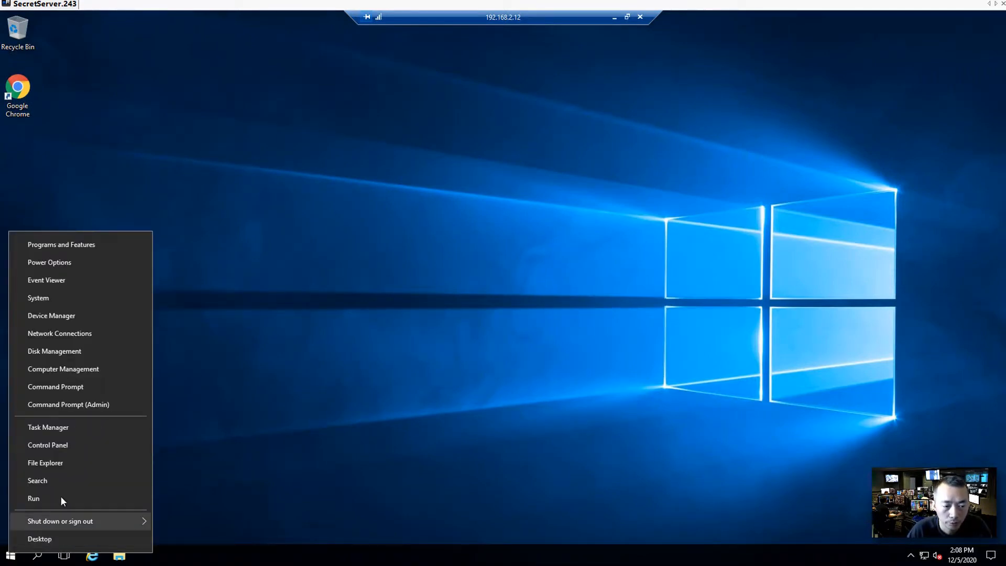
click(32, 499)
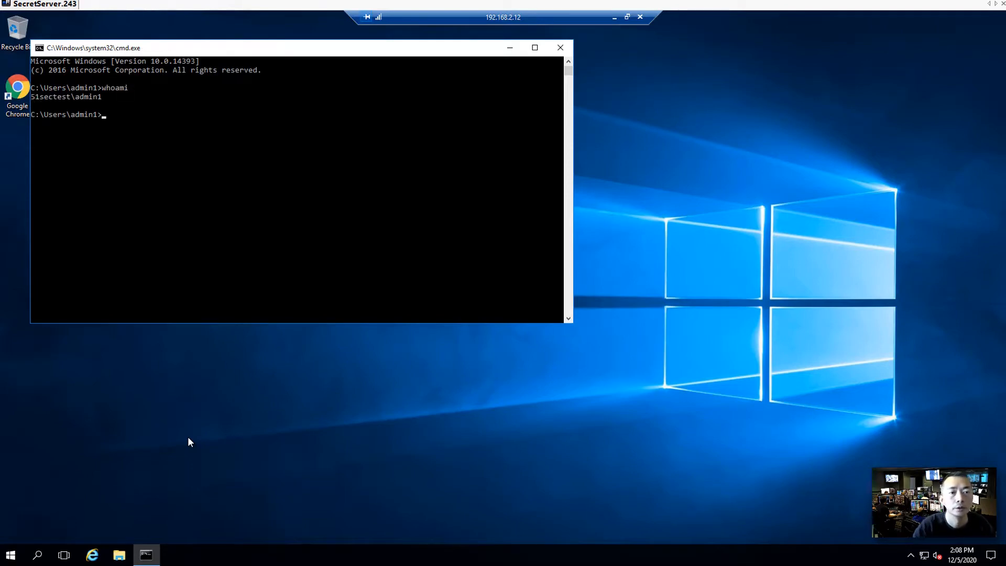
mouse_move(108, 103)
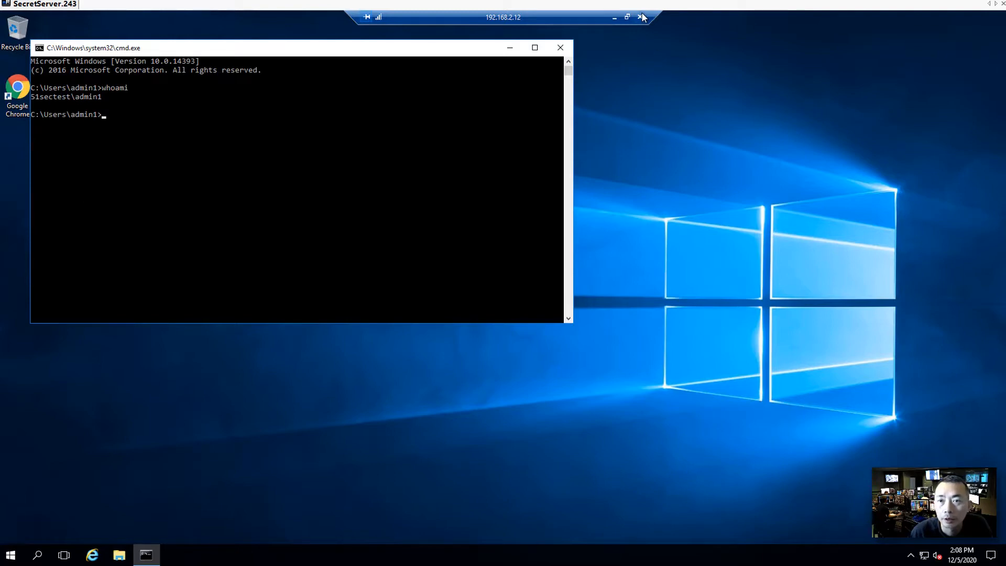
click(639, 17)
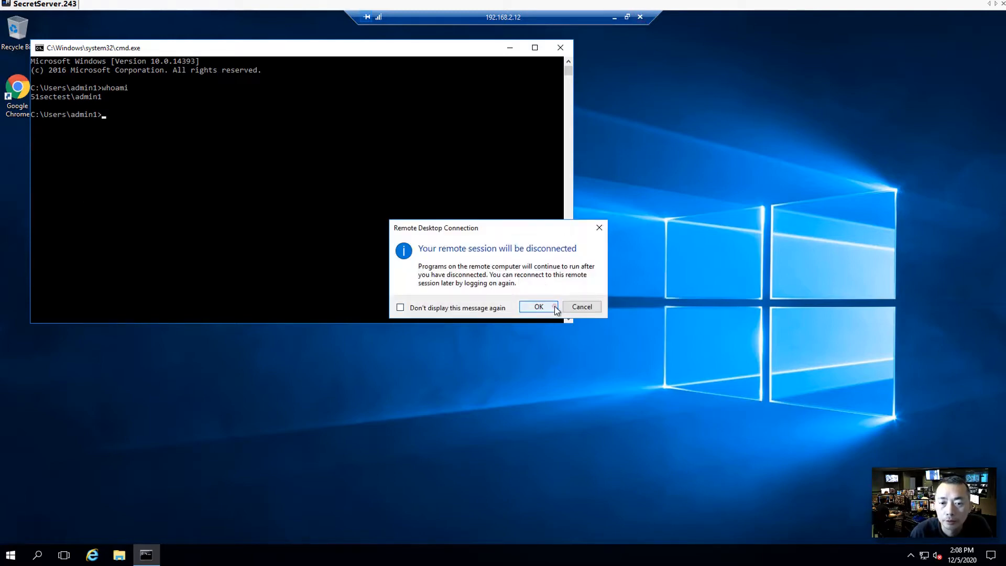
click(539, 306)
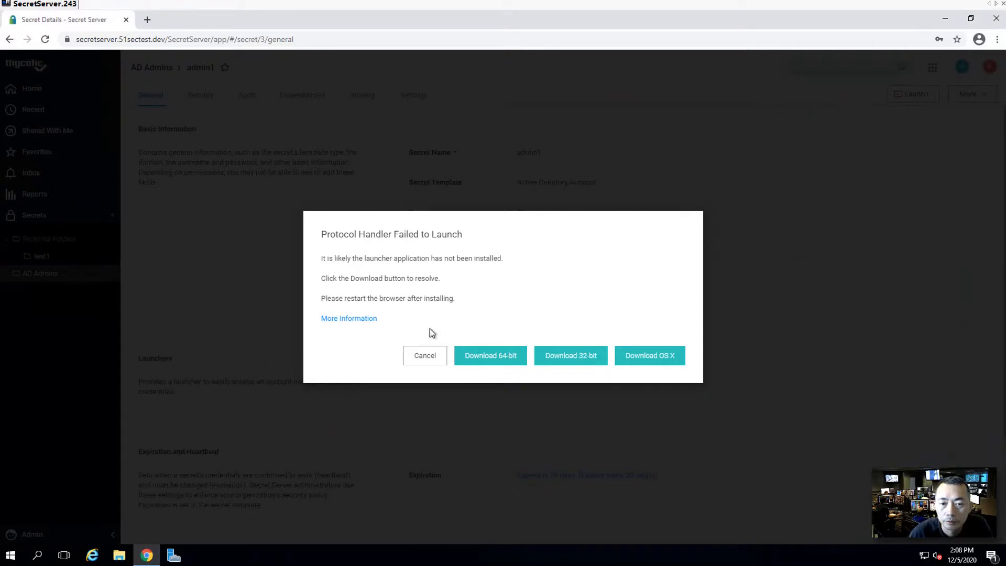
Dismiss the protocol-handler failure notice and relaunch the admin1 RDP session to 192.168.2.12
click(426, 355)
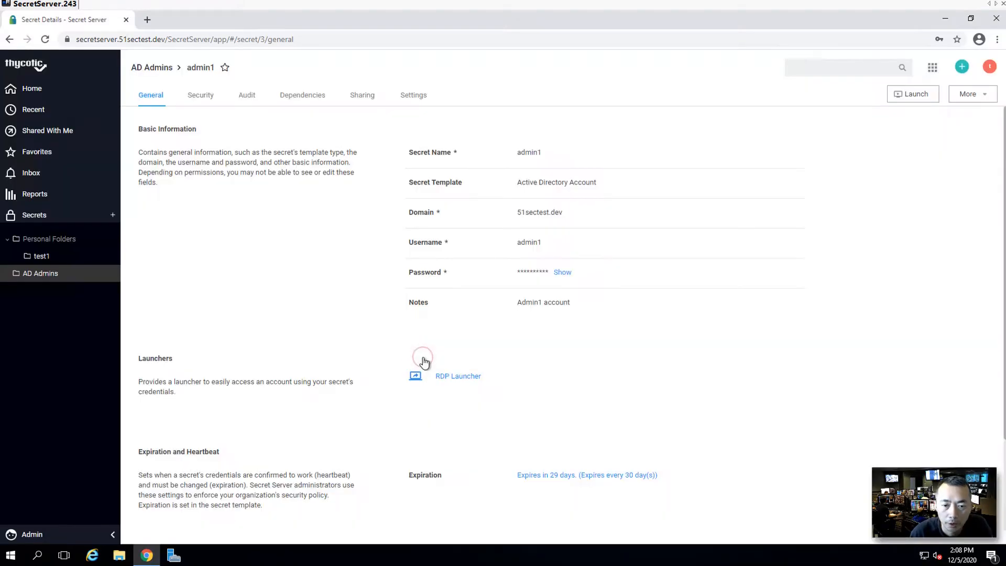
mouse_move(430, 364)
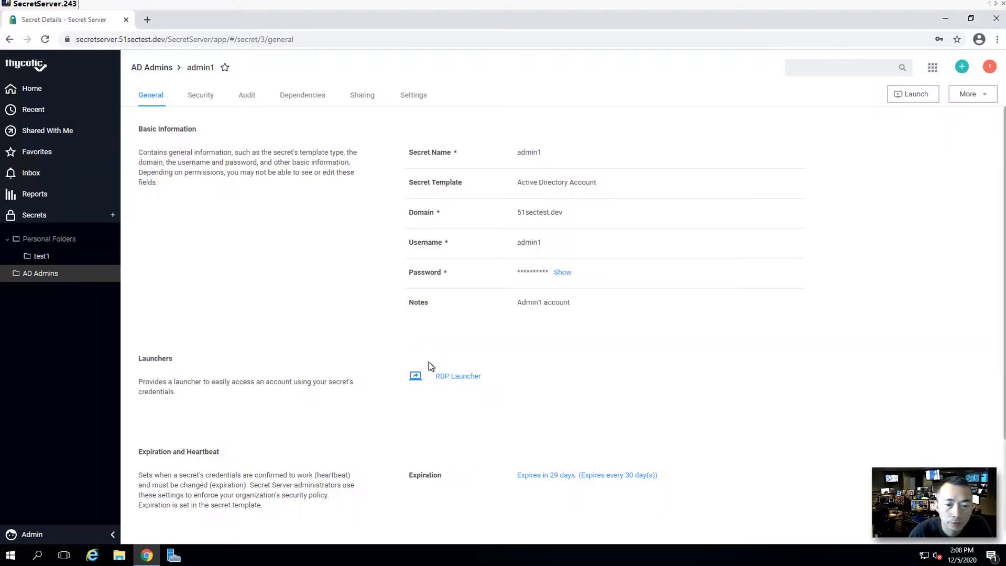
click(457, 375)
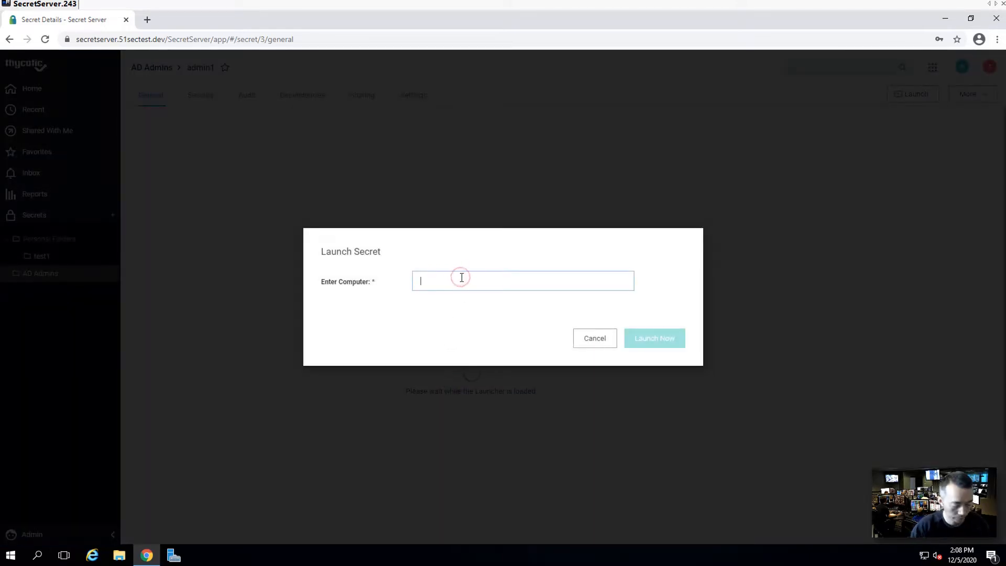
text(192.168.2.12)
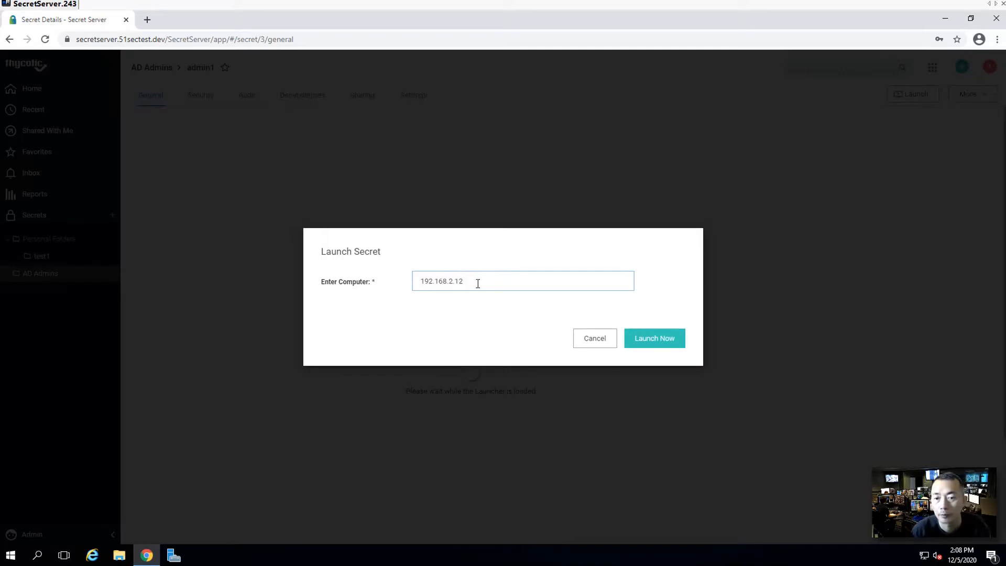
click(654, 338)
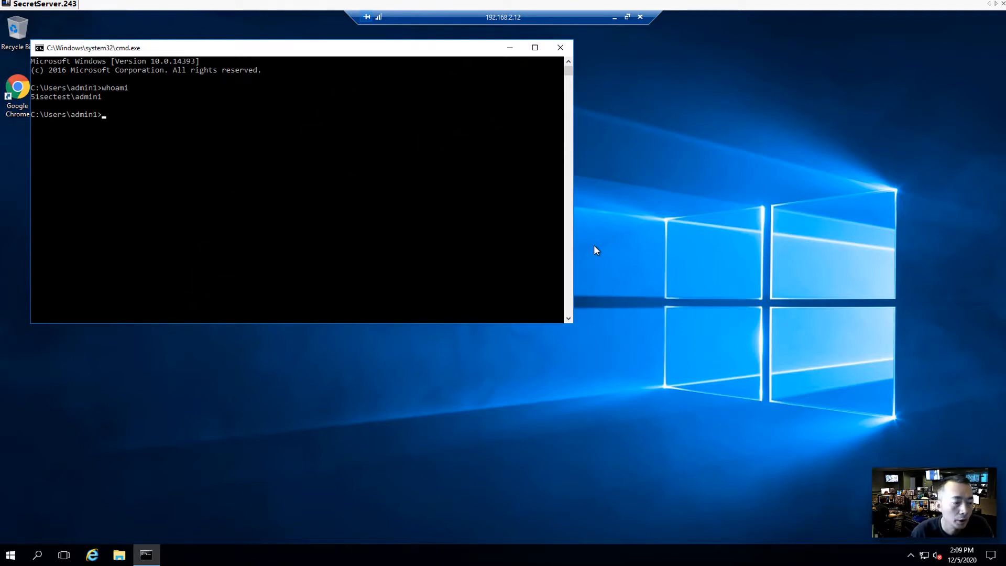
mouse_move(594, 269)
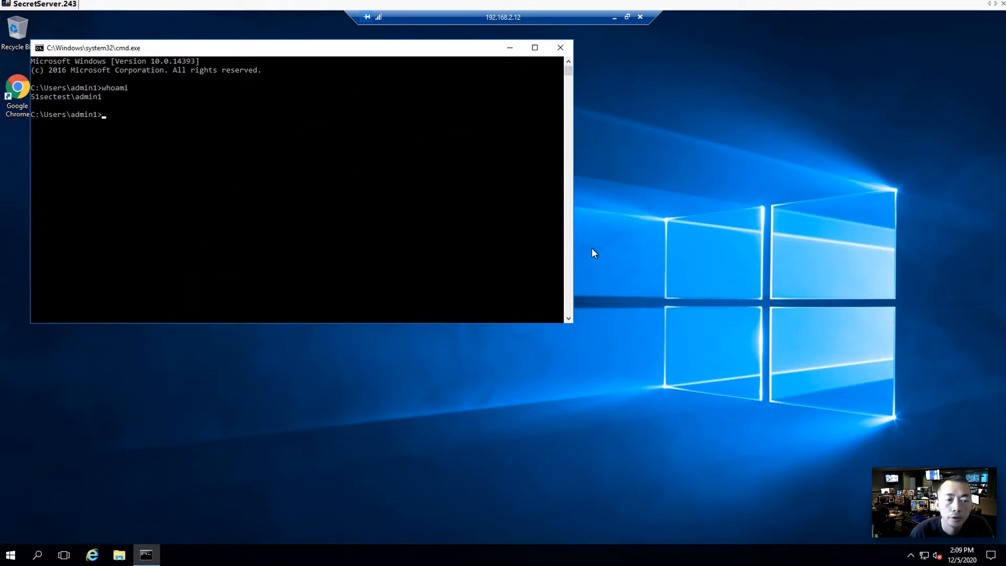
mouse_move(413, 308)
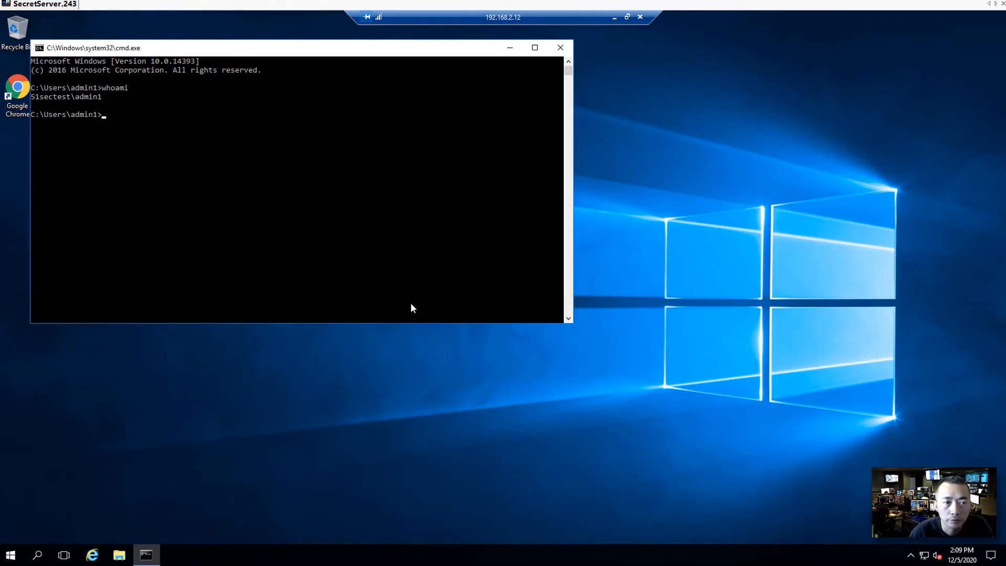
mouse_move(155, 413)
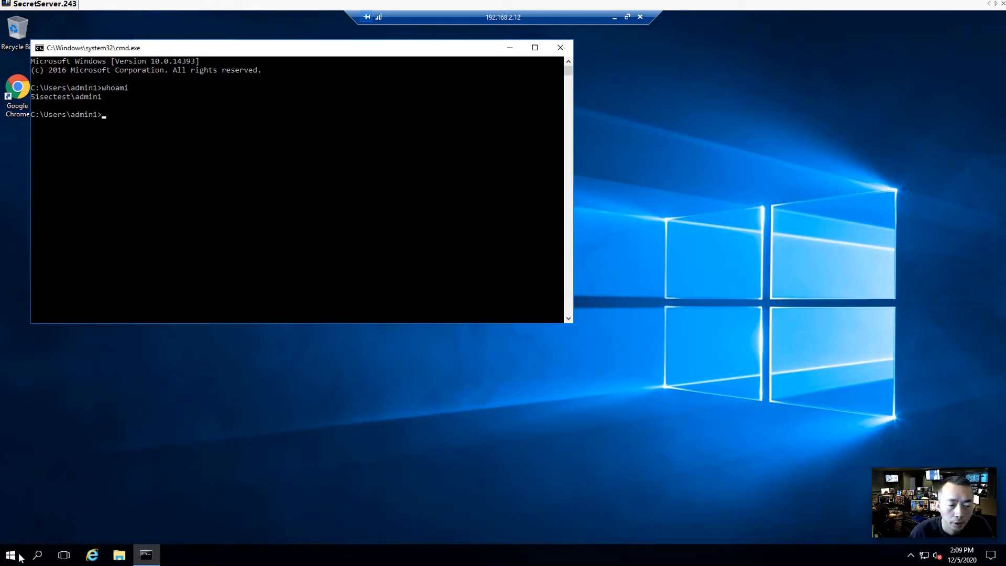
Sign admin1 out of the remote computer from the Start quick menu
right_click(10, 554)
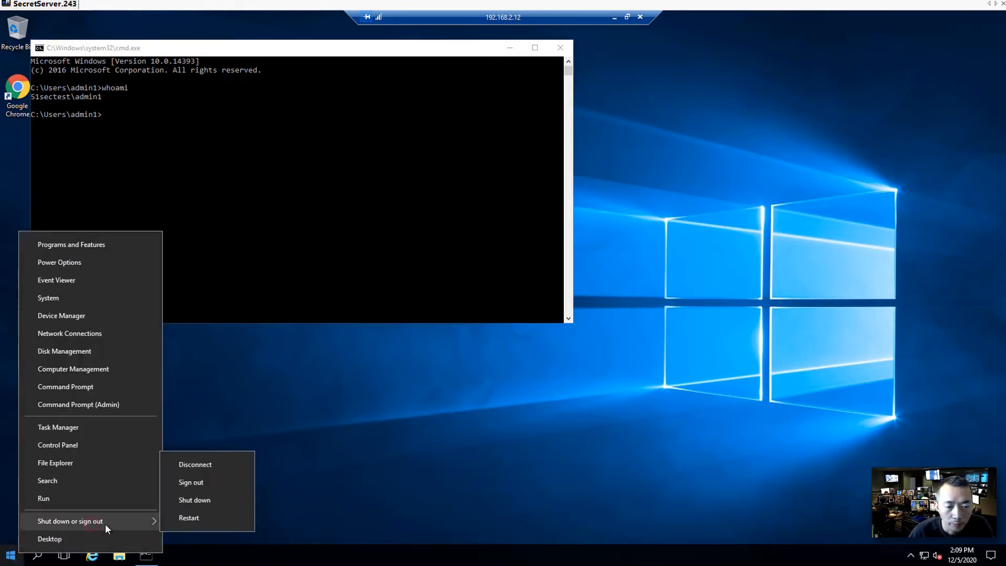
click(190, 482)
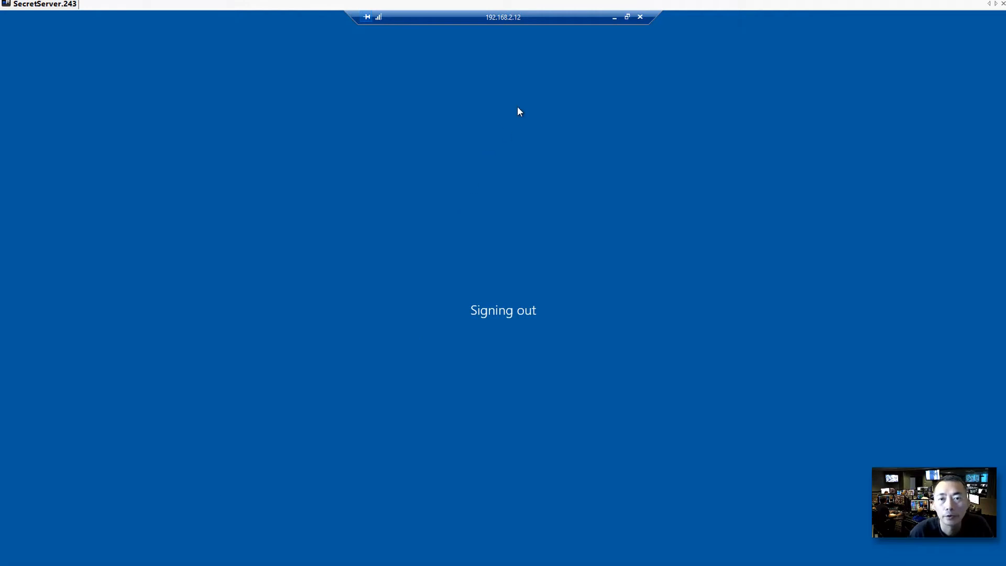
mouse_move(592, 52)
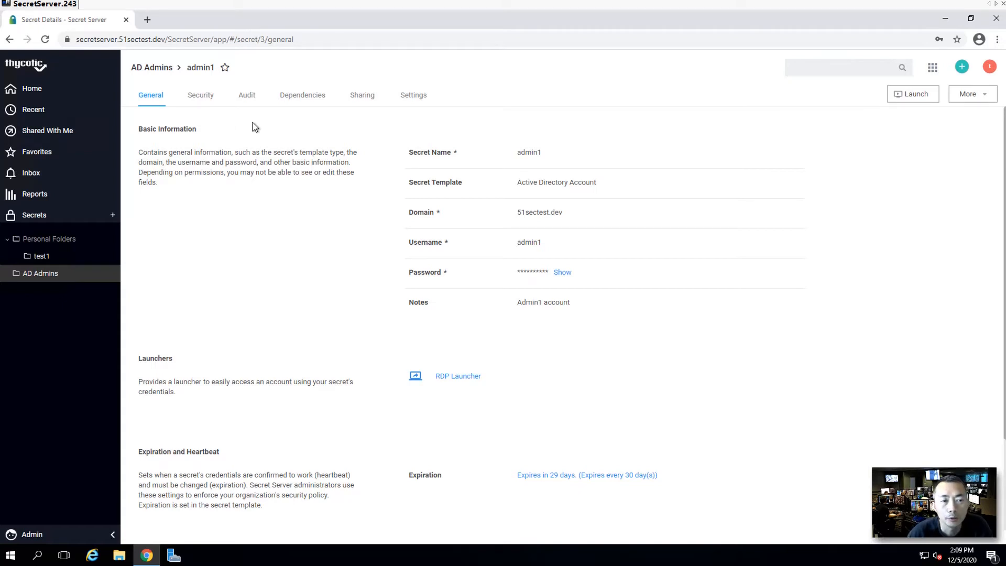
mouse_move(256, 134)
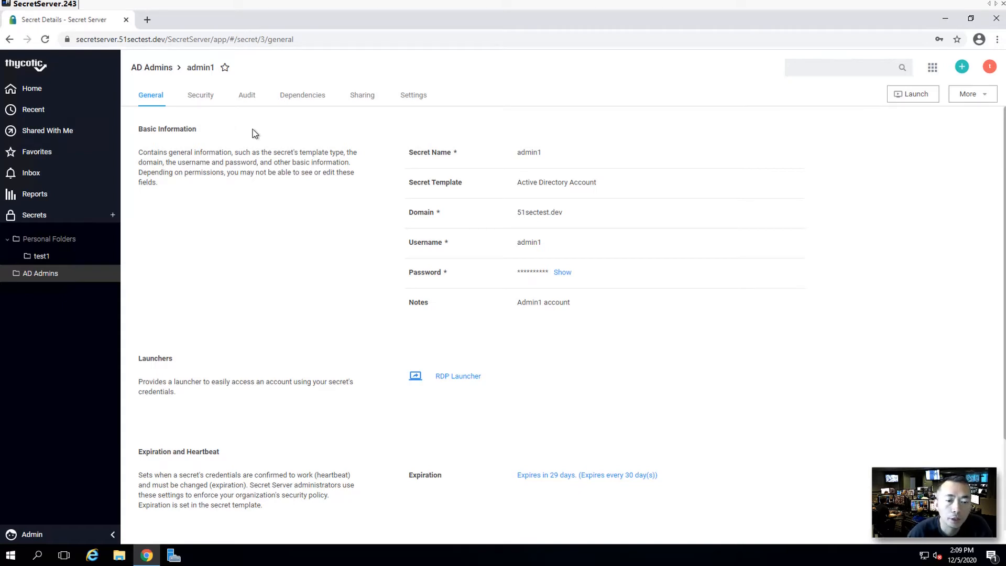